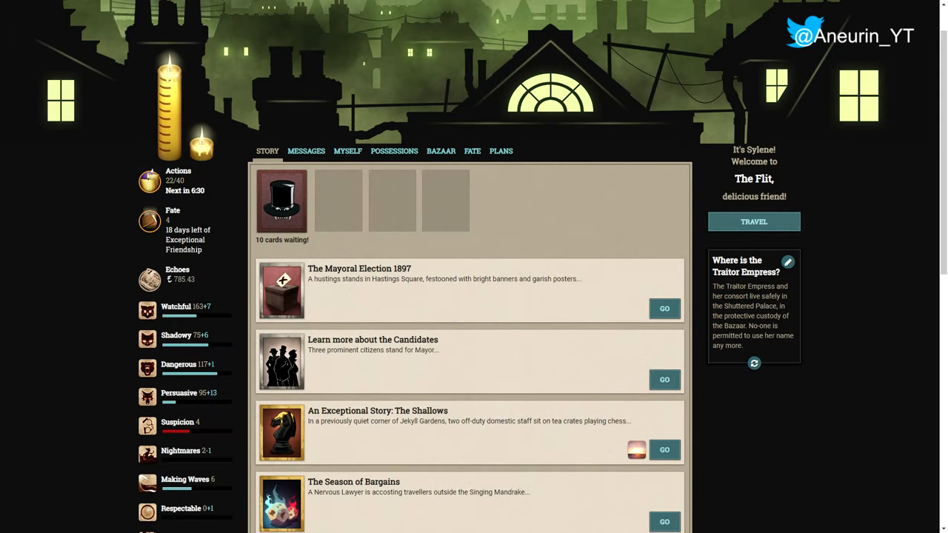
Read through The Shallows chess storylet and bet on the Impetuous Butler.
scroll(up, 3)
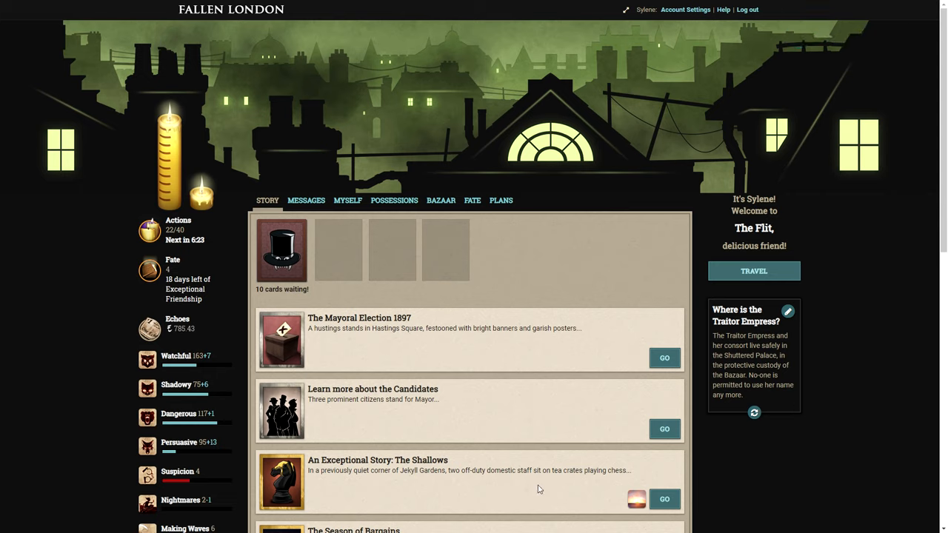
scroll(down, 3)
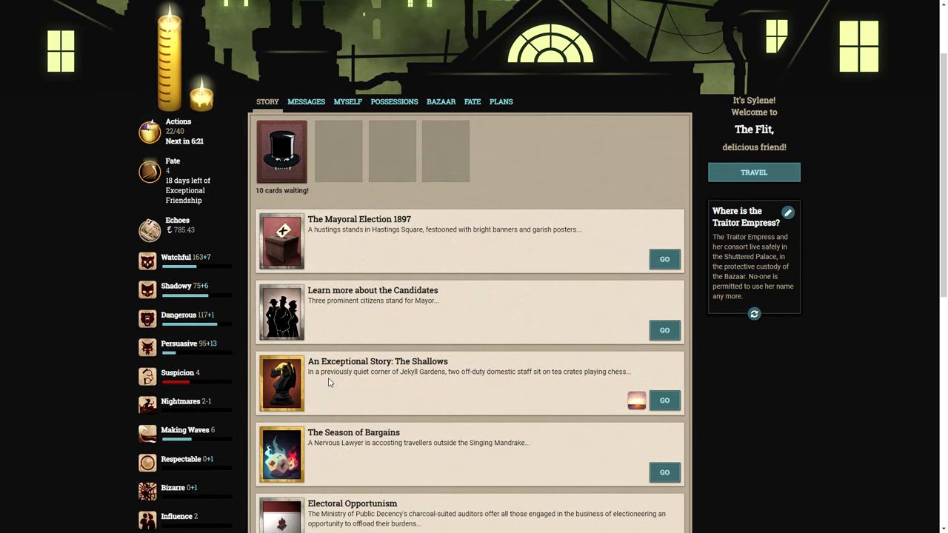
mouse_move(445, 382)
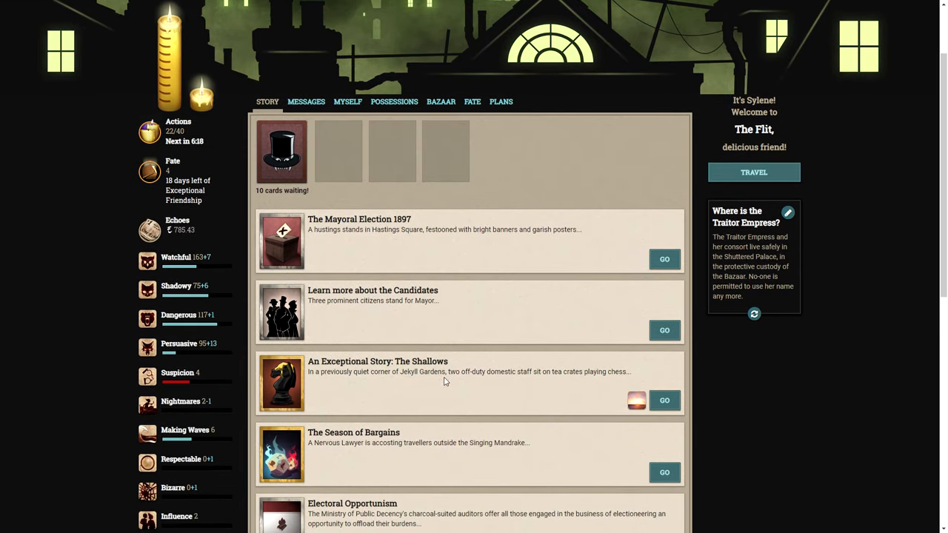
mouse_move(483, 385)
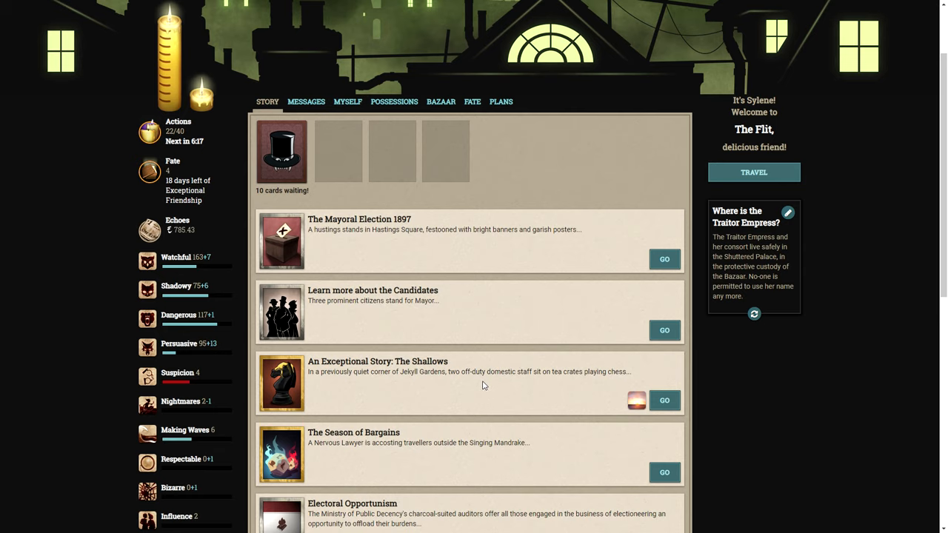
mouse_move(634, 376)
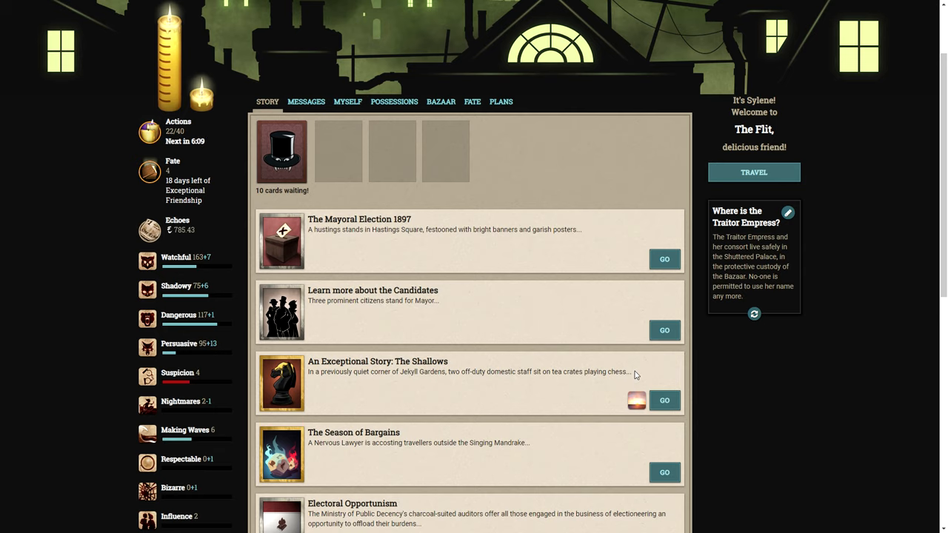
mouse_move(593, 450)
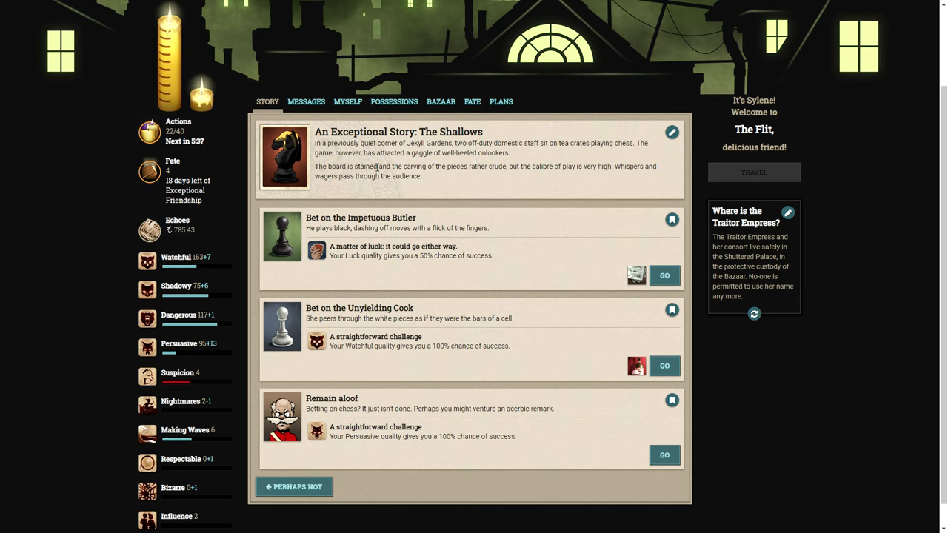
mouse_move(498, 175)
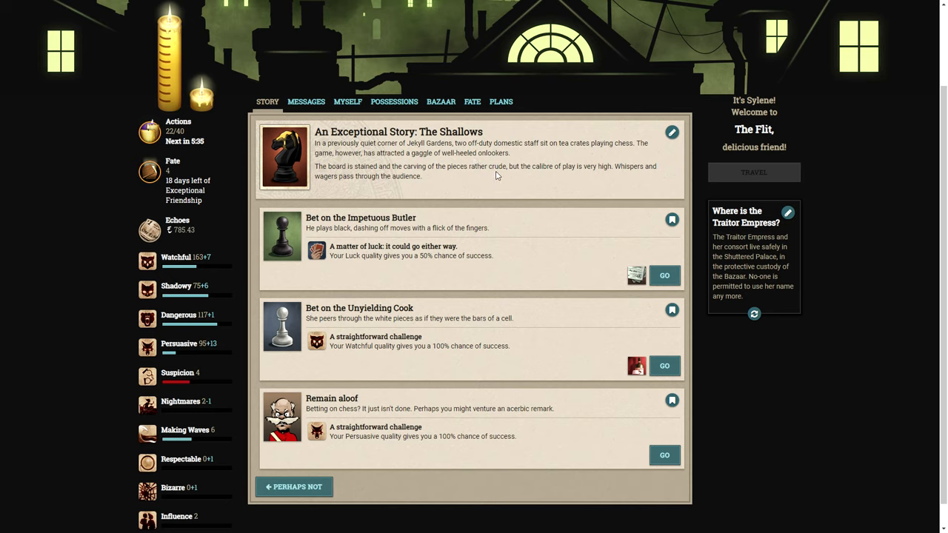
mouse_move(571, 178)
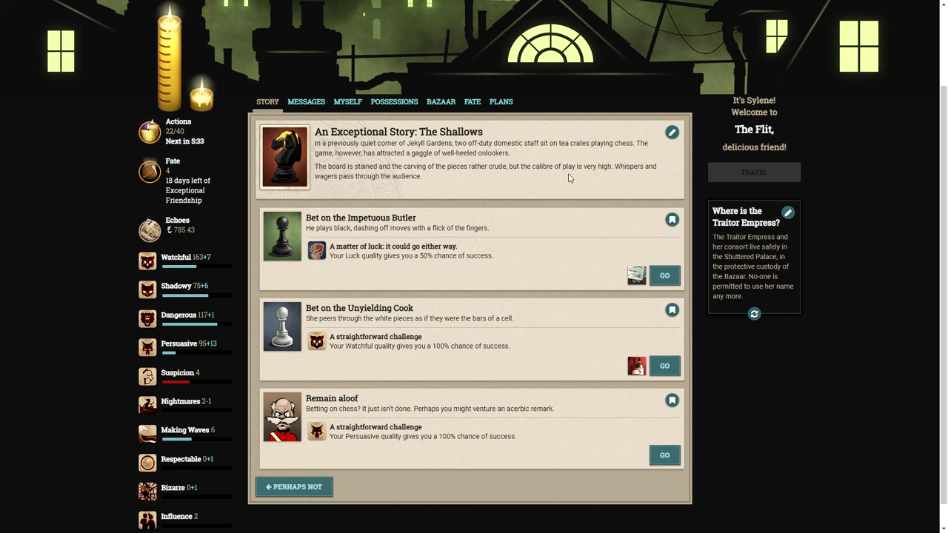
mouse_move(483, 186)
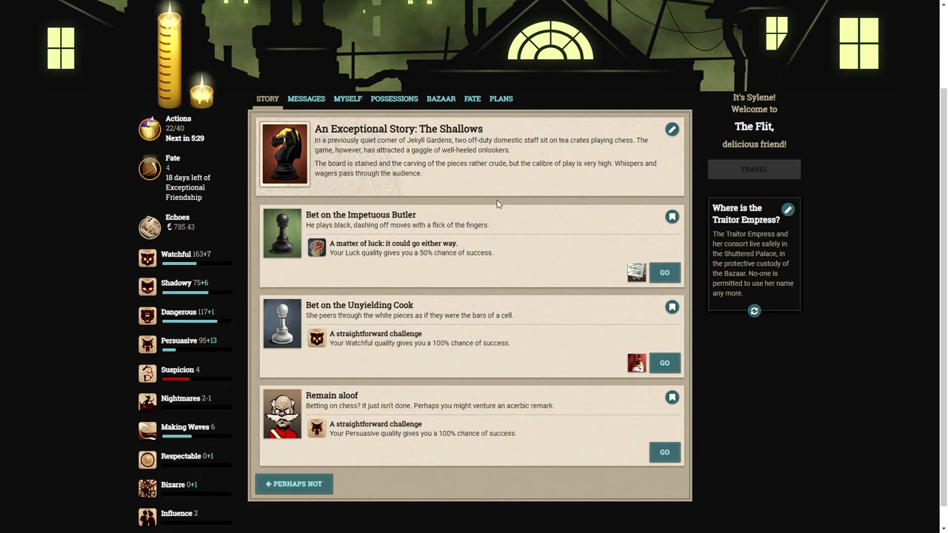
scroll(up, 3)
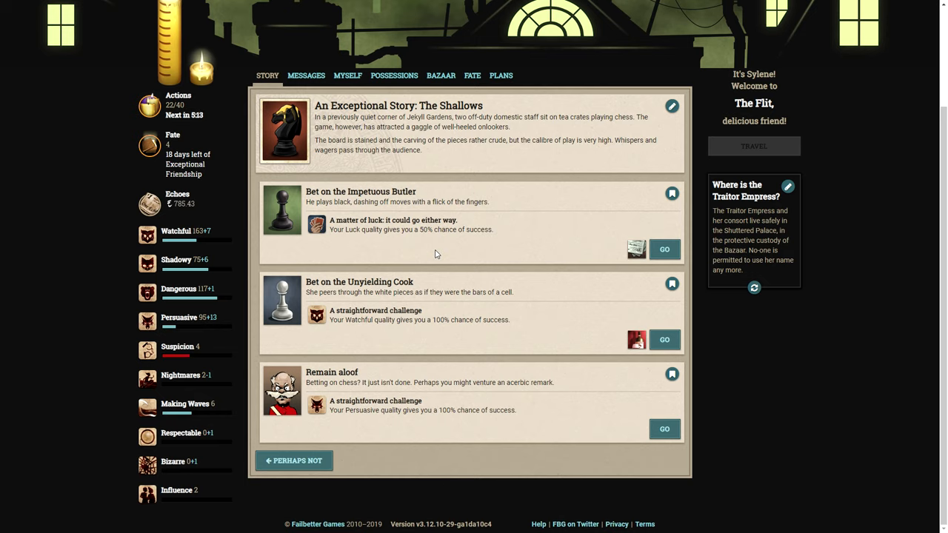
mouse_move(637, 339)
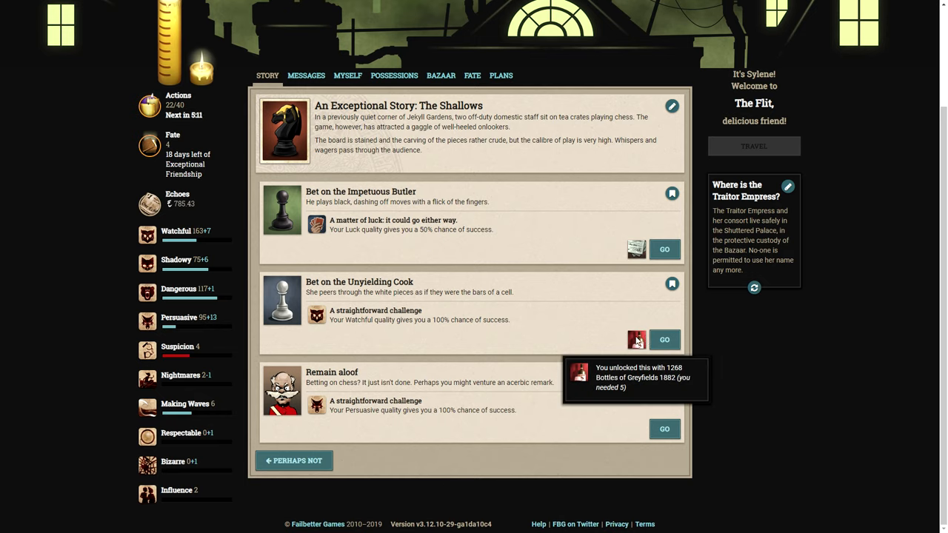
mouse_move(488, 347)
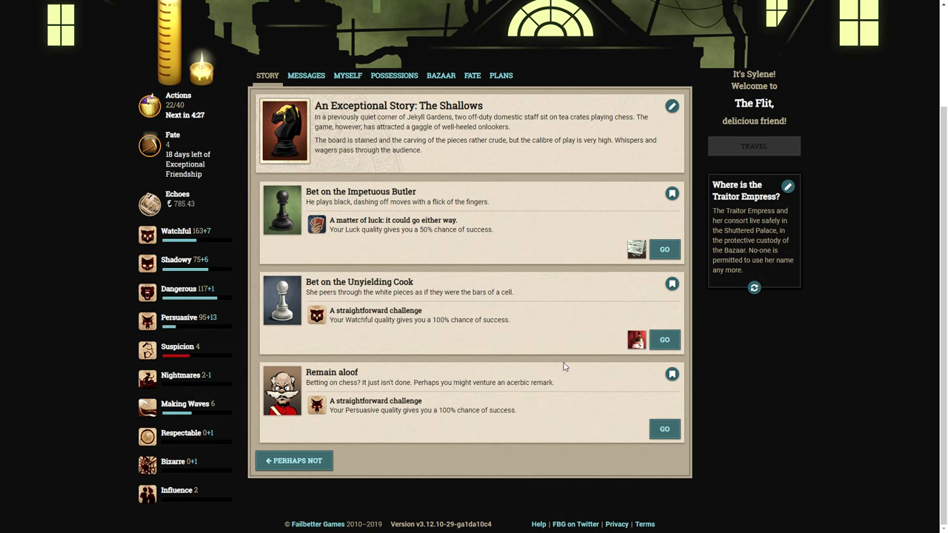
mouse_move(370, 250)
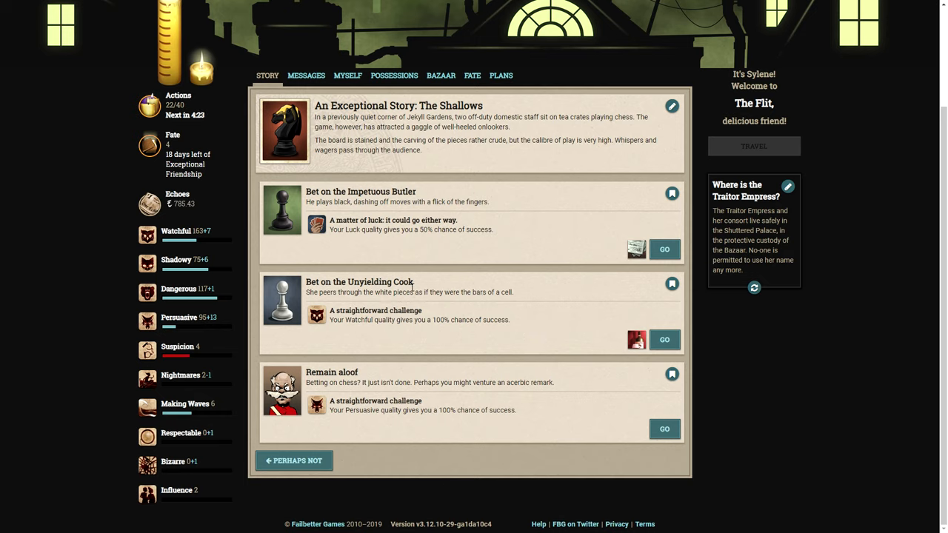
click(664, 249)
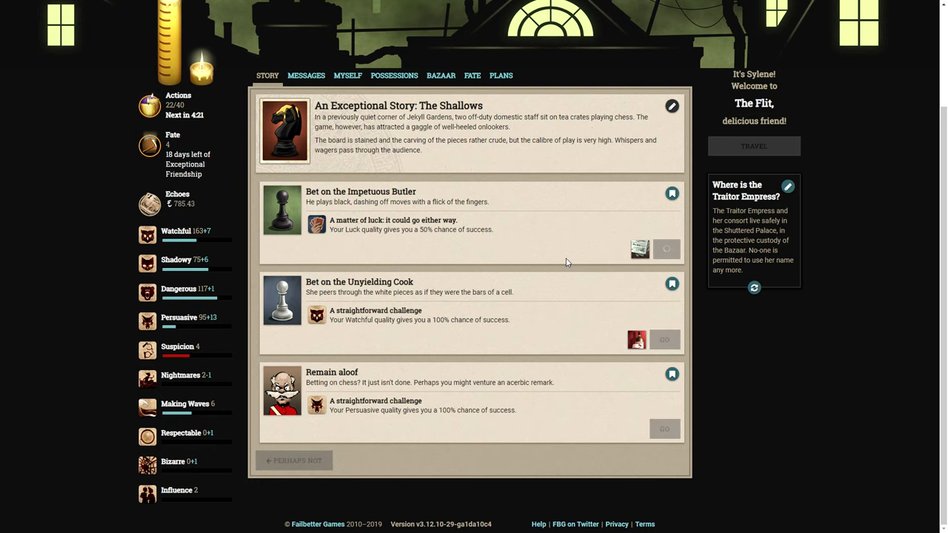
Confirm the Butler bet and reach the Checkmate result gaining one Brilliant Soul.
click(664, 249)
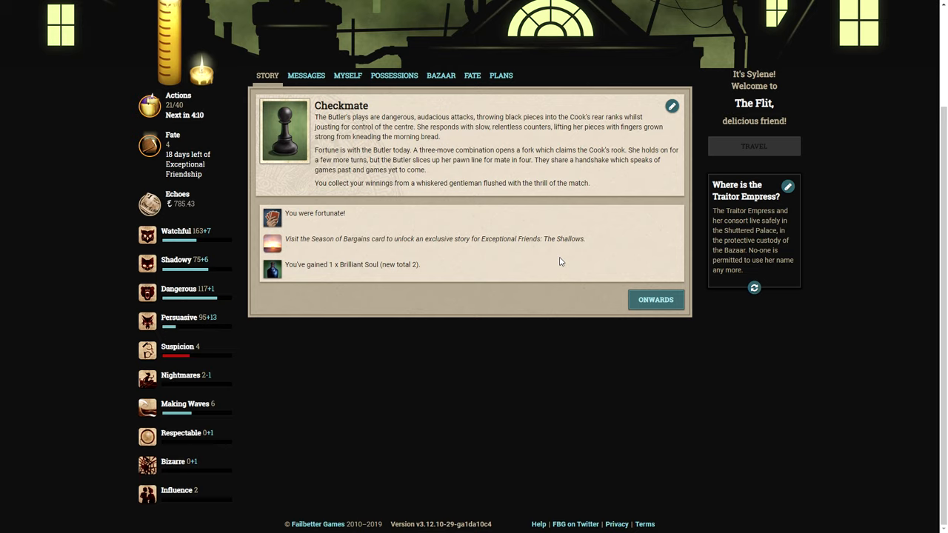
mouse_move(535, 177)
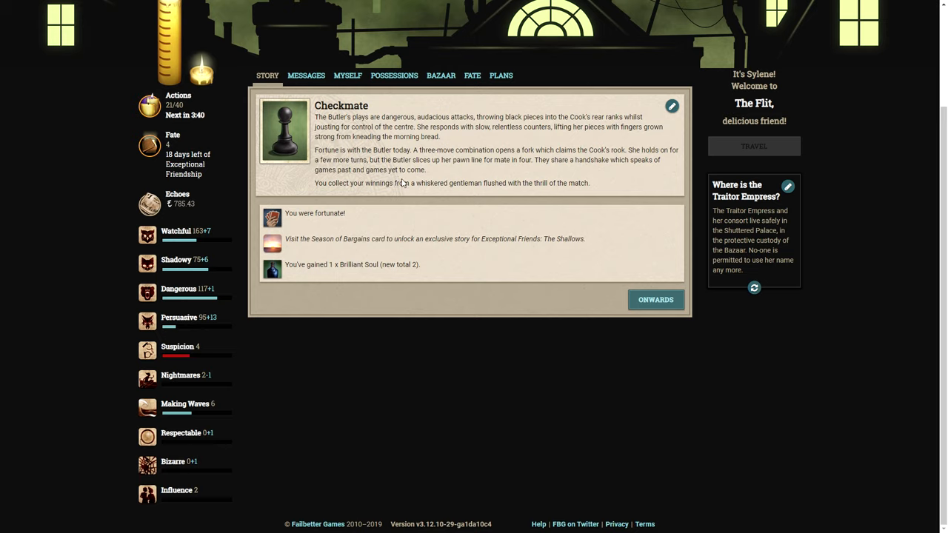
mouse_move(475, 193)
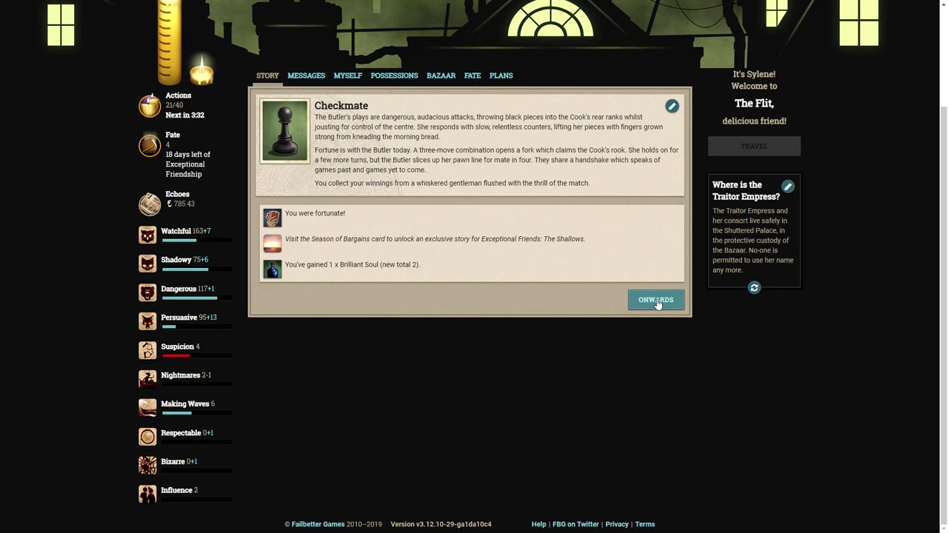
Unlock The Shallows via The Season of Bargains, then leave back to the storylet list.
click(655, 299)
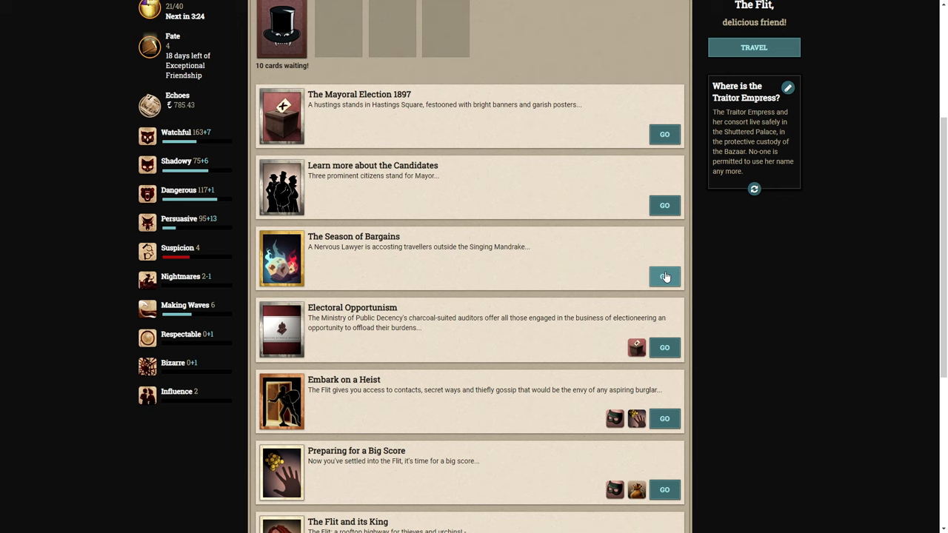
click(663, 277)
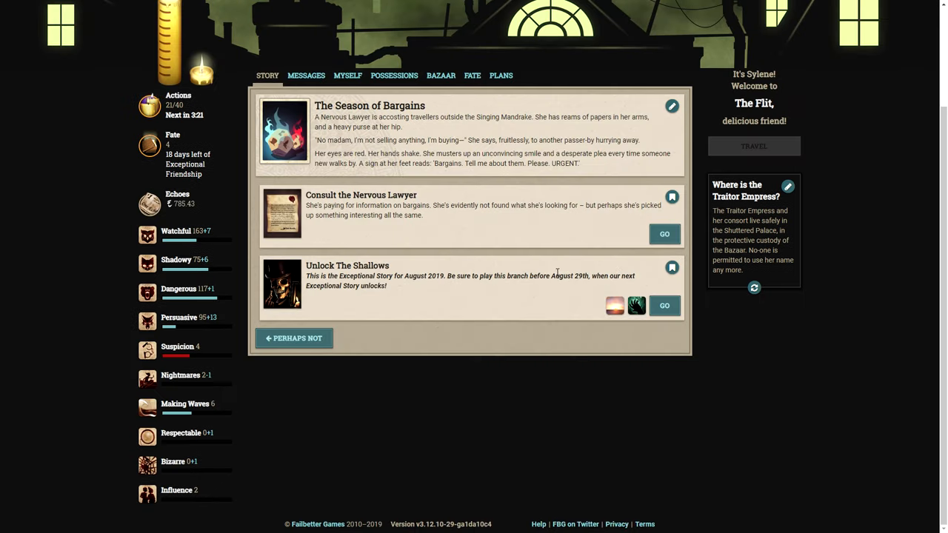
mouse_move(636, 305)
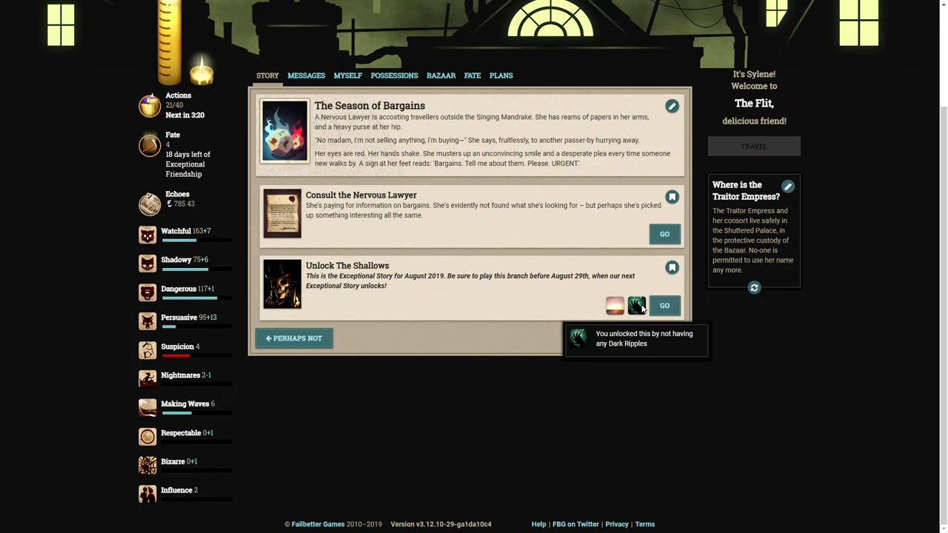
mouse_move(278, 307)
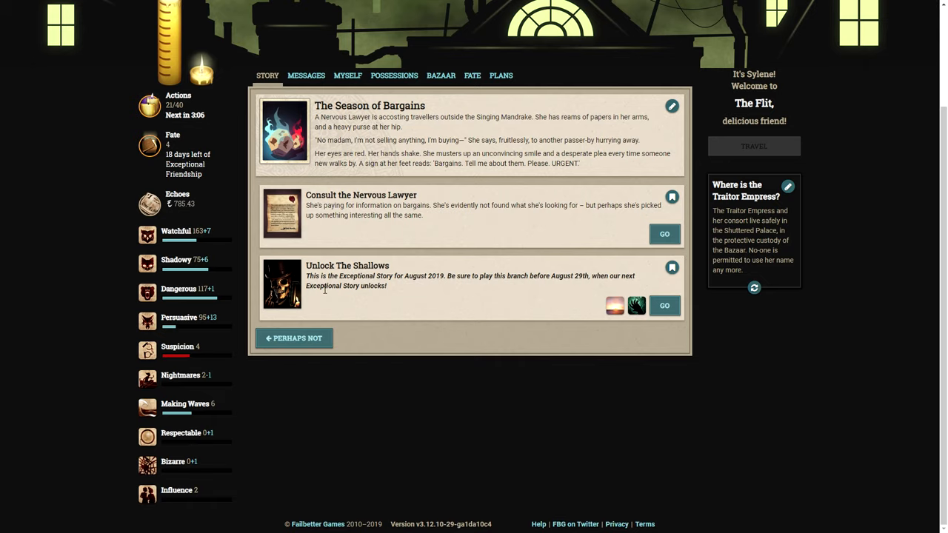
click(664, 306)
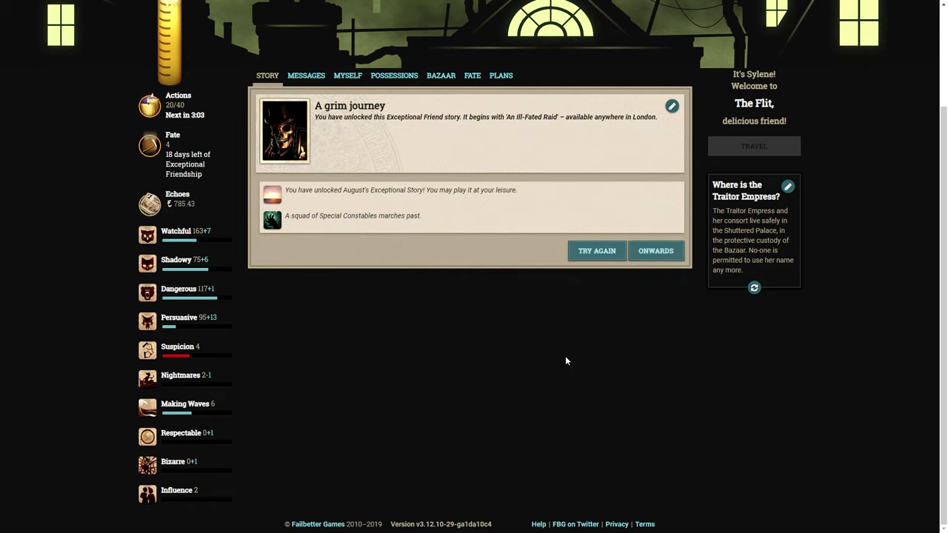
mouse_move(406, 129)
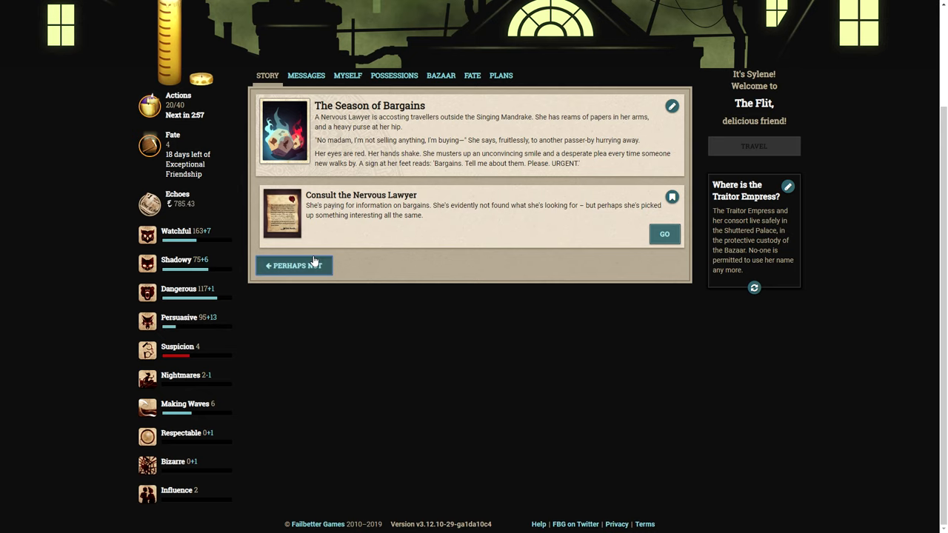
click(293, 265)
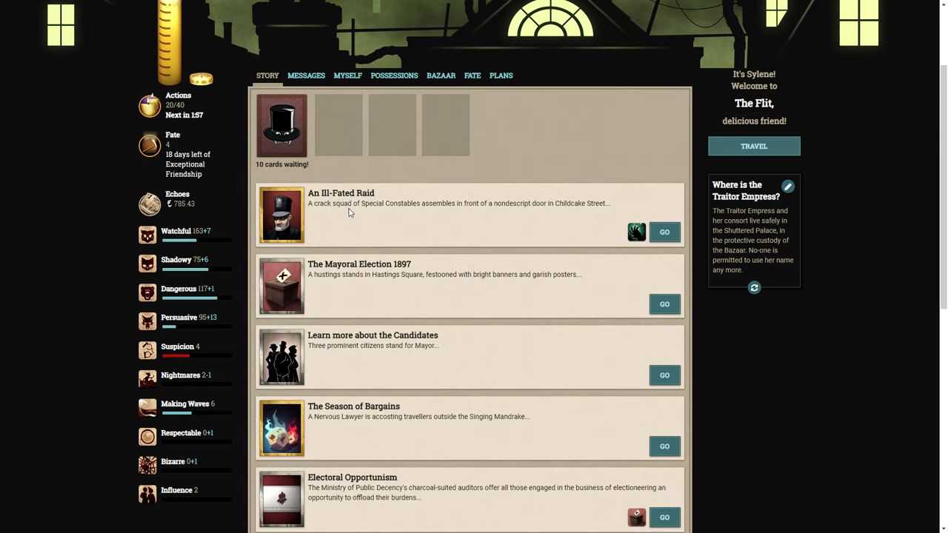
mouse_move(465, 207)
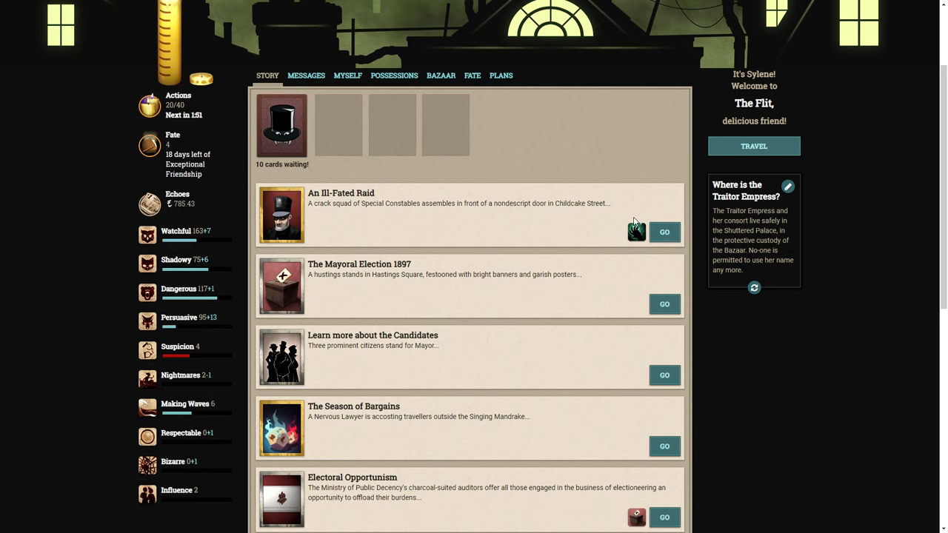
Begin An Ill-Fated Raid to see its blast, Constables and stealing options.
click(664, 231)
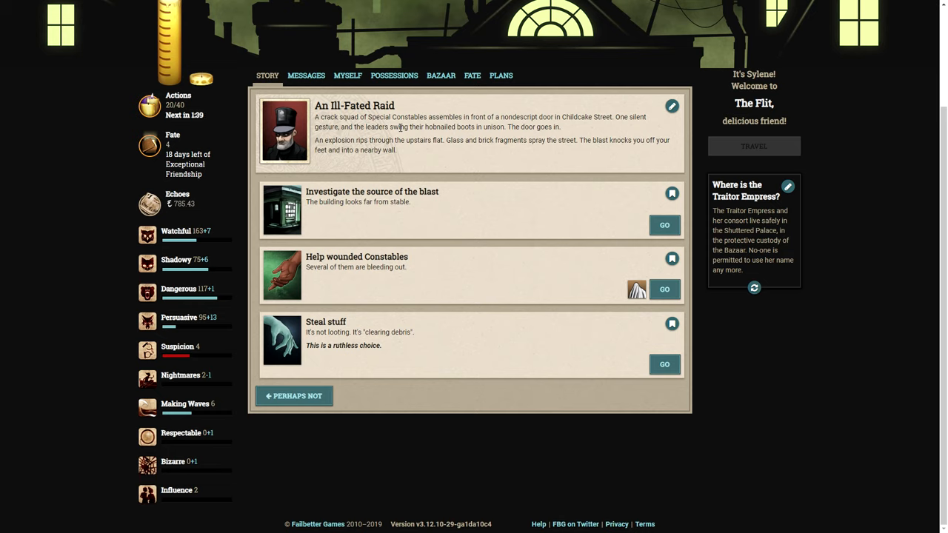
mouse_move(406, 151)
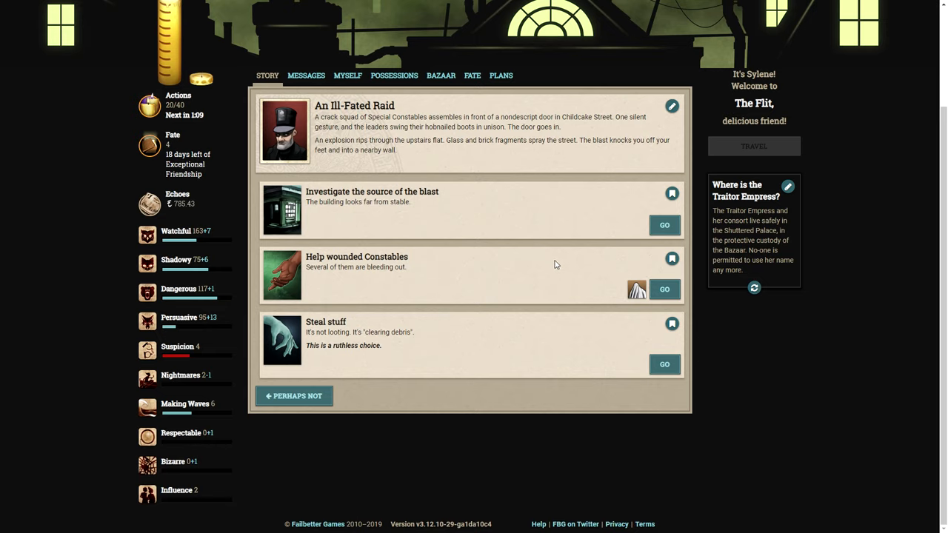
Help the wounded Constables, spending 20 Silk Scrap for one Favours: Constables.
click(664, 289)
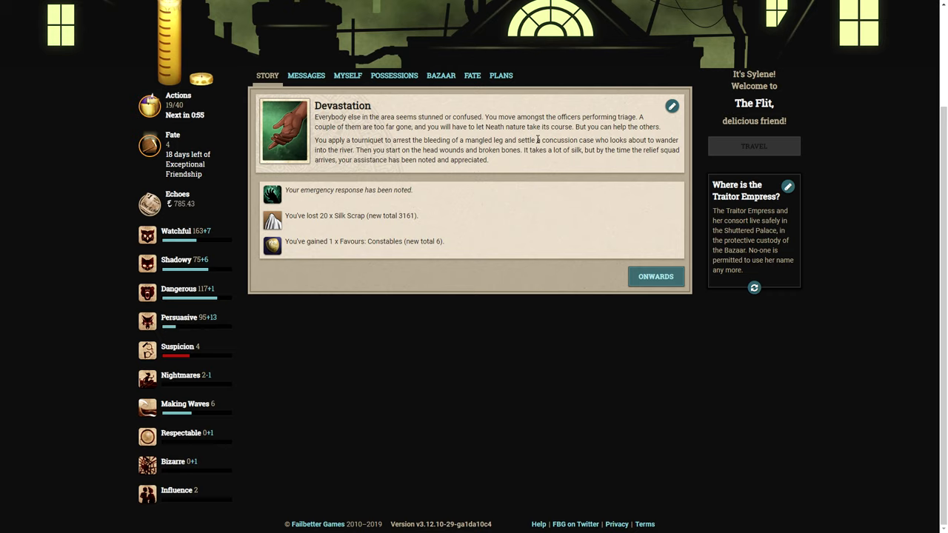
mouse_move(539, 140)
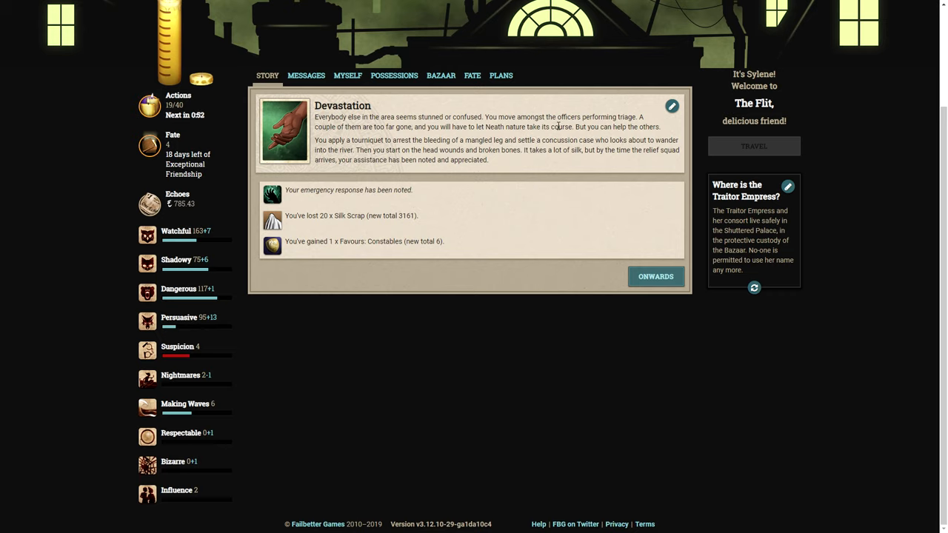
mouse_move(517, 175)
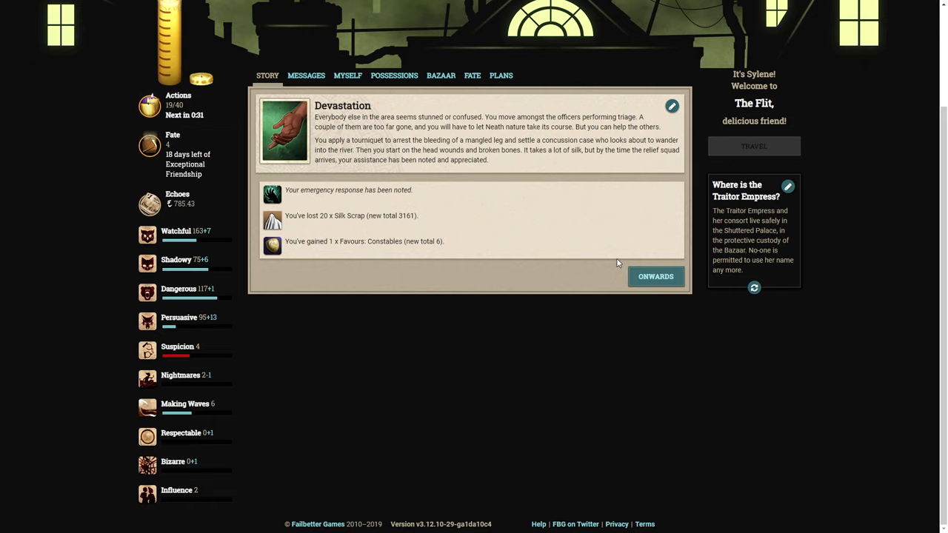
Move on from the Devastation result to the Official Recognition storylet.
click(654, 277)
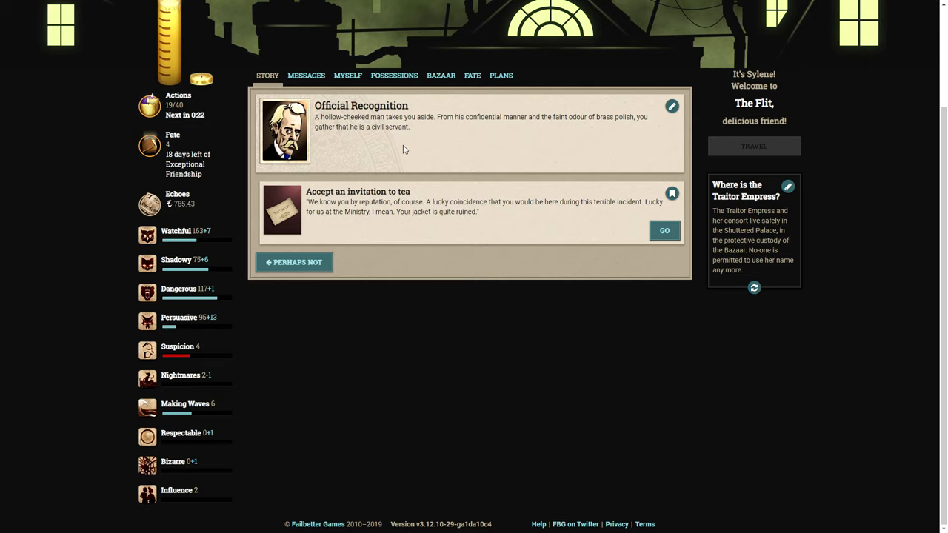
mouse_move(465, 130)
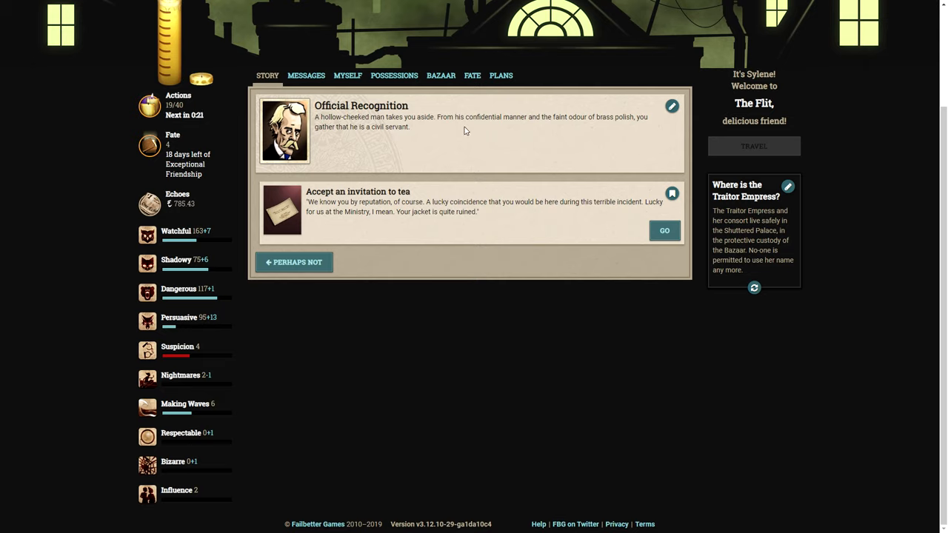
mouse_move(560, 144)
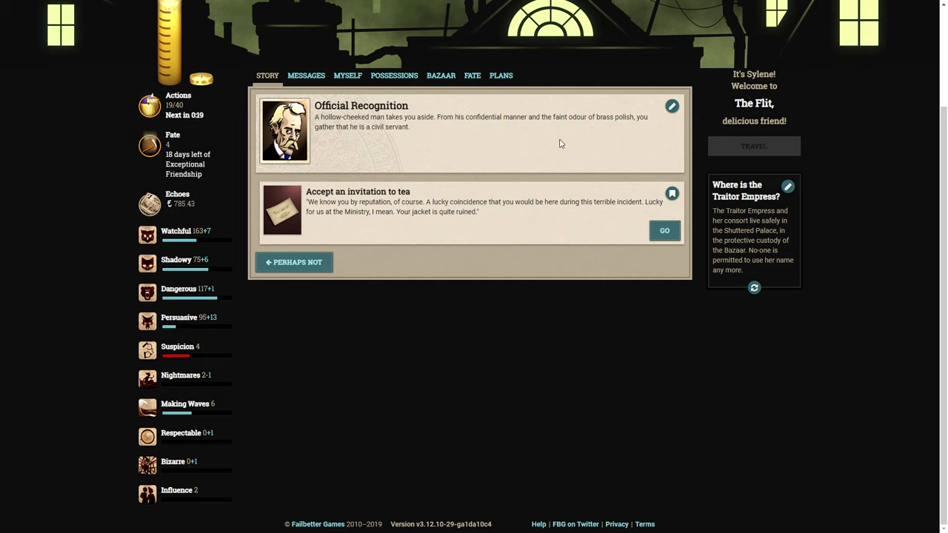
mouse_move(433, 141)
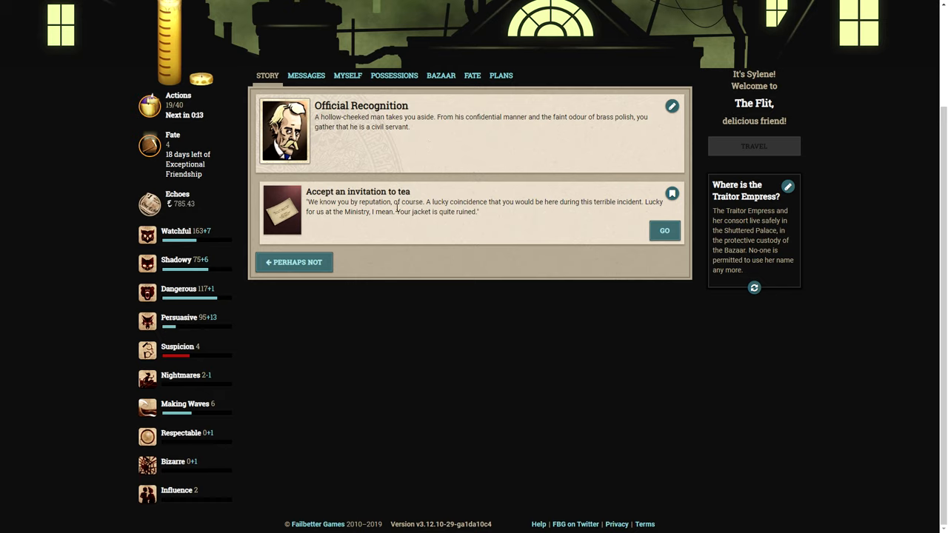
mouse_move(457, 232)
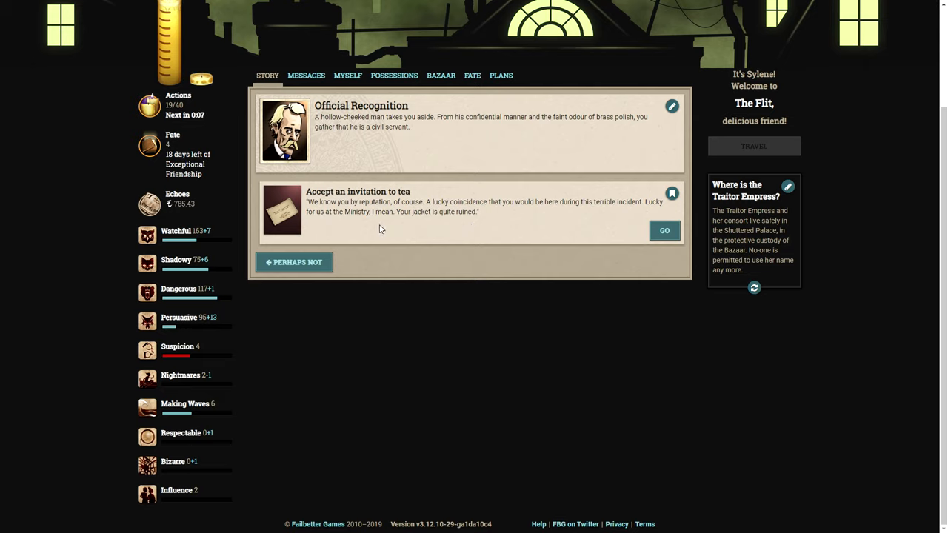
mouse_move(406, 237)
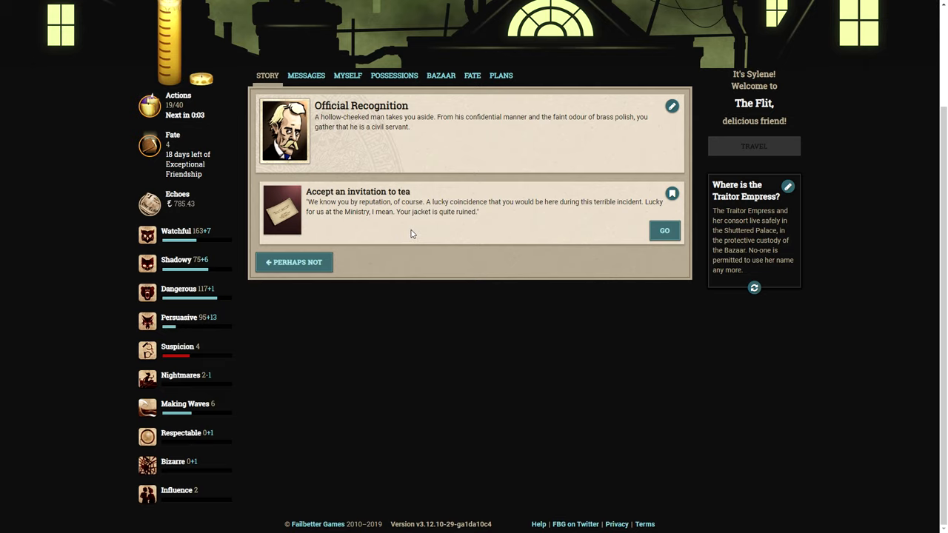
Accept the invitation to tea, producing the 'A tiresome exchange' result.
click(664, 231)
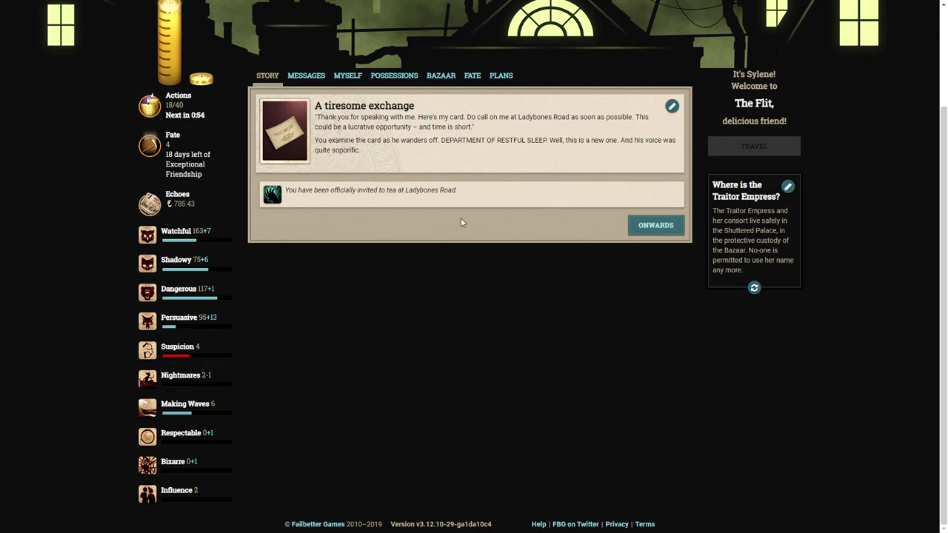
mouse_move(373, 169)
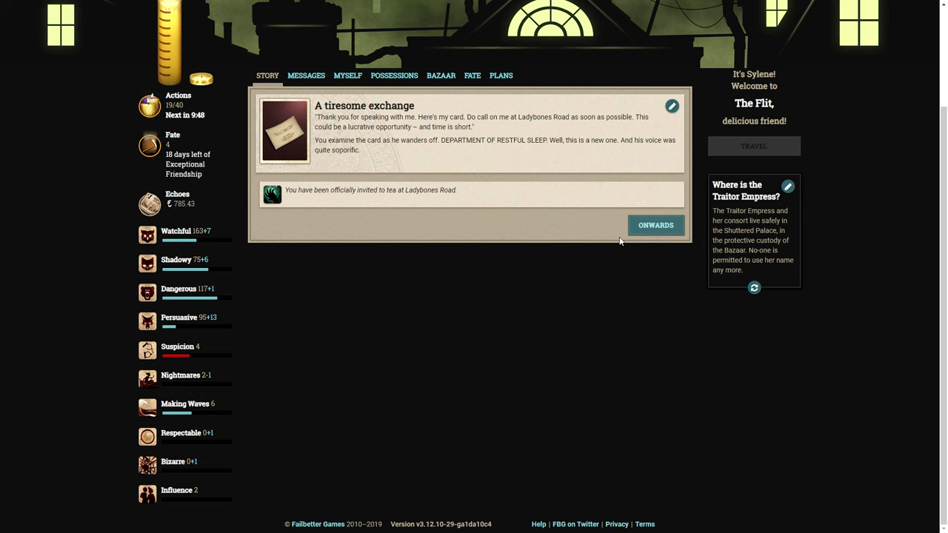
Move on from the tea outcome and bring up the London travel map.
click(655, 225)
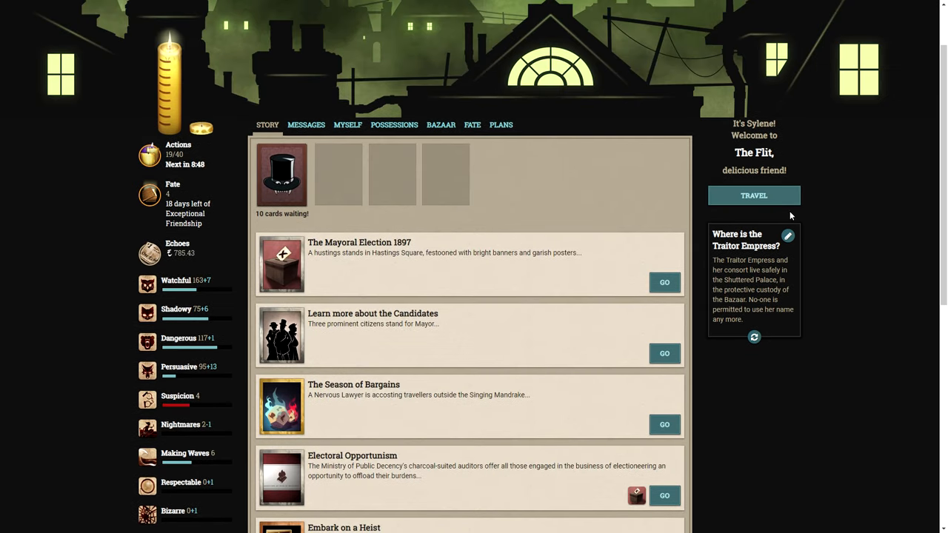
click(752, 196)
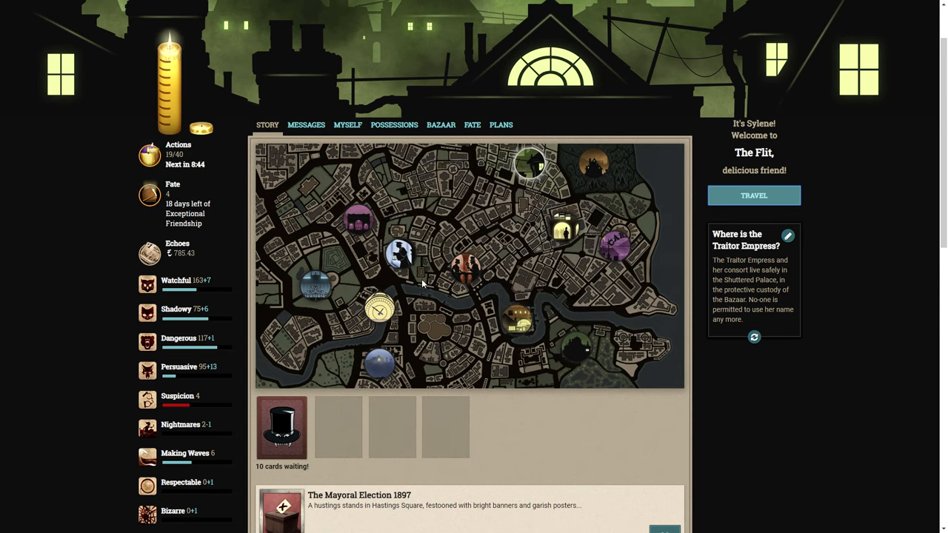
mouse_move(403, 311)
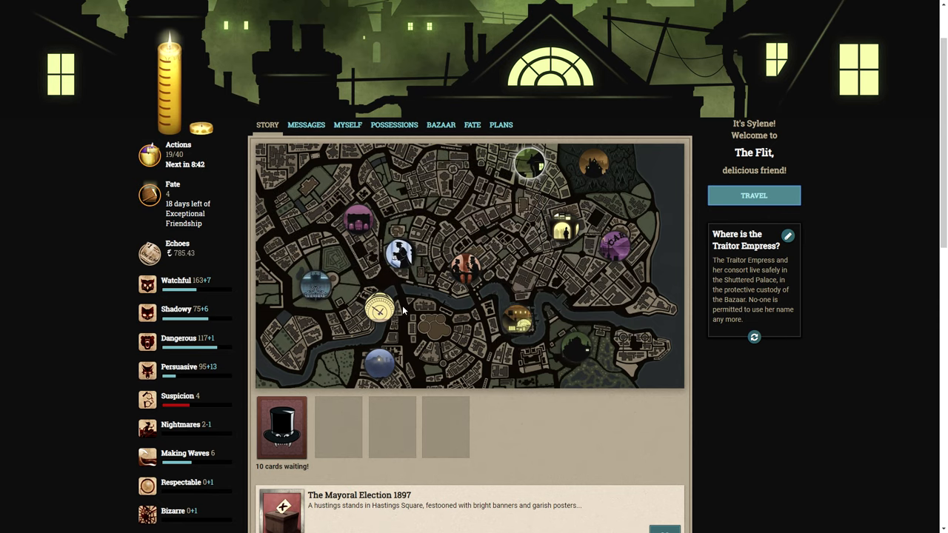
mouse_move(465, 270)
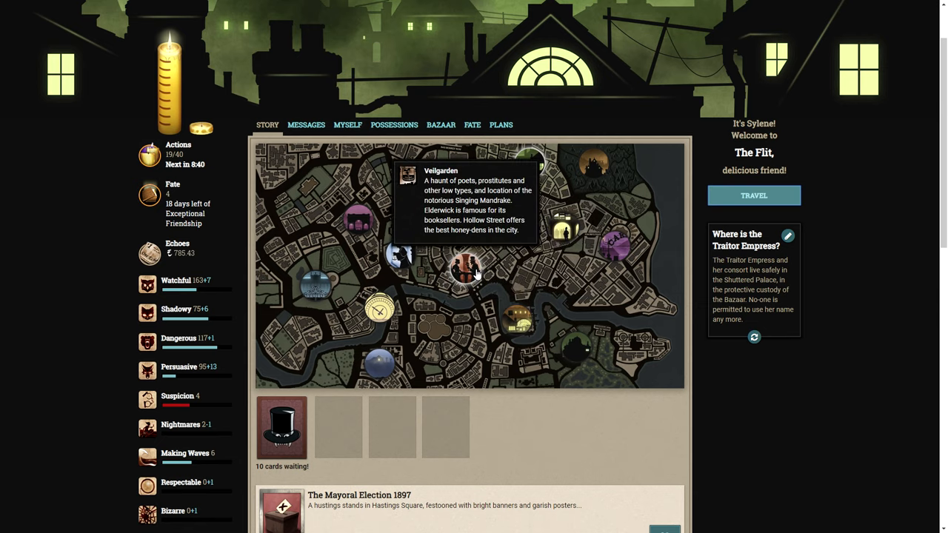
mouse_move(400, 255)
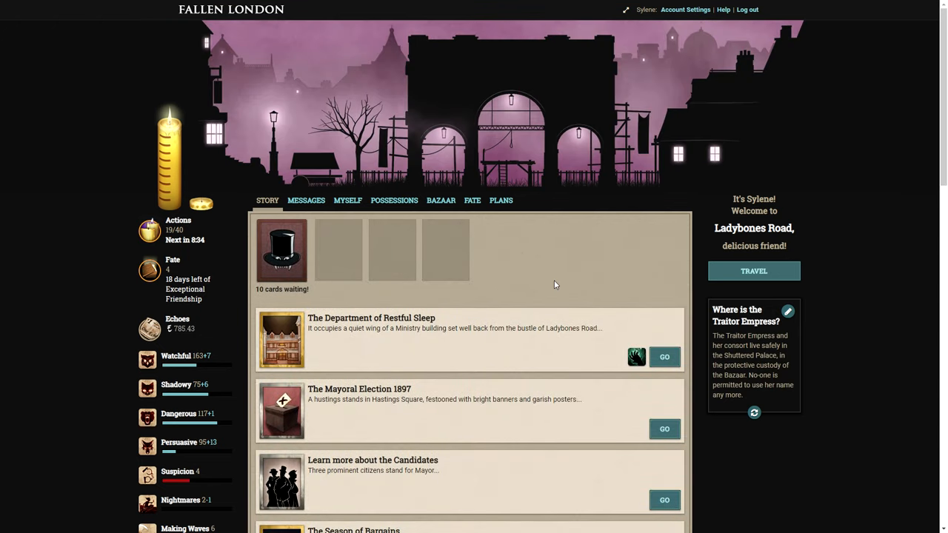
mouse_move(272, 354)
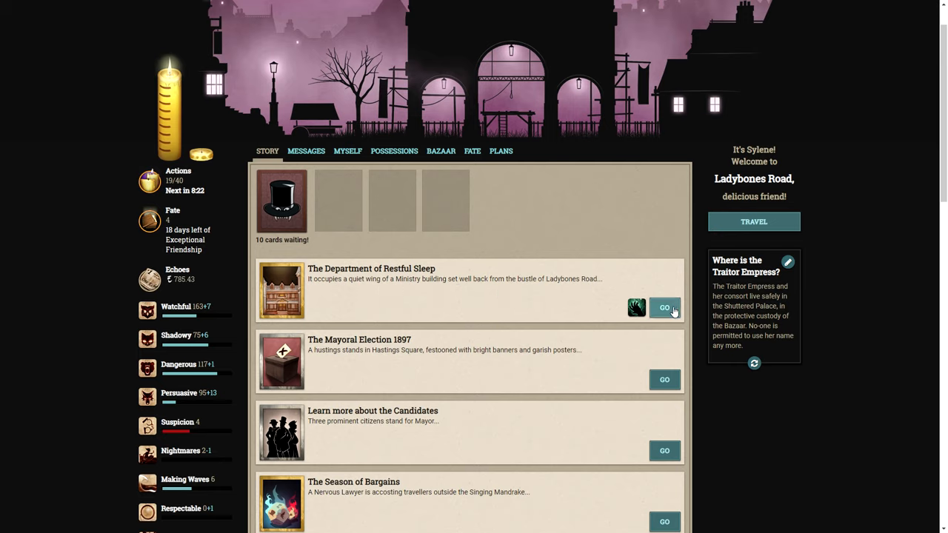
Enter The Department of Restful Sleep and meet the contact for an Exotic infusion.
click(664, 307)
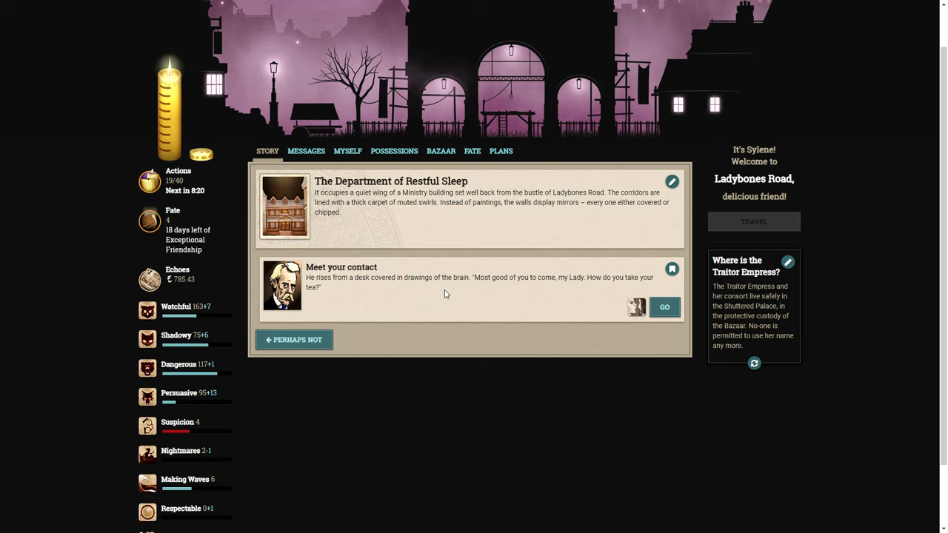
mouse_move(353, 226)
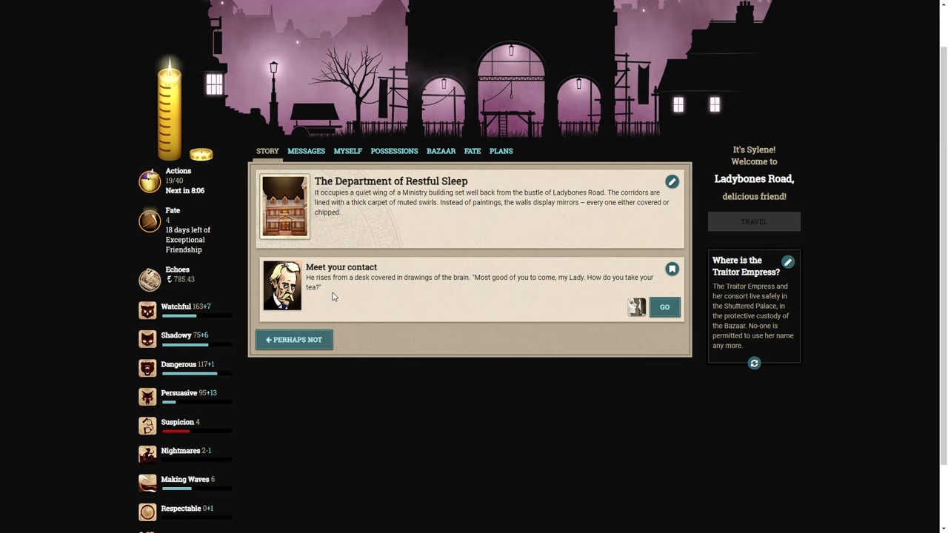
mouse_move(370, 289)
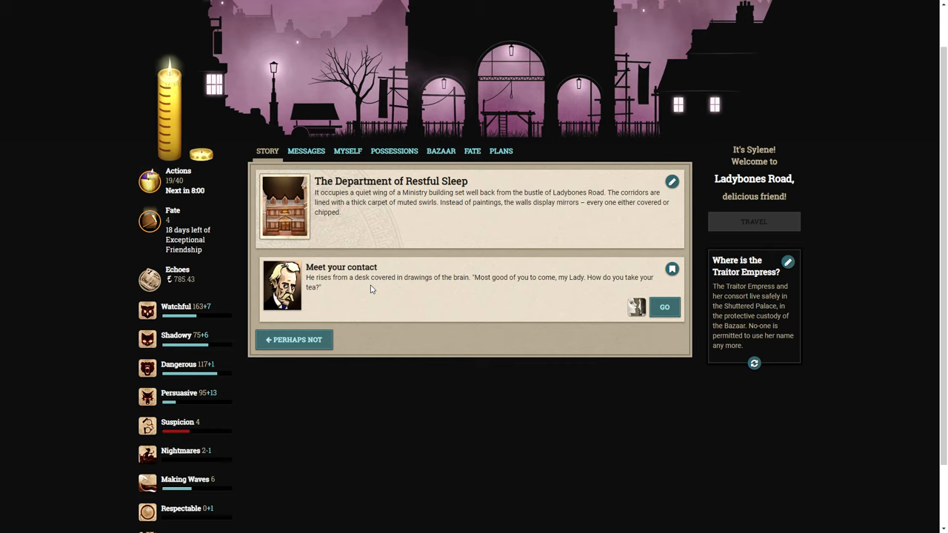
mouse_move(693, 317)
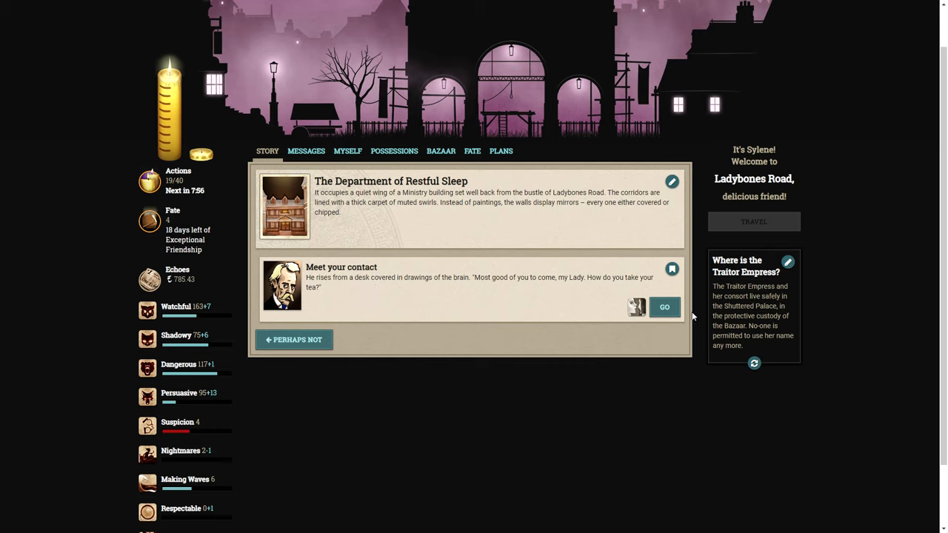
click(663, 307)
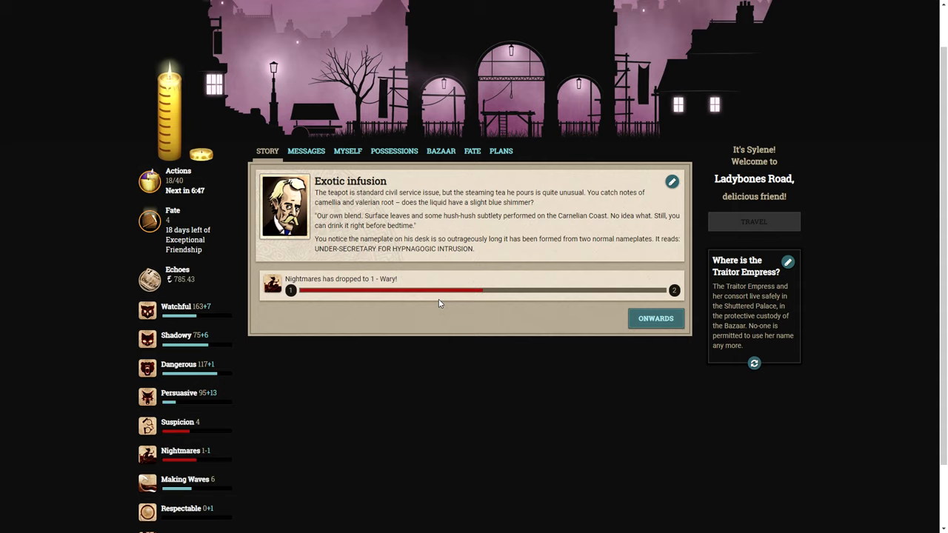
Ask the civil servant what he wants, read Plan B, and return to the Department's questions.
click(655, 318)
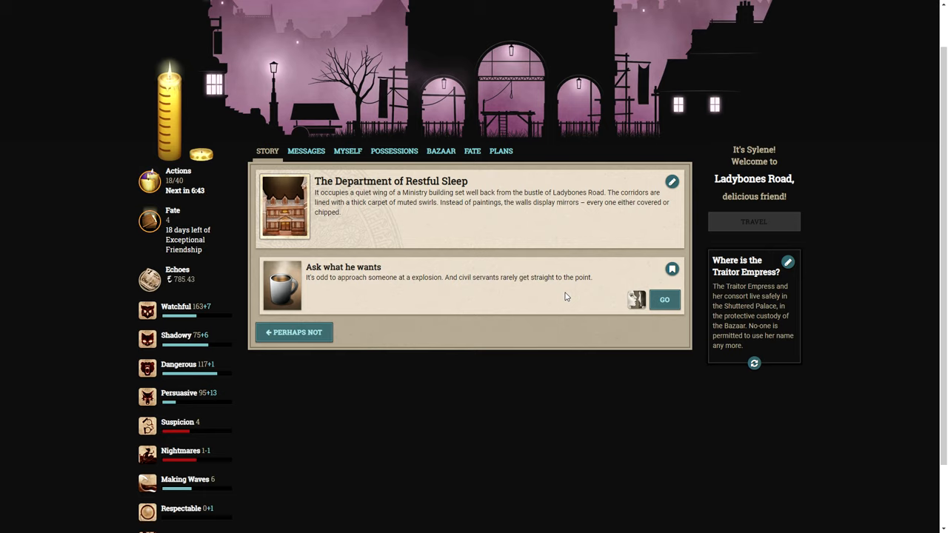
mouse_move(348, 261)
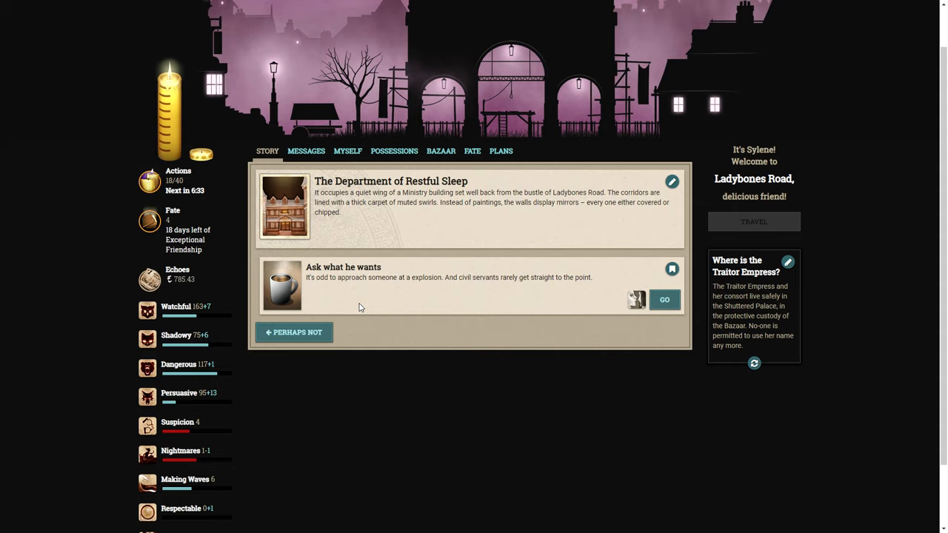
mouse_move(664, 299)
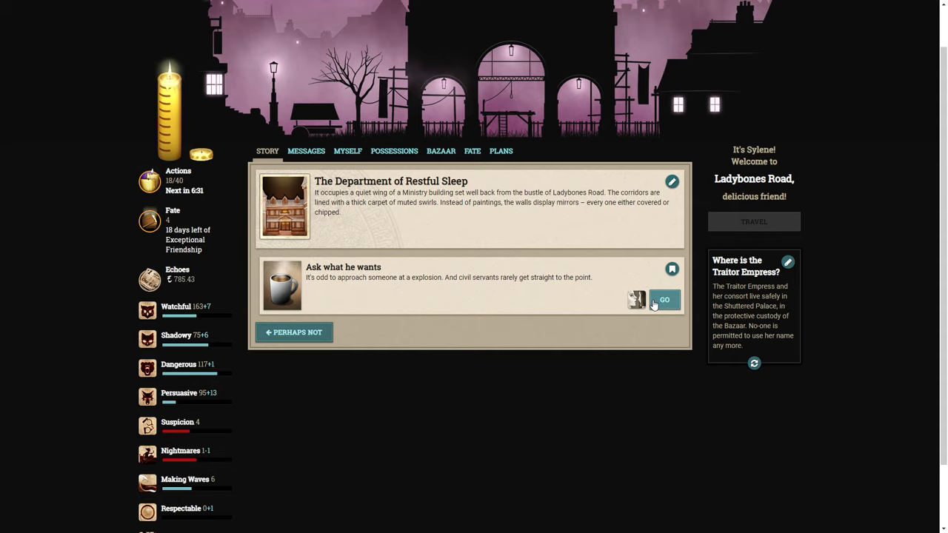
click(664, 299)
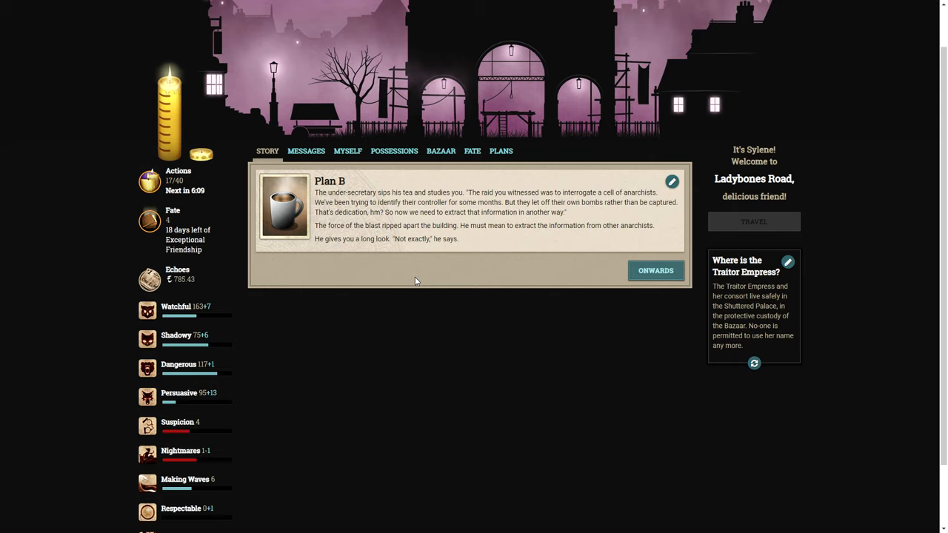
click(655, 269)
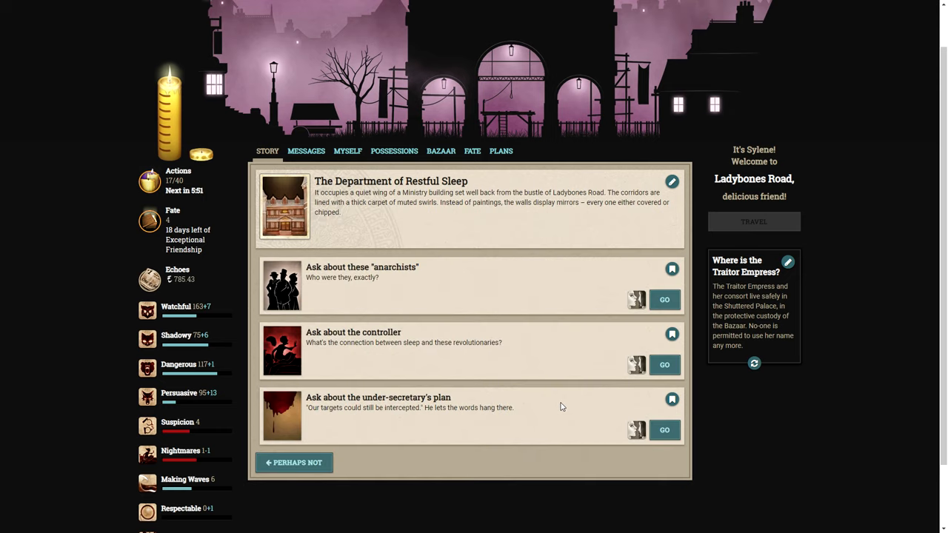
mouse_move(370, 314)
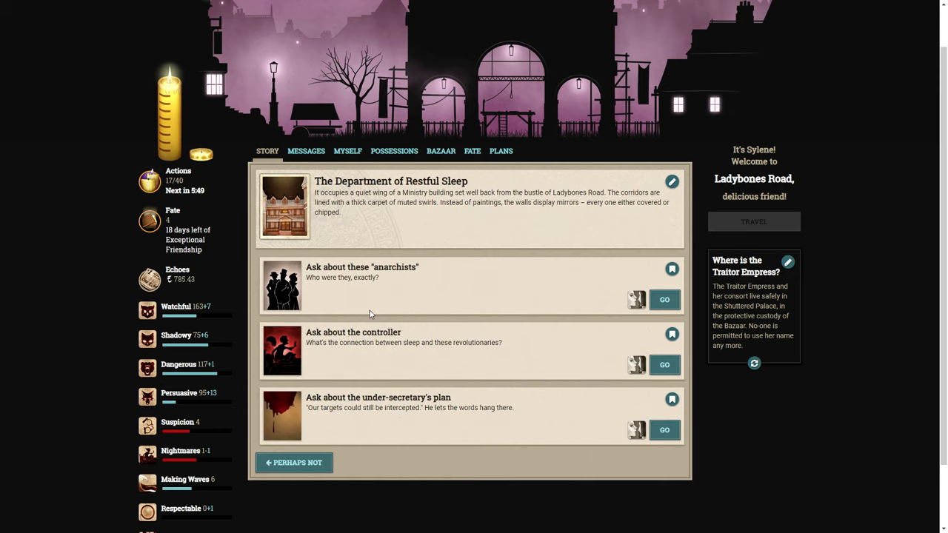
Ask about the anarchists, learning of a deadly trio and gaining an Inkling of Identity.
click(664, 299)
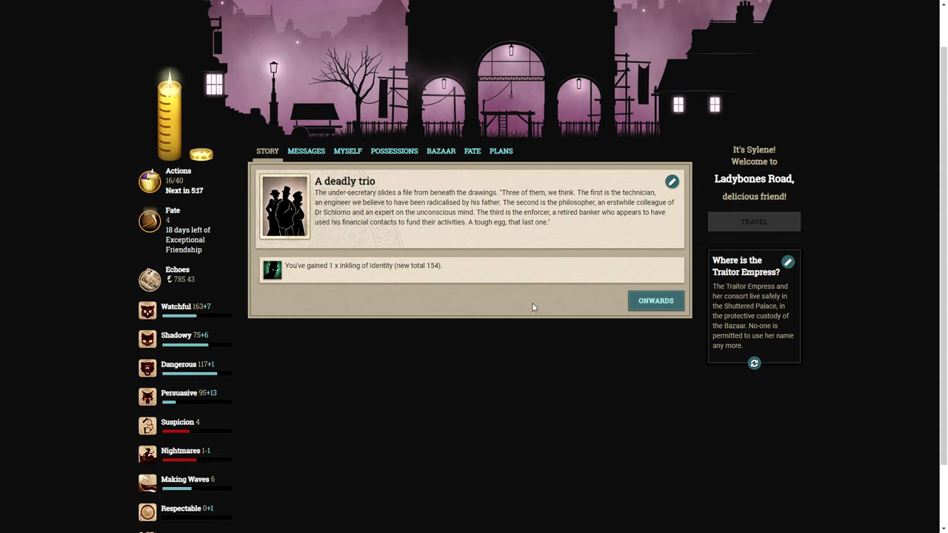
click(655, 299)
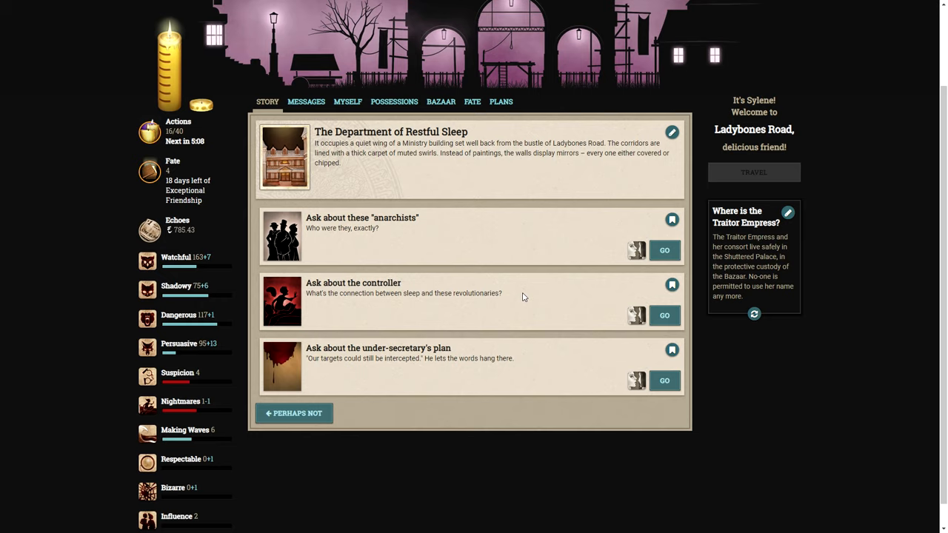
Ask about the controller, reading 'An agenda of fear' and gaining a Maniac's Prayer.
click(664, 314)
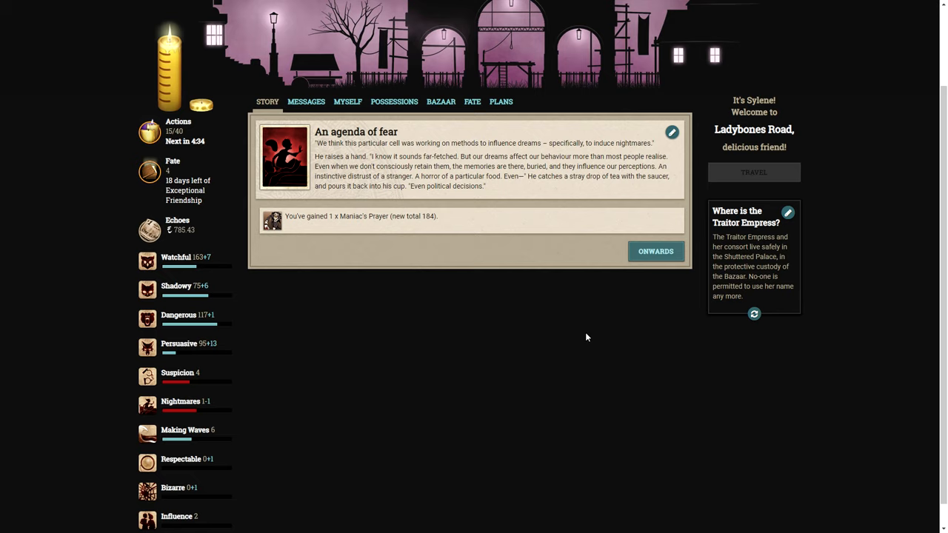
click(655, 252)
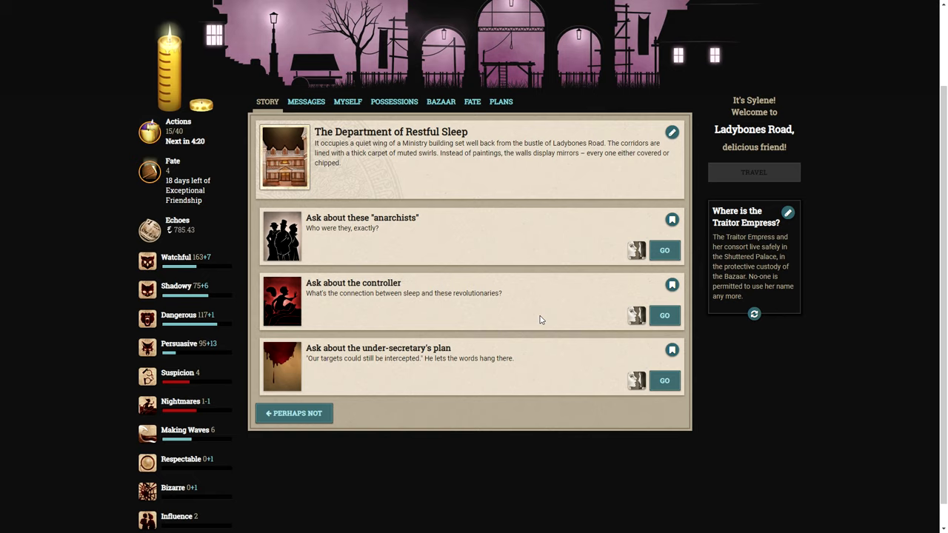
Ask about the under-secretary's plan, gaining an Appalling Secret and unlocking Accept and Decline.
click(664, 379)
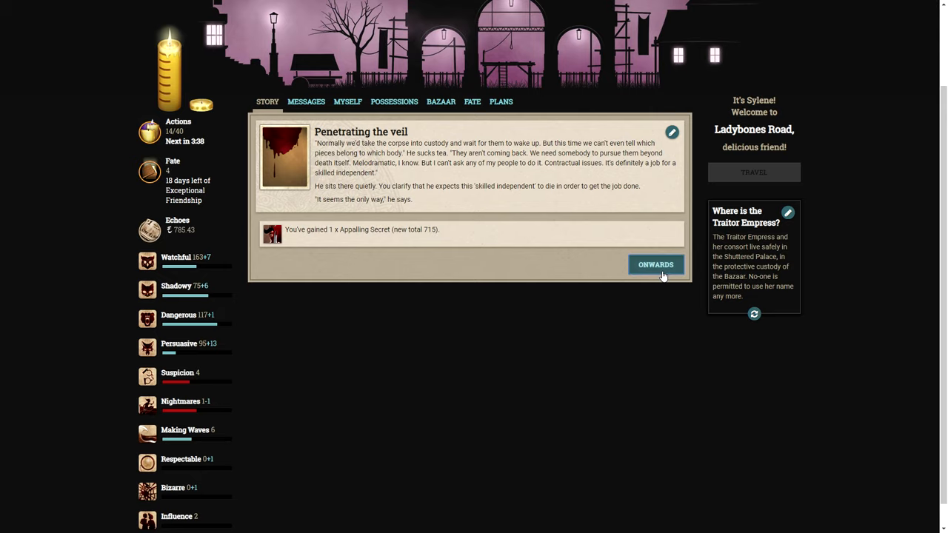
click(654, 265)
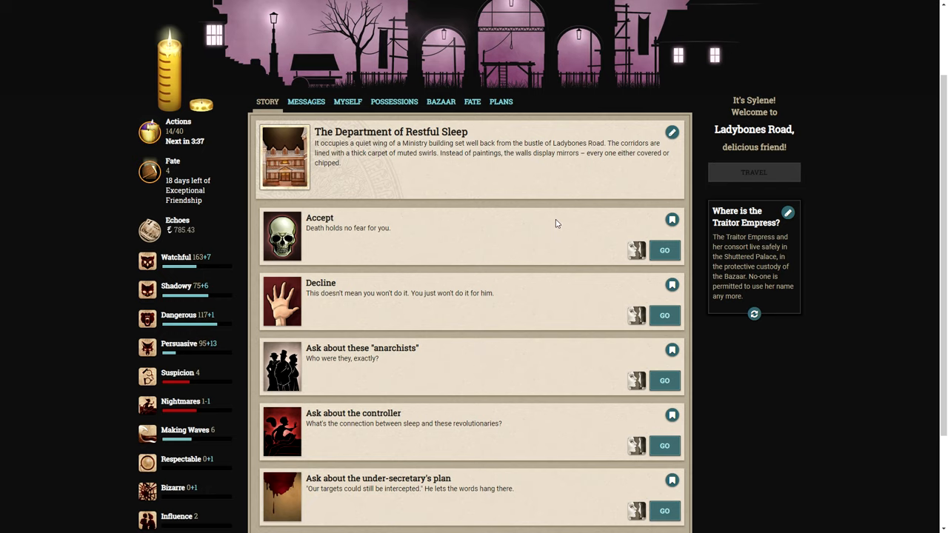
mouse_move(583, 233)
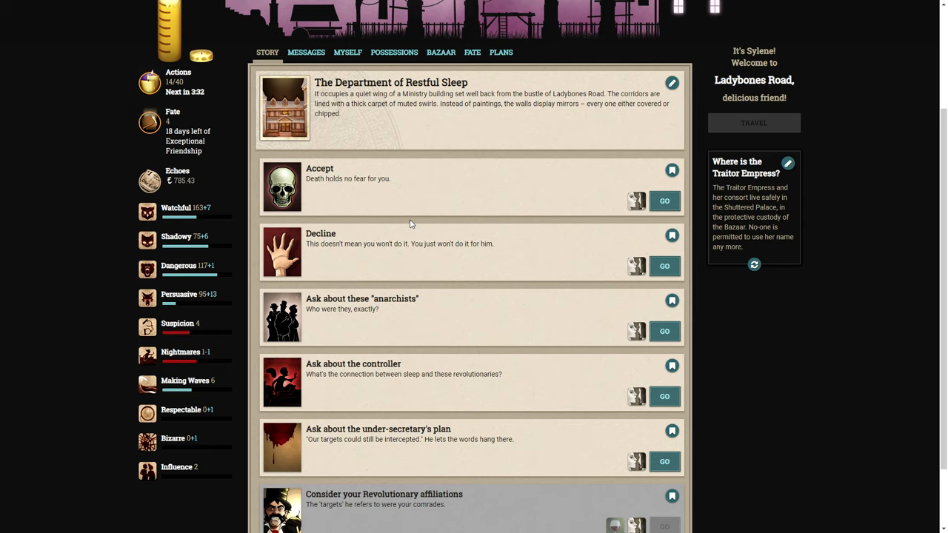
mouse_move(406, 274)
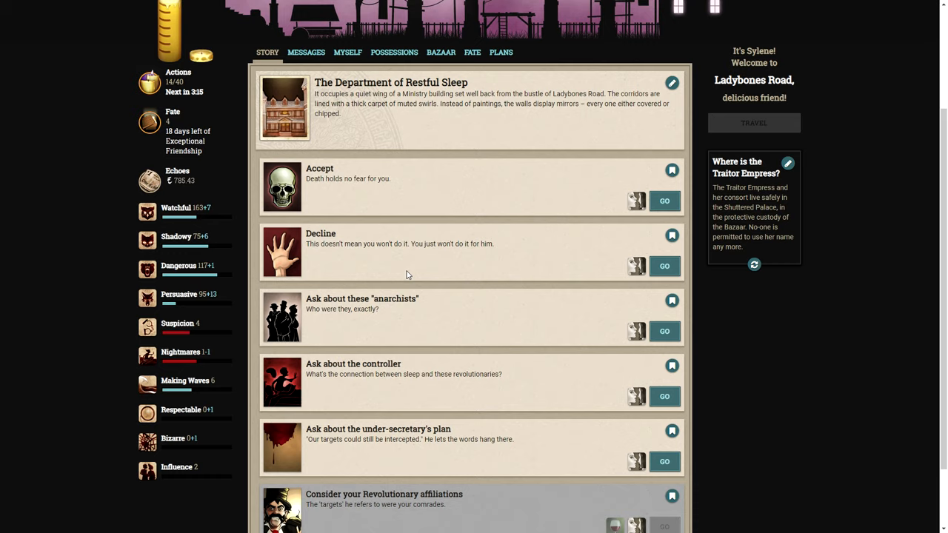
mouse_move(610, 198)
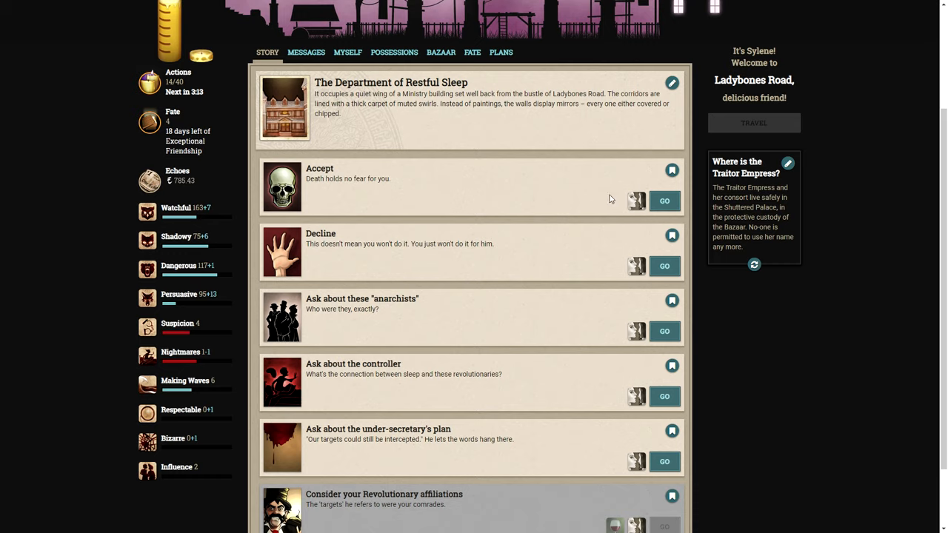
Accept the deadly job, reading 'Undertaking', and return to Ladybones Road's storylets.
click(664, 201)
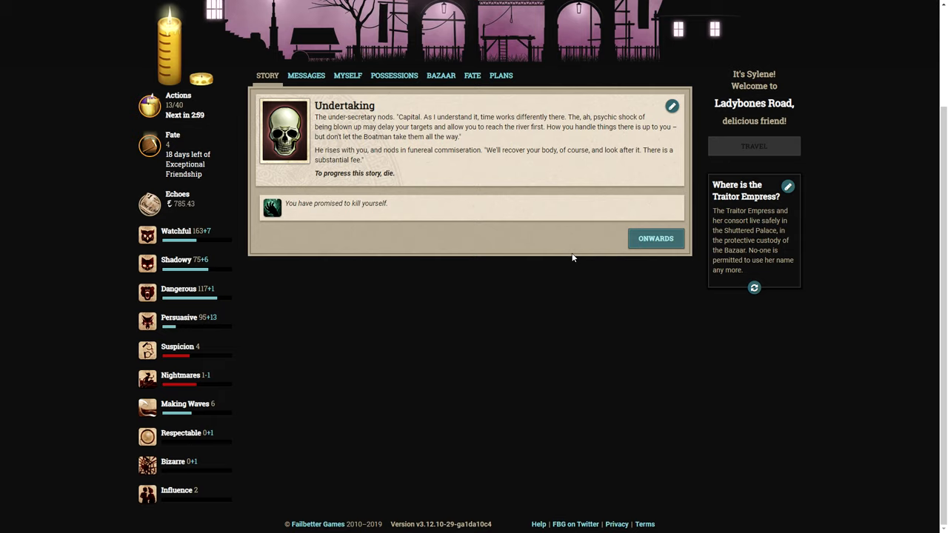
mouse_move(513, 240)
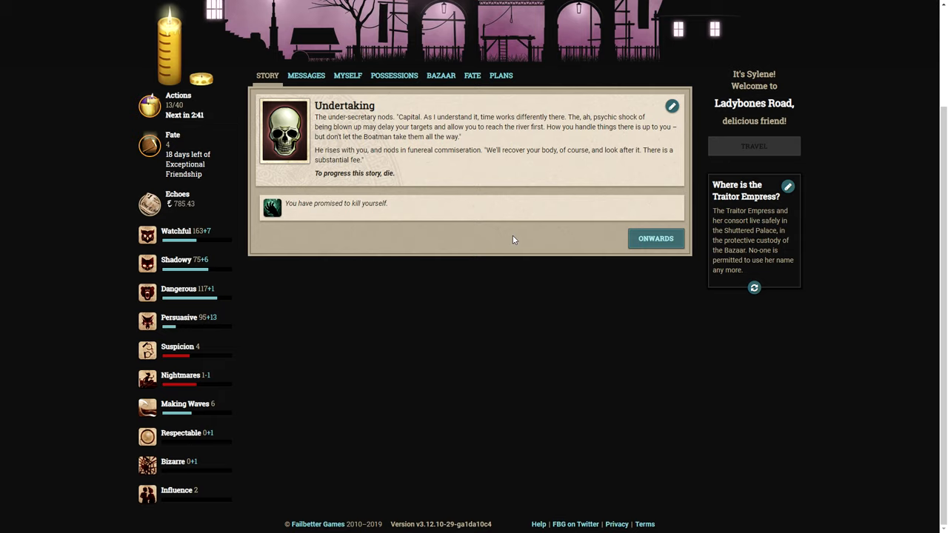
mouse_move(372, 214)
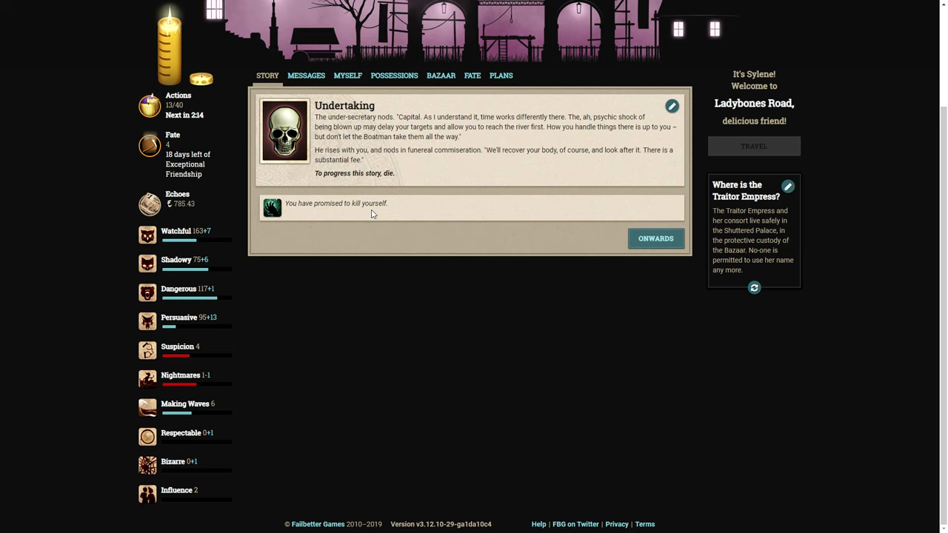
click(655, 237)
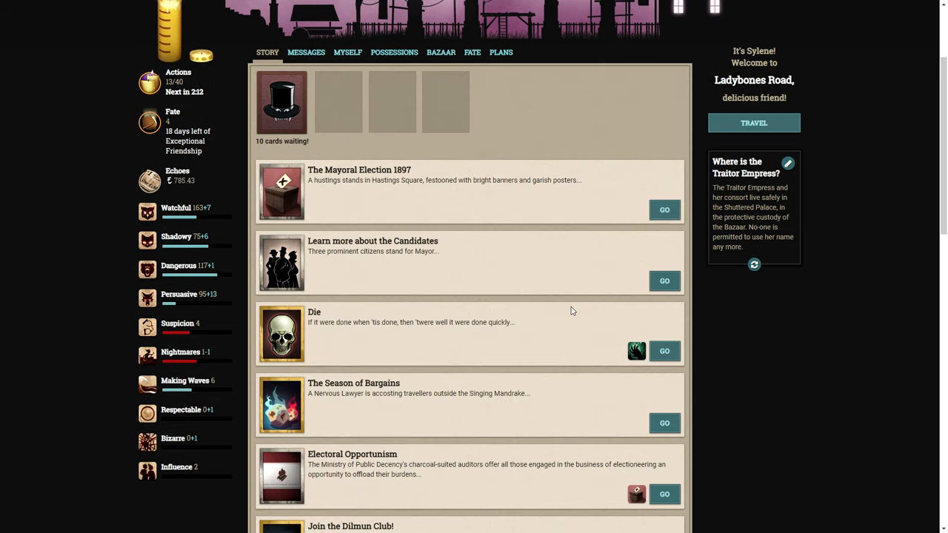
mouse_move(405, 341)
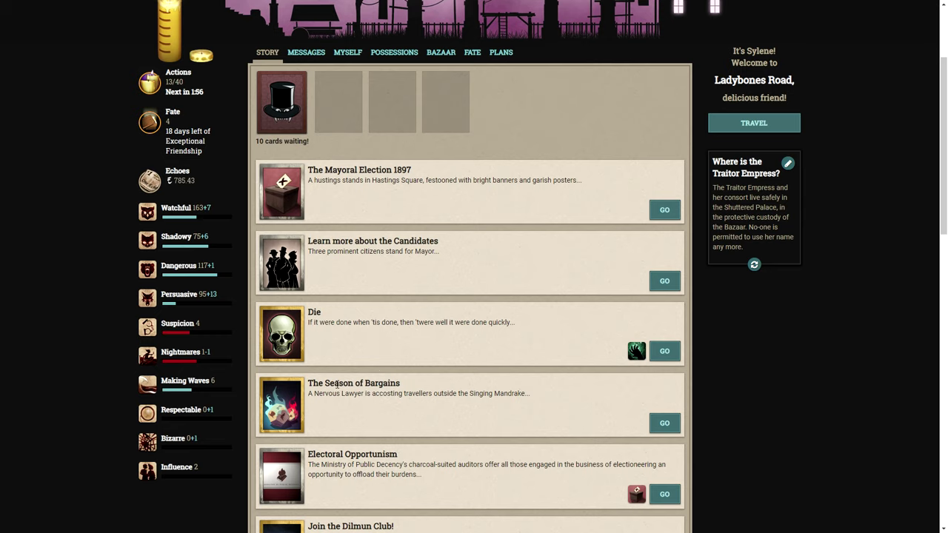
mouse_move(329, 335)
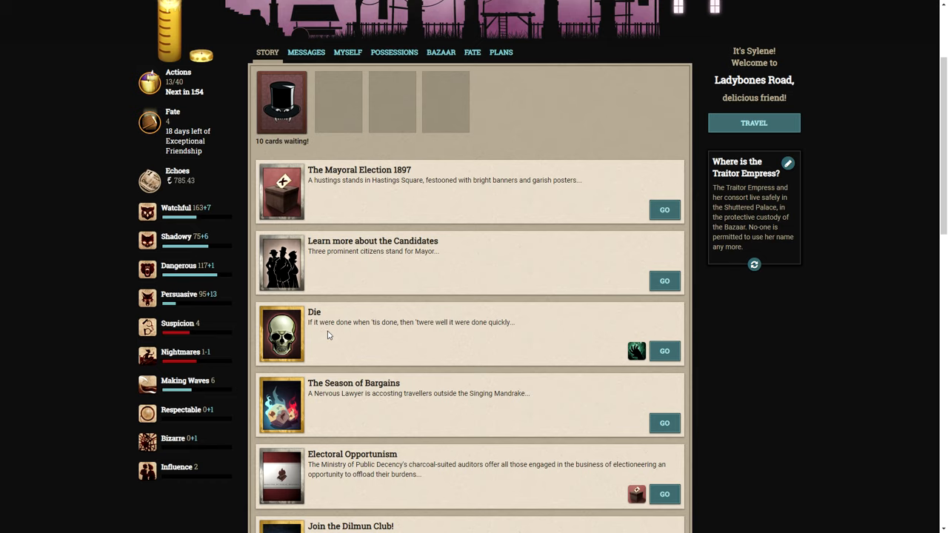
mouse_move(394, 332)
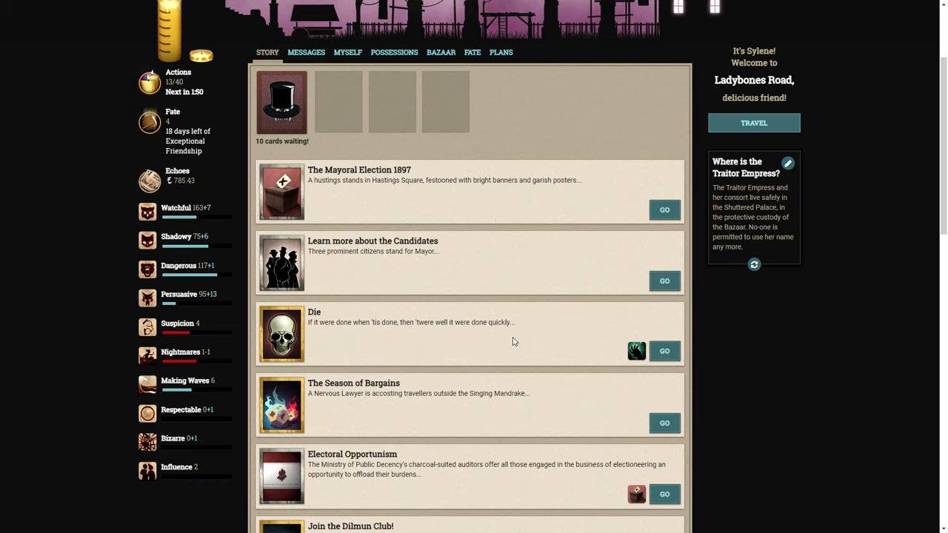
Enter the Die storylet to see its three ways of going out.
click(664, 351)
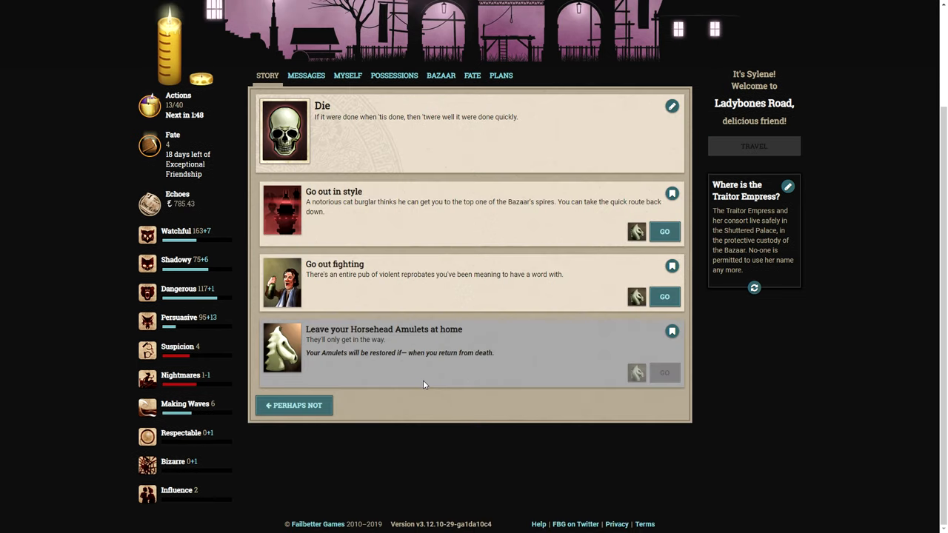
mouse_move(374, 386)
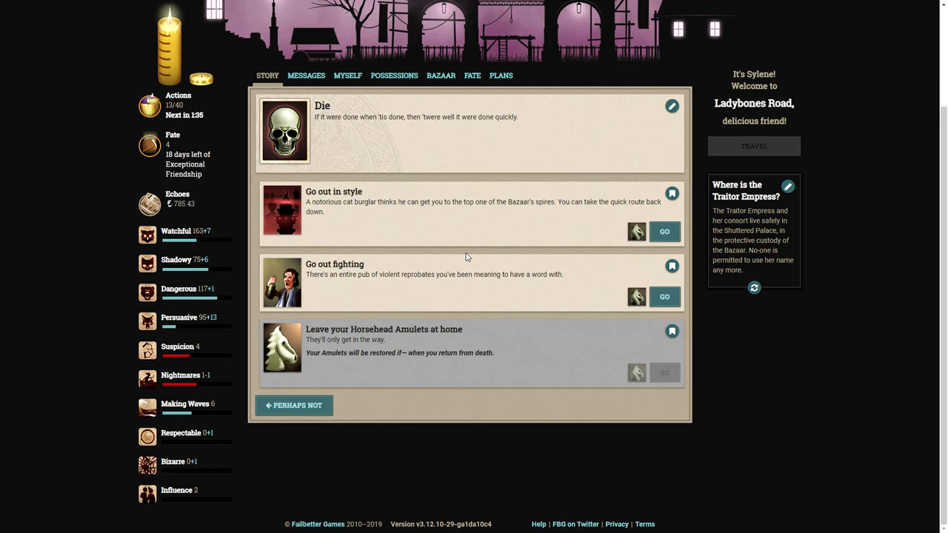
mouse_move(368, 323)
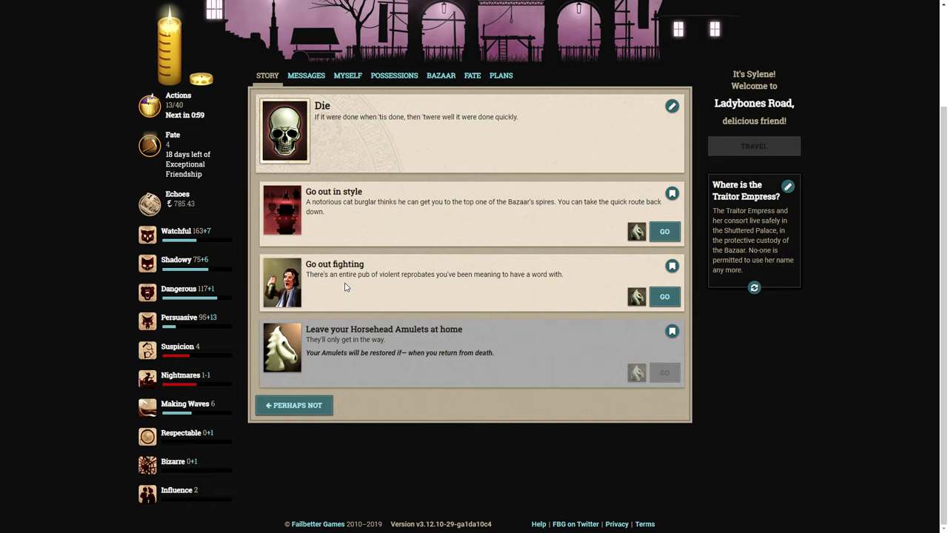
mouse_move(434, 277)
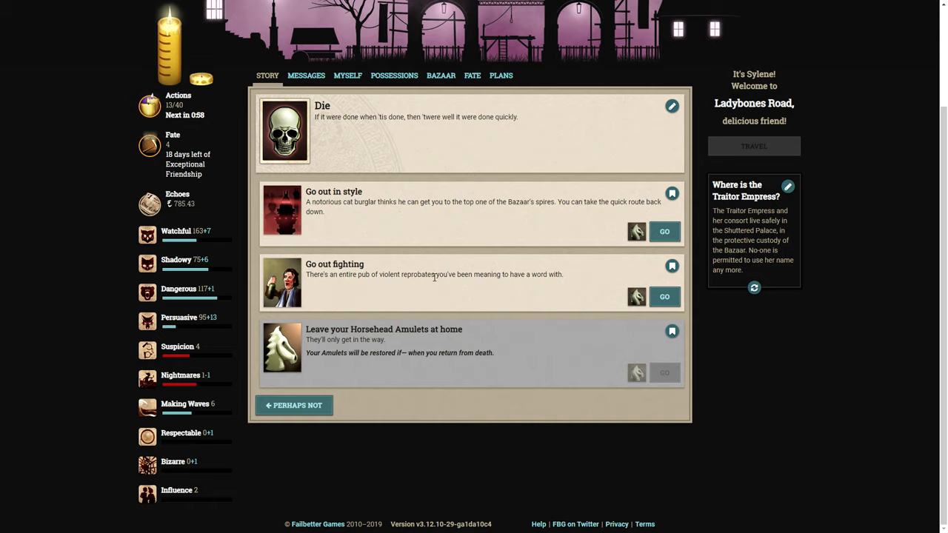
click(663, 296)
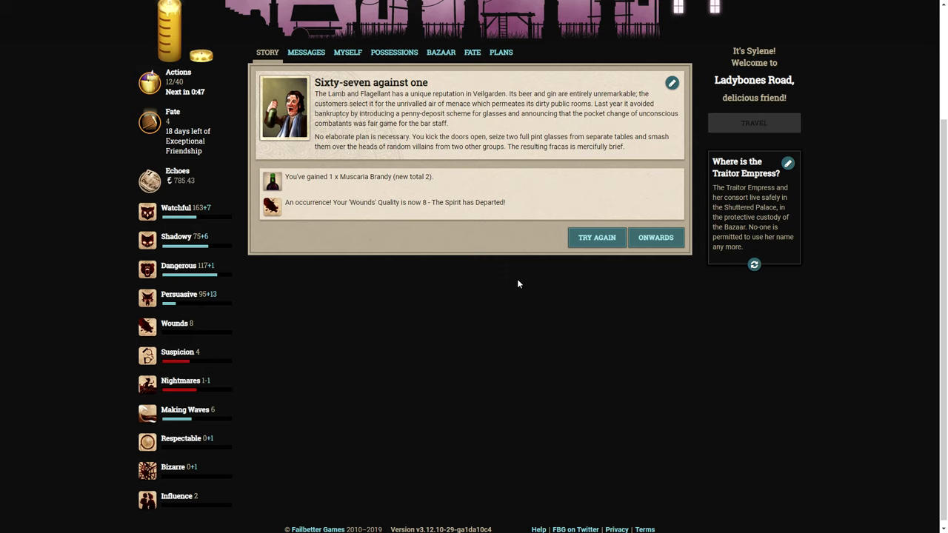
mouse_move(438, 185)
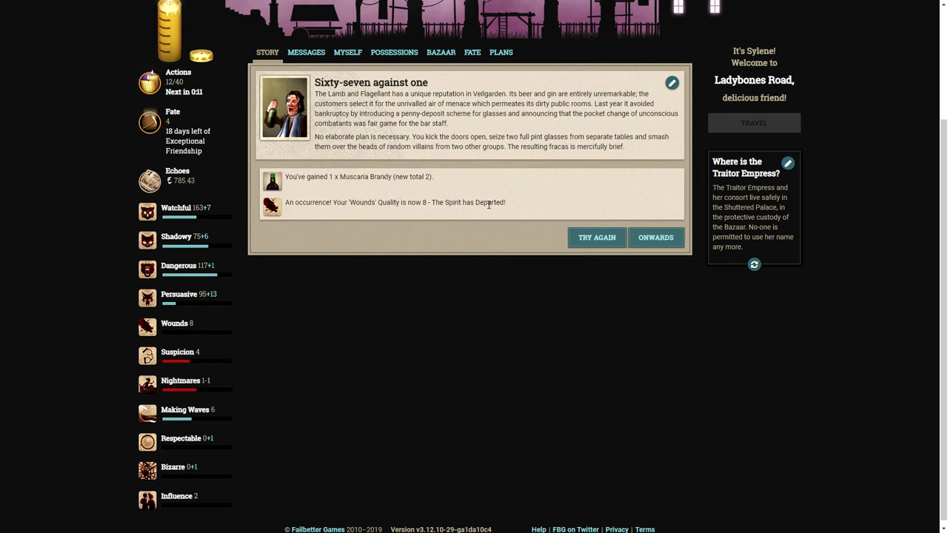
mouse_move(475, 228)
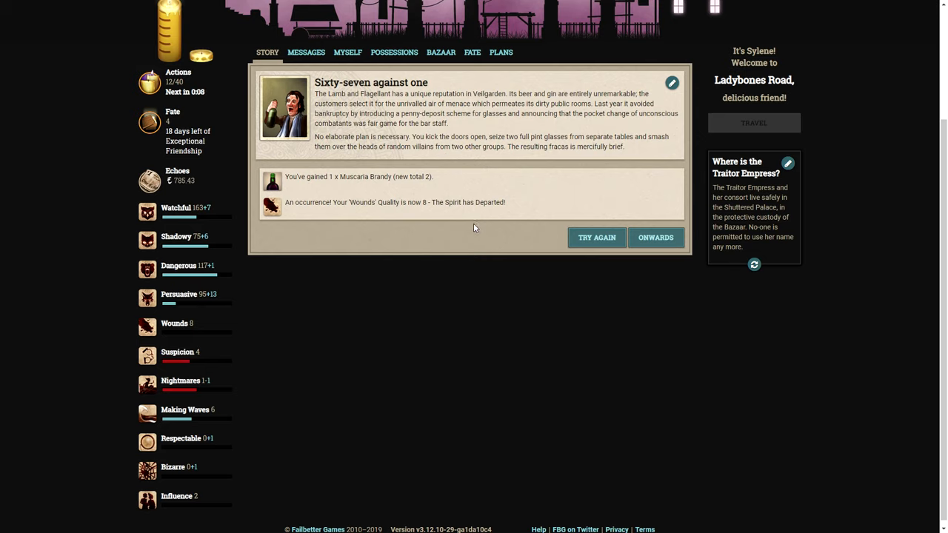
mouse_move(462, 232)
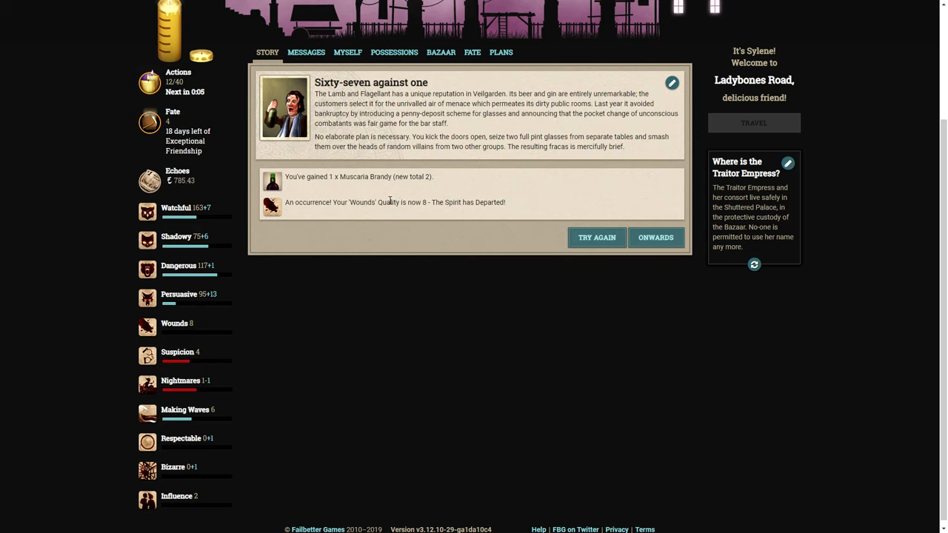
mouse_move(318, 228)
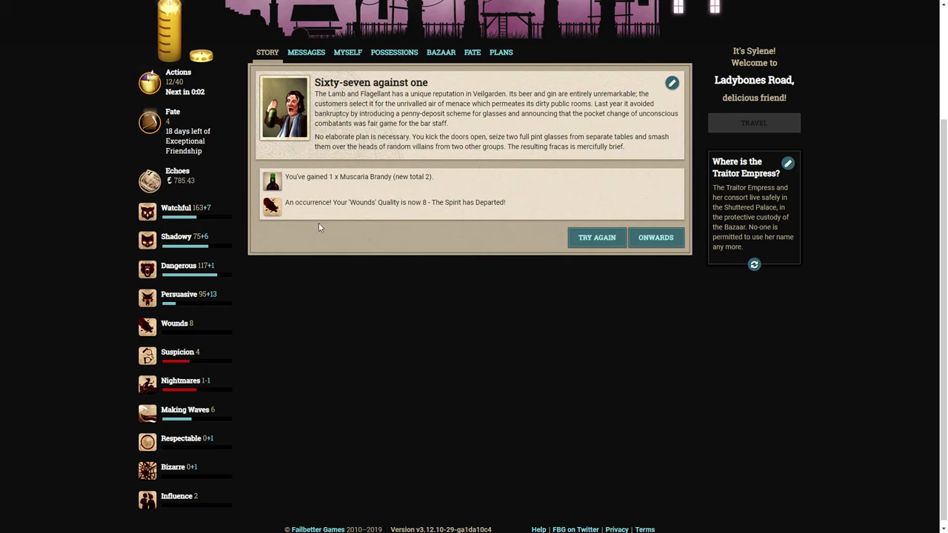
mouse_move(400, 217)
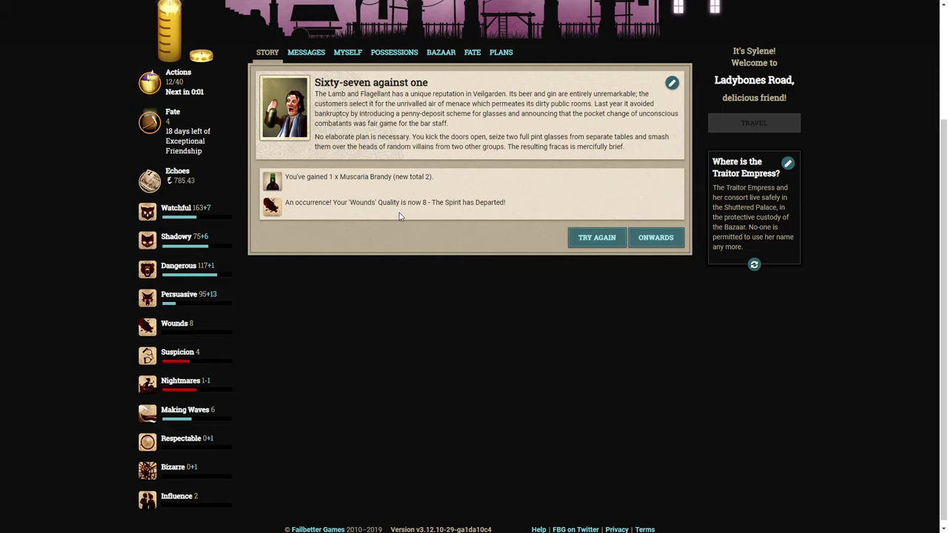
Move on from 'Sixty-seven against one' to the 'A sudden darkness!' collapse storylet.
click(655, 237)
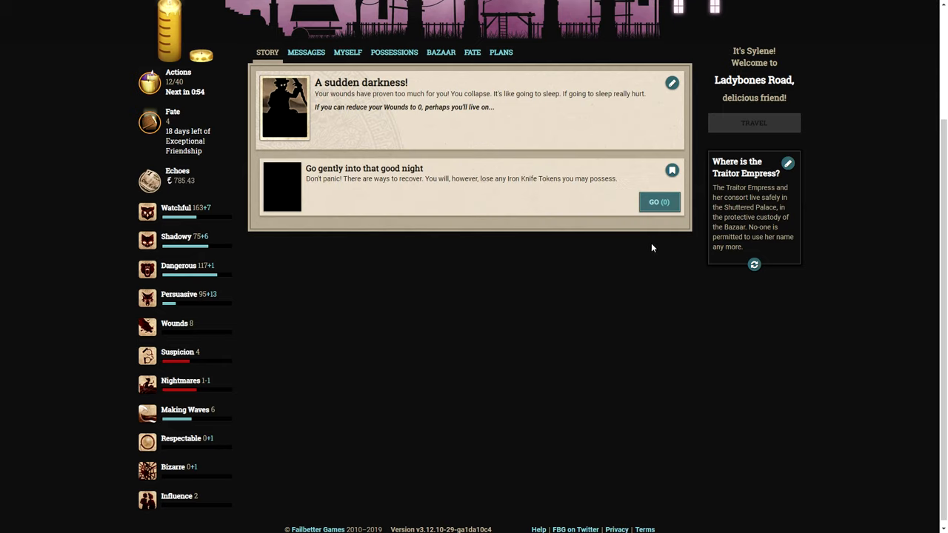
mouse_move(598, 287)
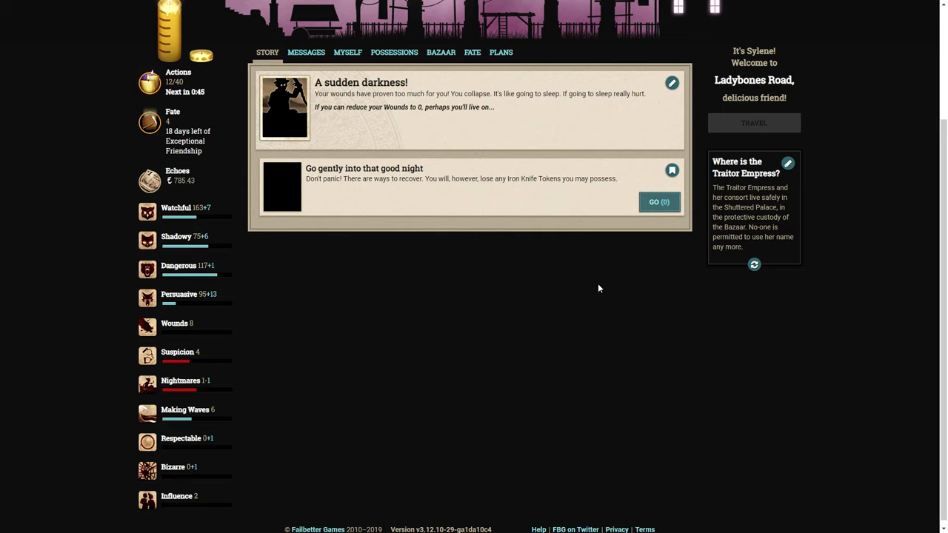
mouse_move(734, 307)
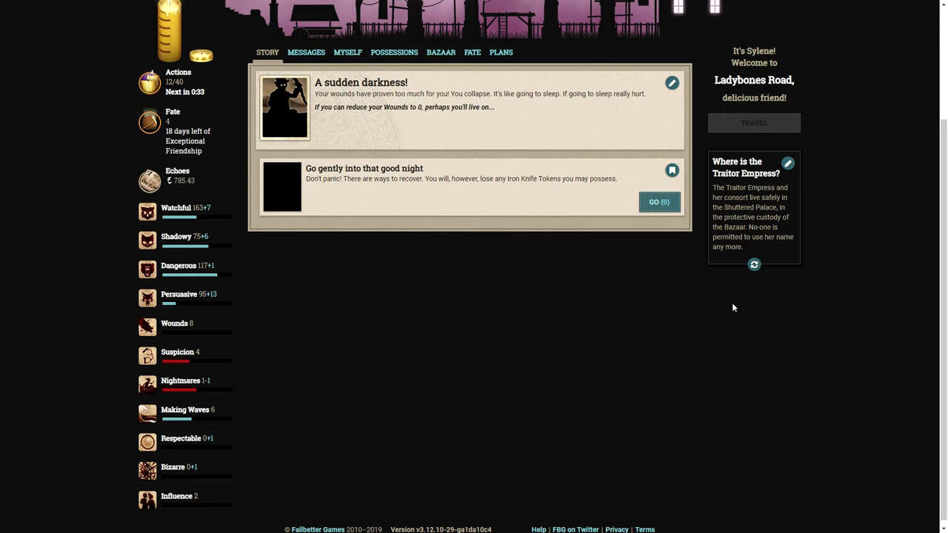
mouse_move(726, 323)
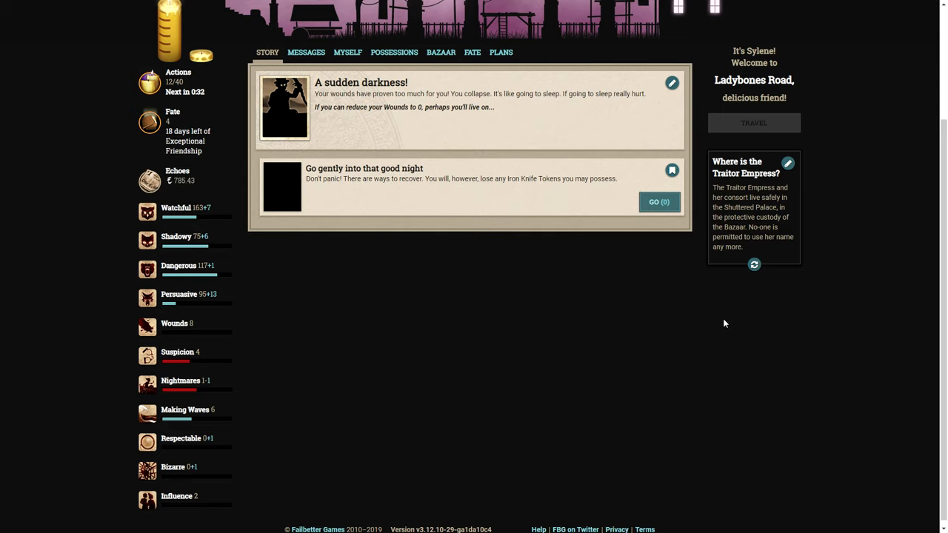
mouse_move(704, 332)
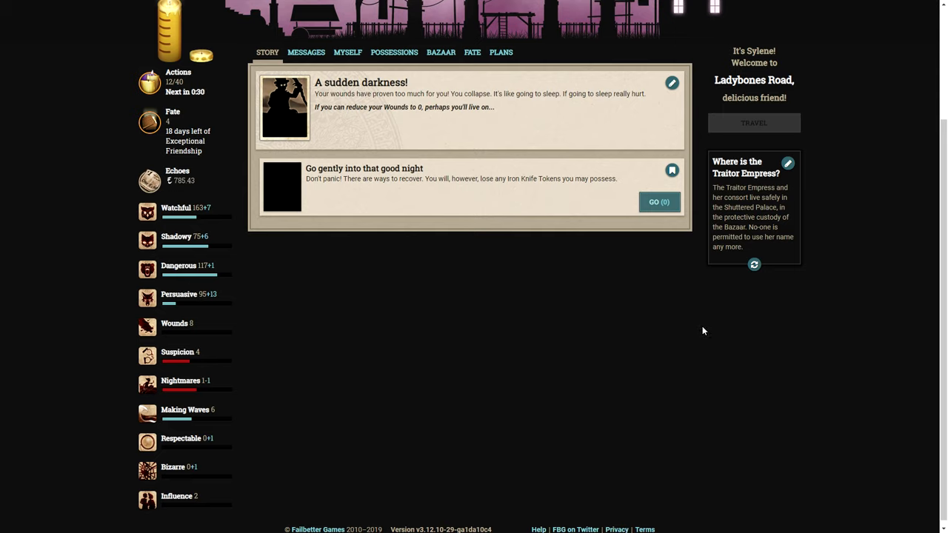
mouse_move(679, 328)
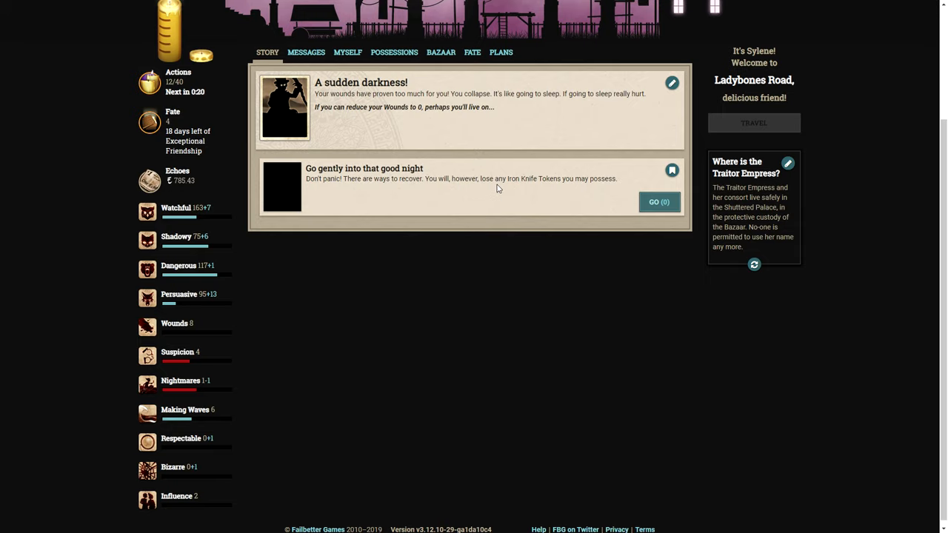
mouse_move(659, 201)
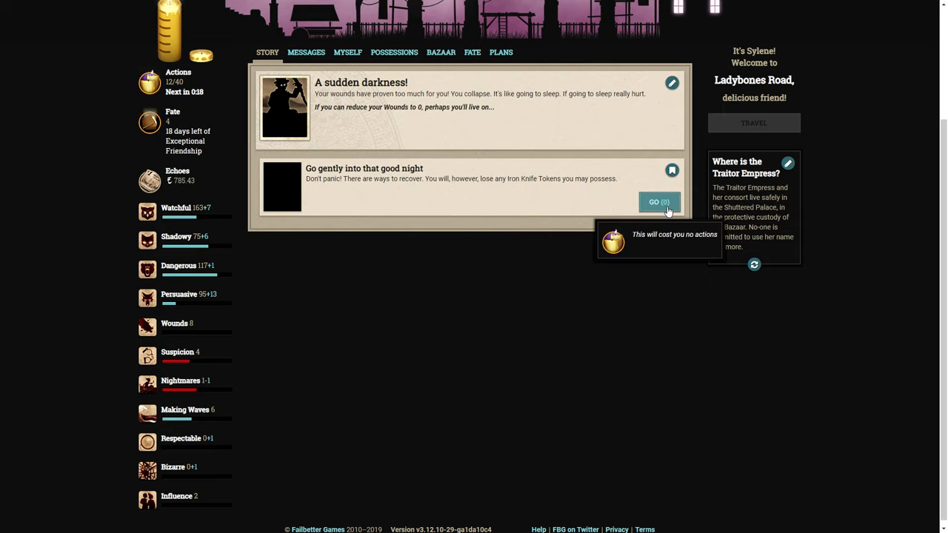
click(658, 202)
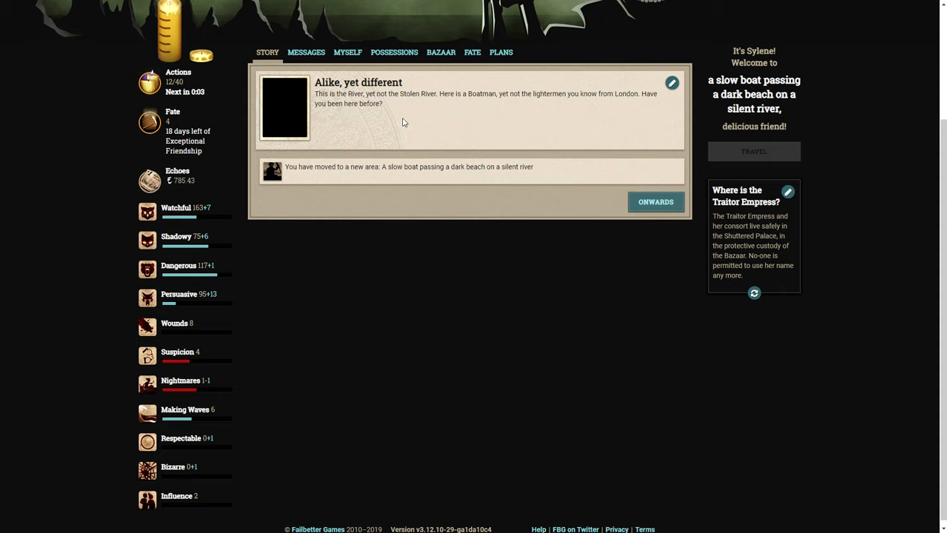
mouse_move(344, 172)
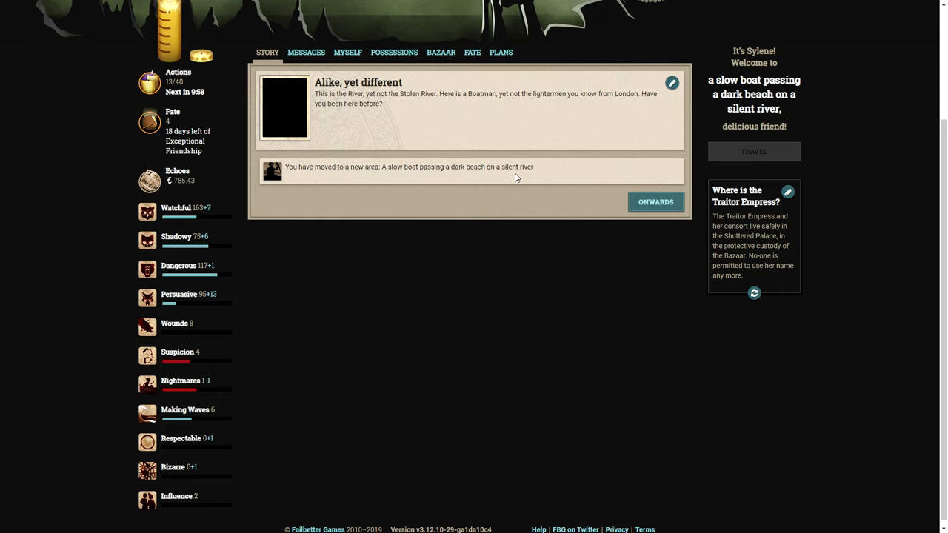
Continue past 'Alike, yet different' to the slow boat's Boatman storylets.
click(655, 201)
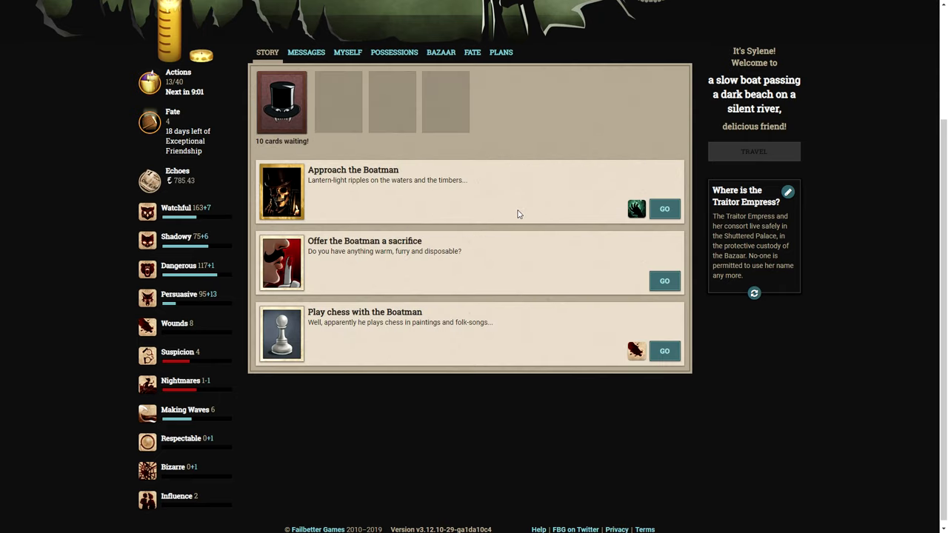
mouse_move(280, 210)
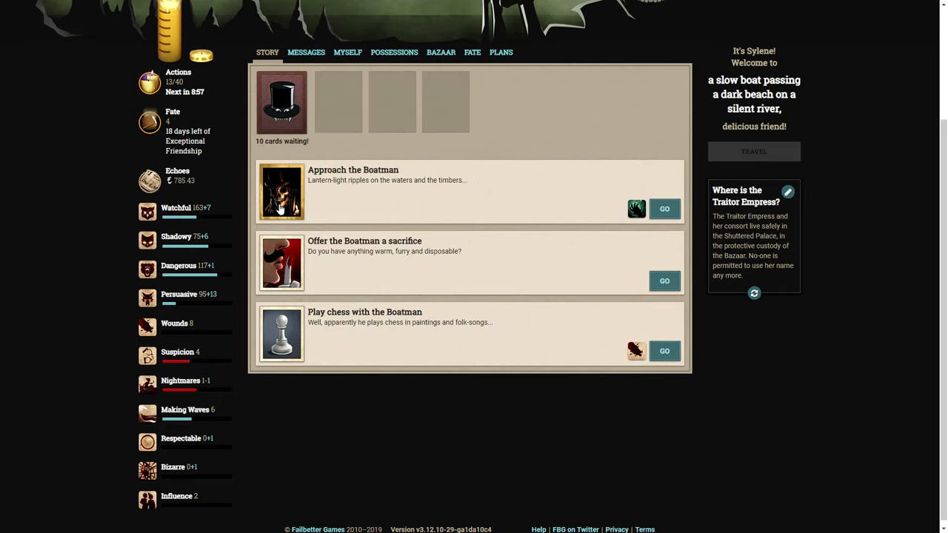
mouse_move(385, 195)
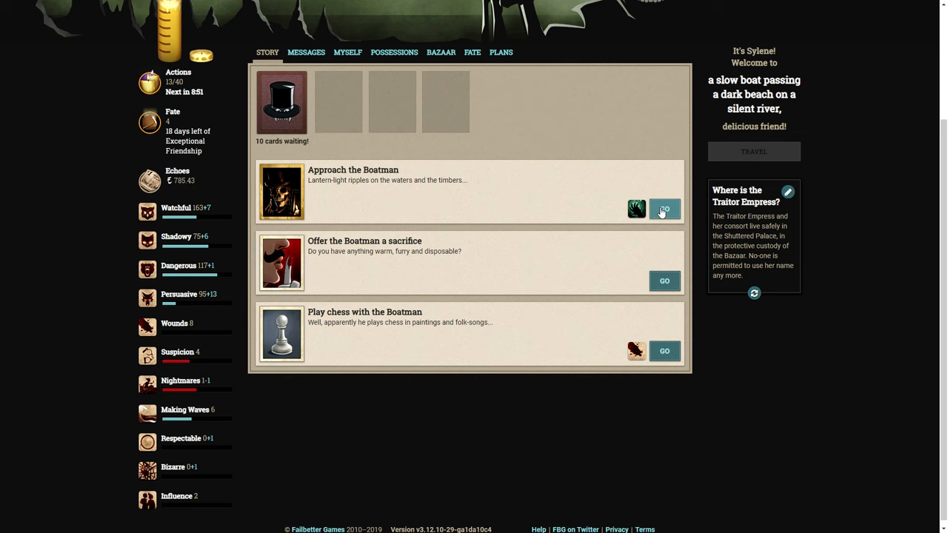
Approach the Boatman to see paying, cooperation and chess options.
click(664, 209)
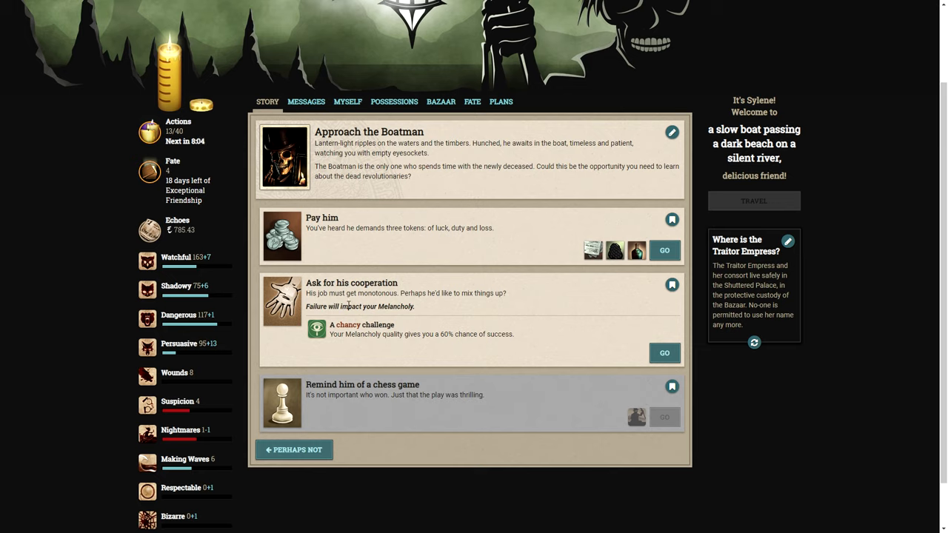
mouse_move(412, 327)
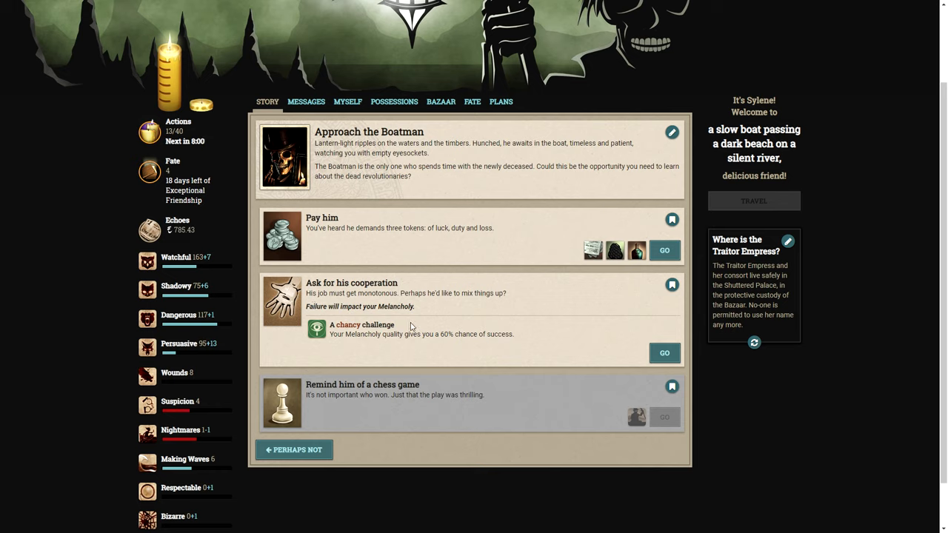
mouse_move(593, 249)
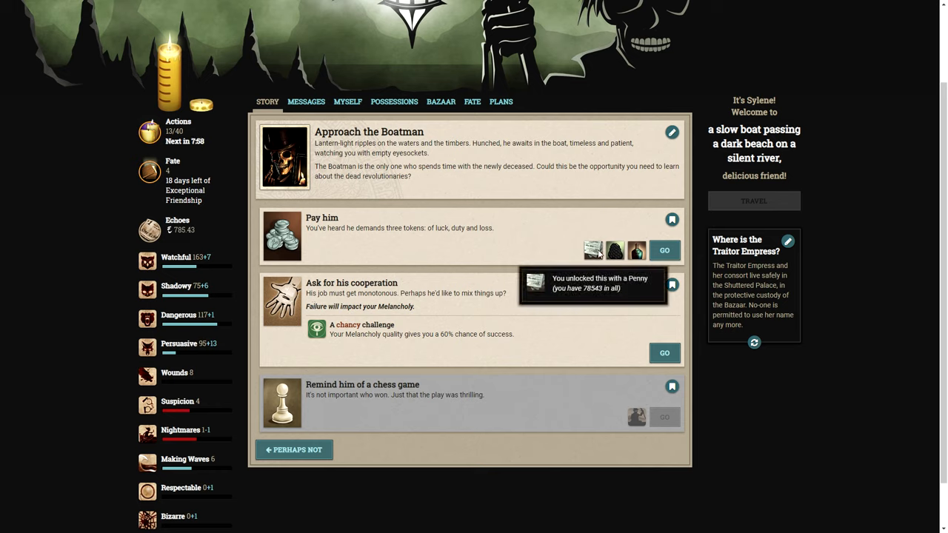
mouse_move(615, 251)
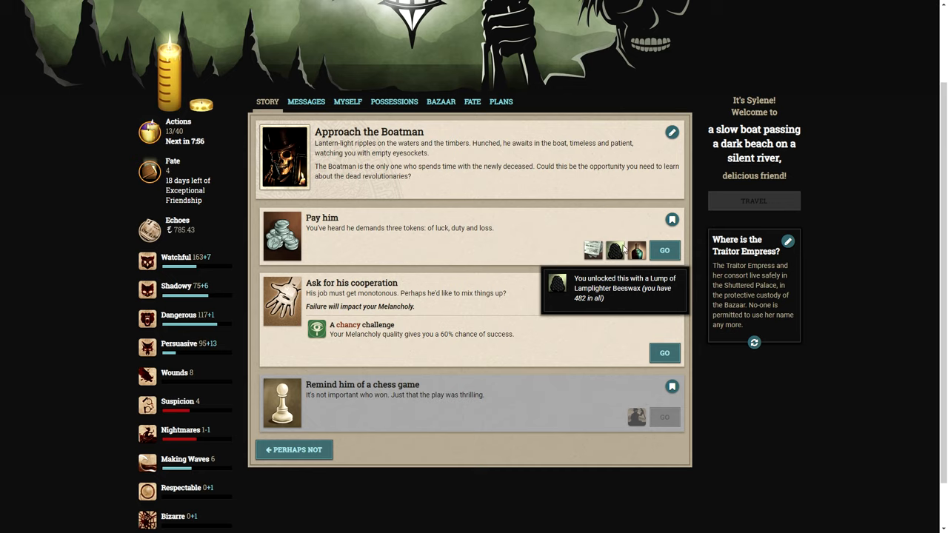
mouse_move(430, 259)
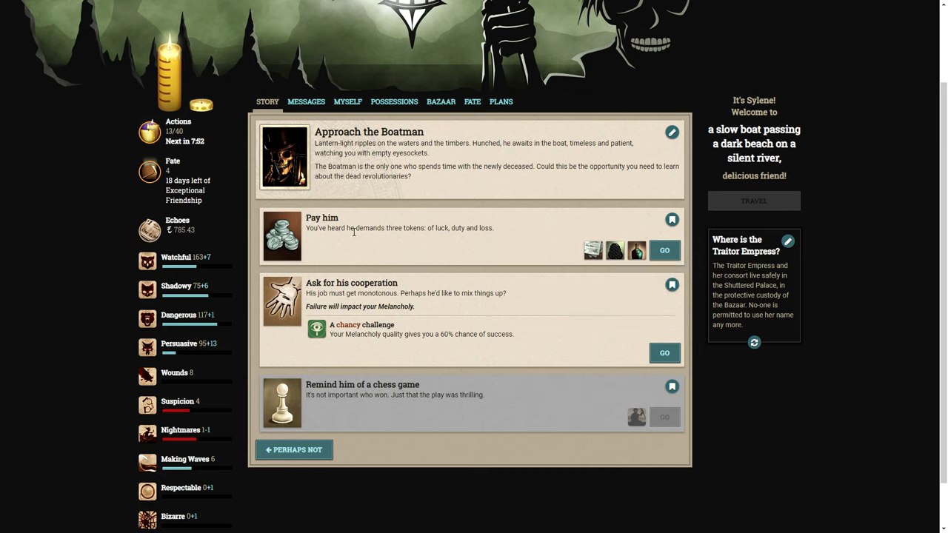
mouse_move(465, 236)
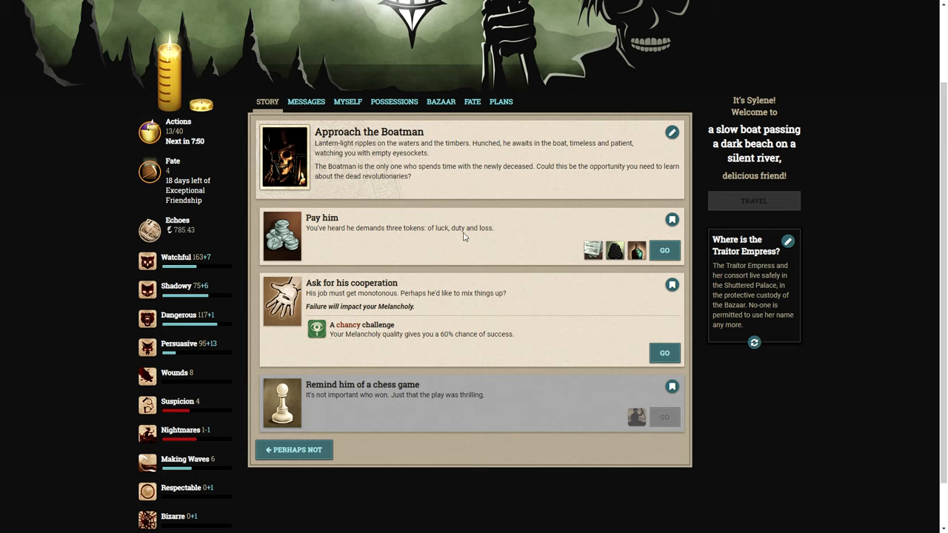
mouse_move(474, 240)
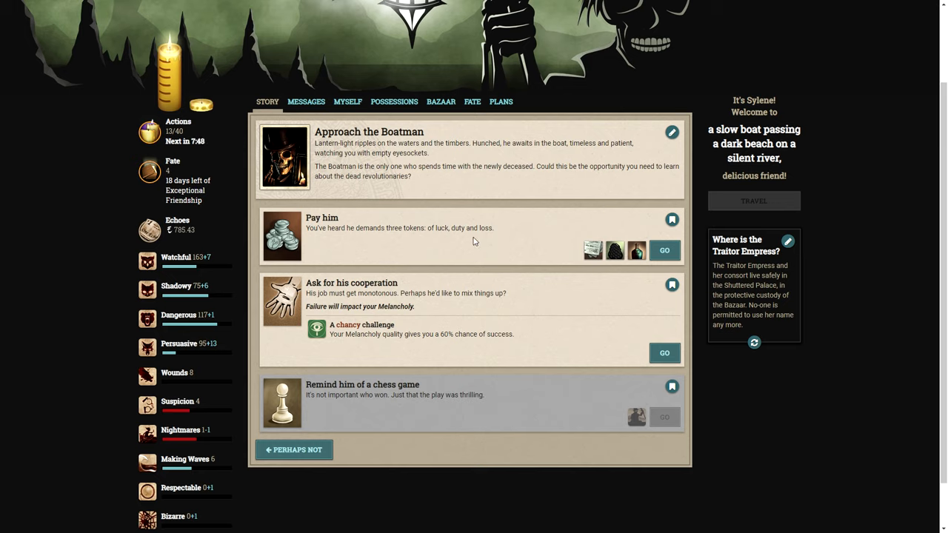
mouse_move(637, 418)
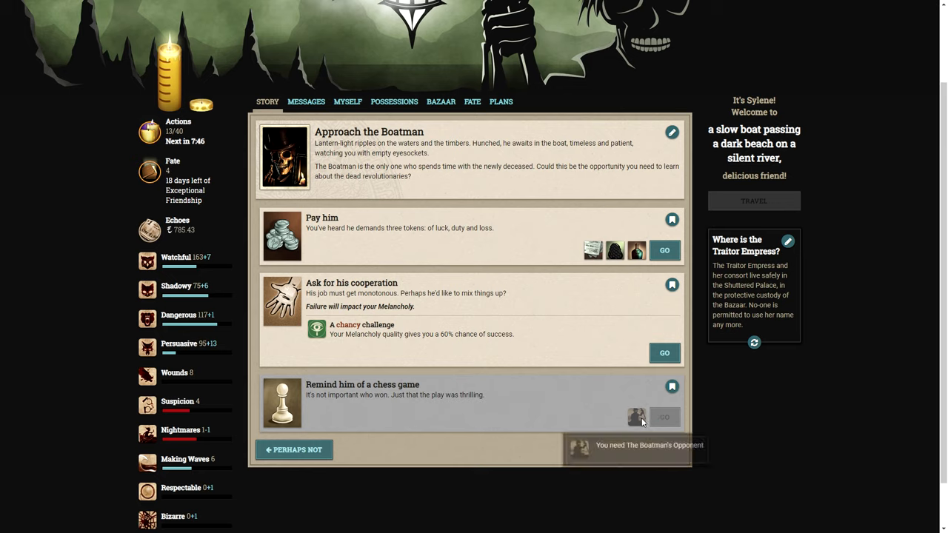
mouse_move(649, 375)
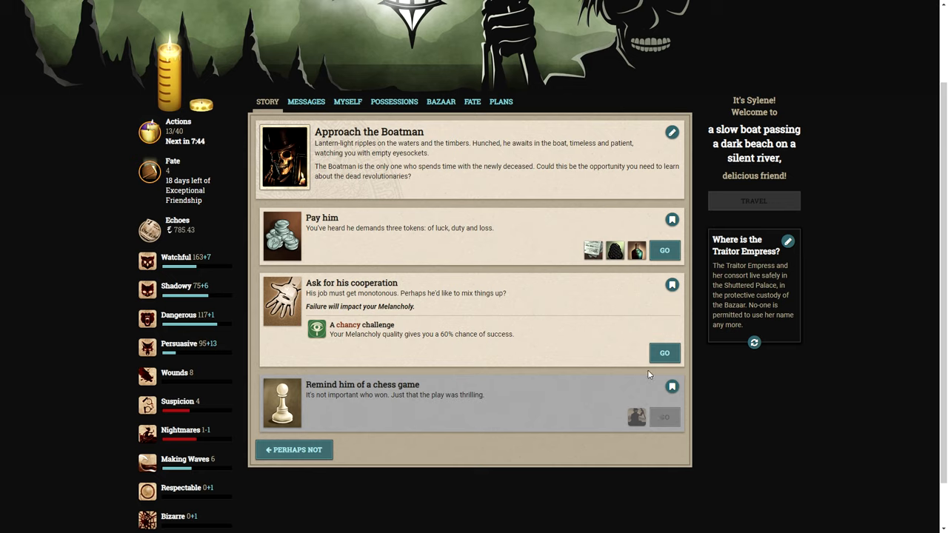
mouse_move(546, 279)
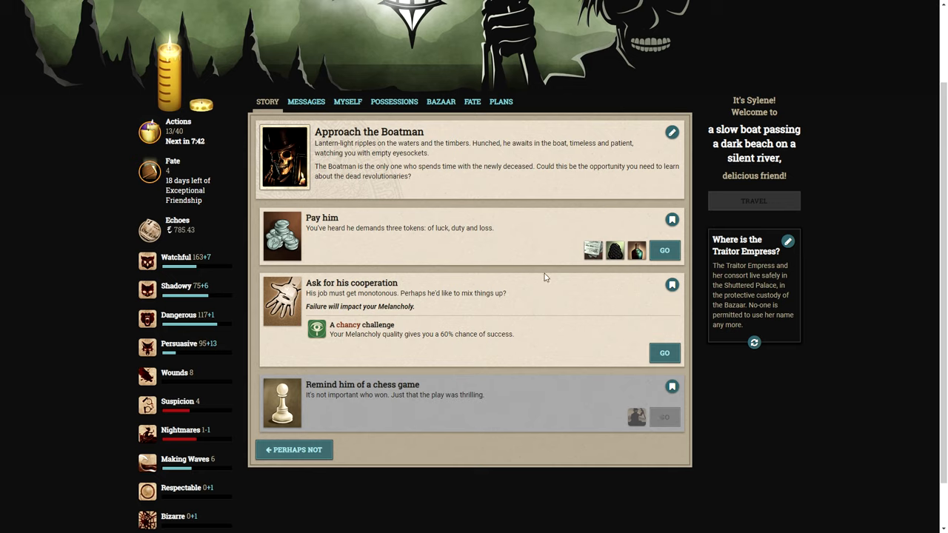
mouse_move(638, 250)
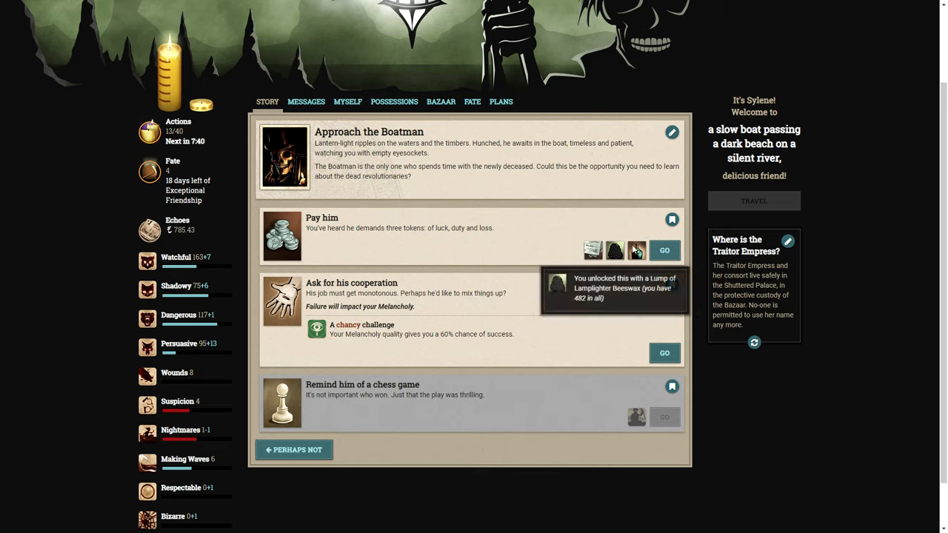
mouse_move(481, 294)
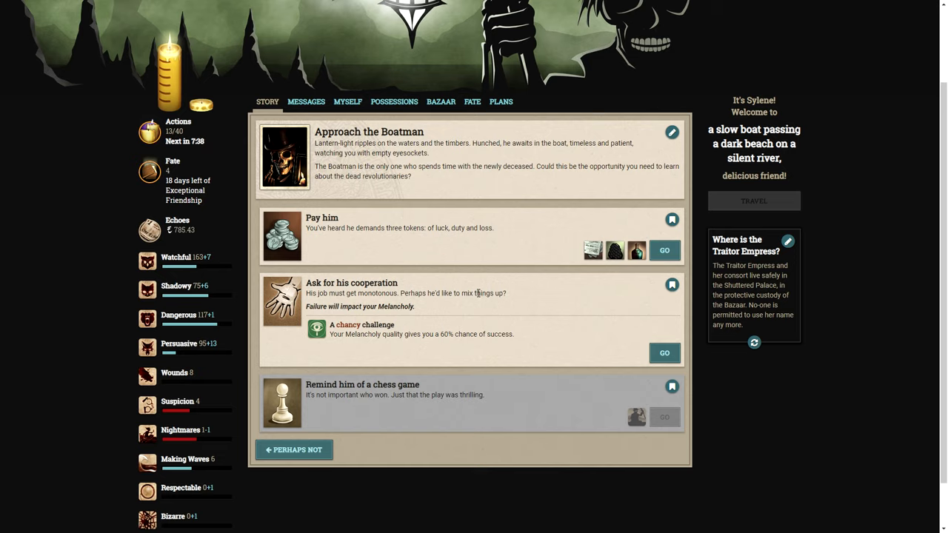
click(663, 249)
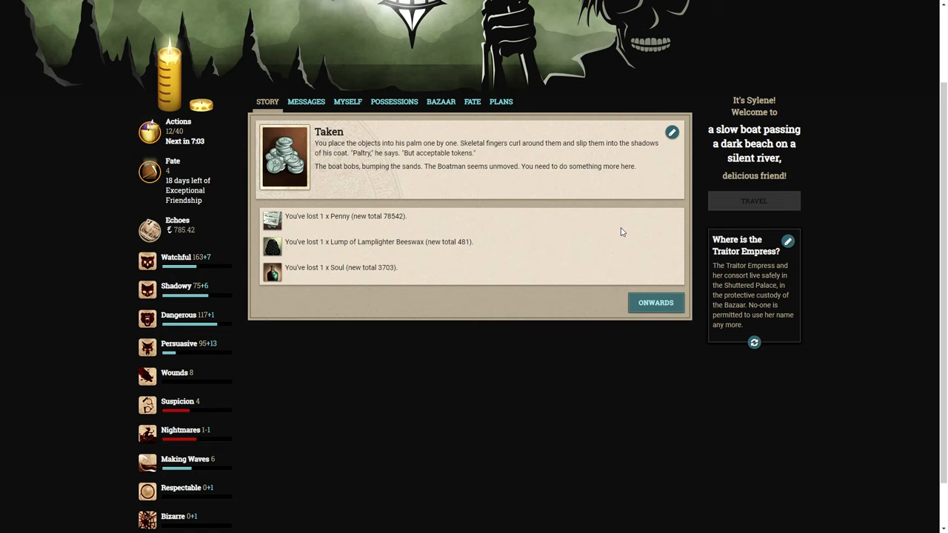
click(654, 303)
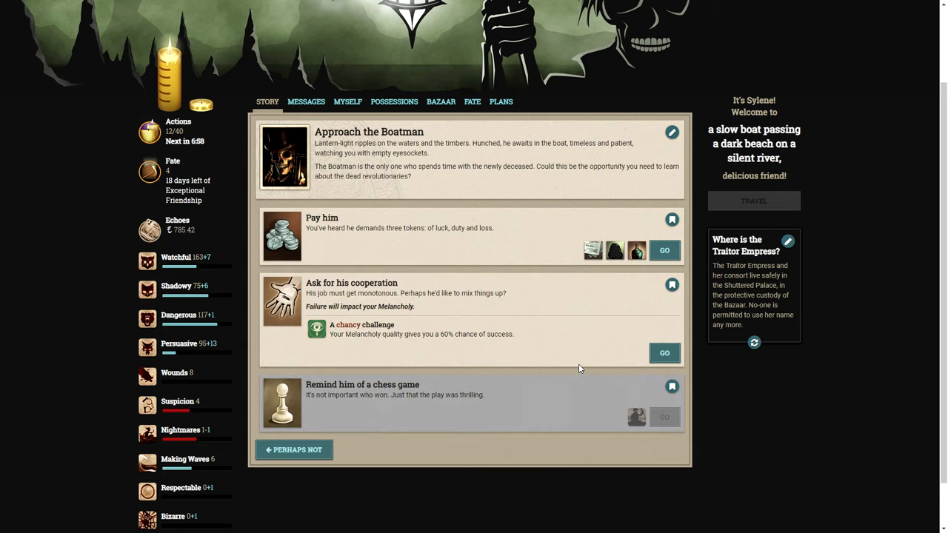
mouse_move(566, 364)
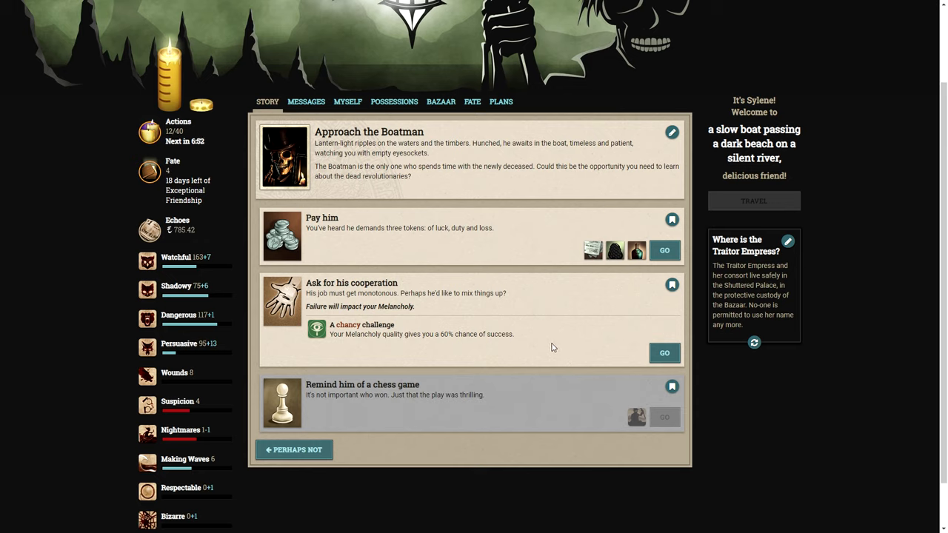
mouse_move(441, 278)
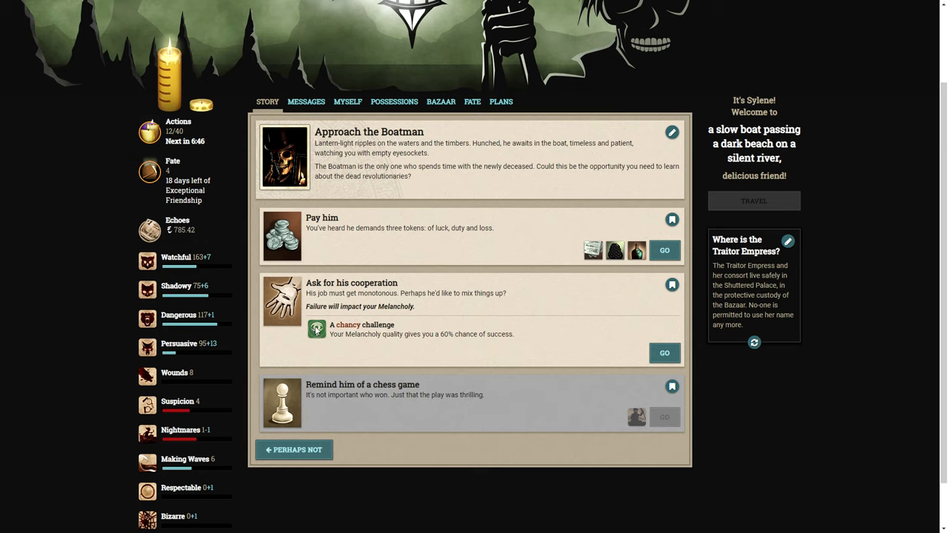
mouse_move(400, 326)
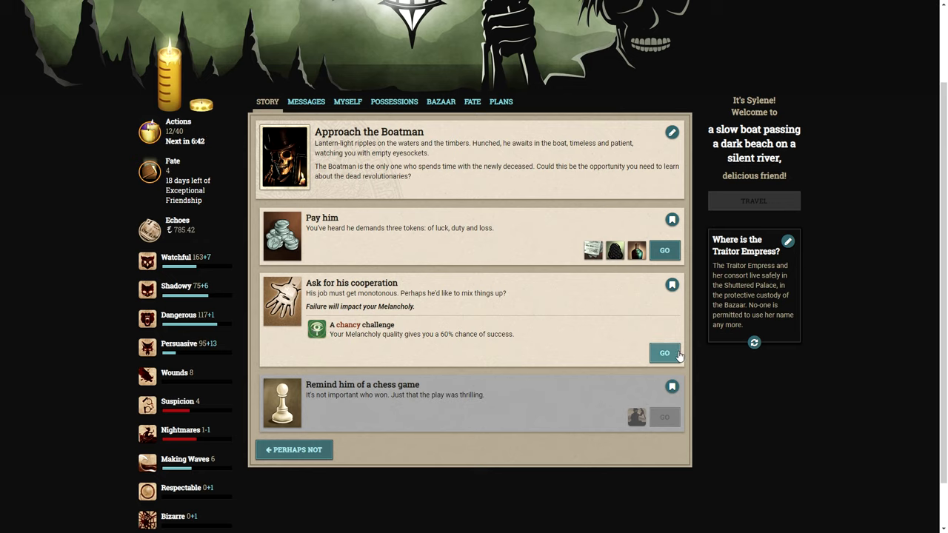
Ask the Boatman's cooperation three times, failing with 'Inhalation' until odds reach 70%.
click(663, 352)
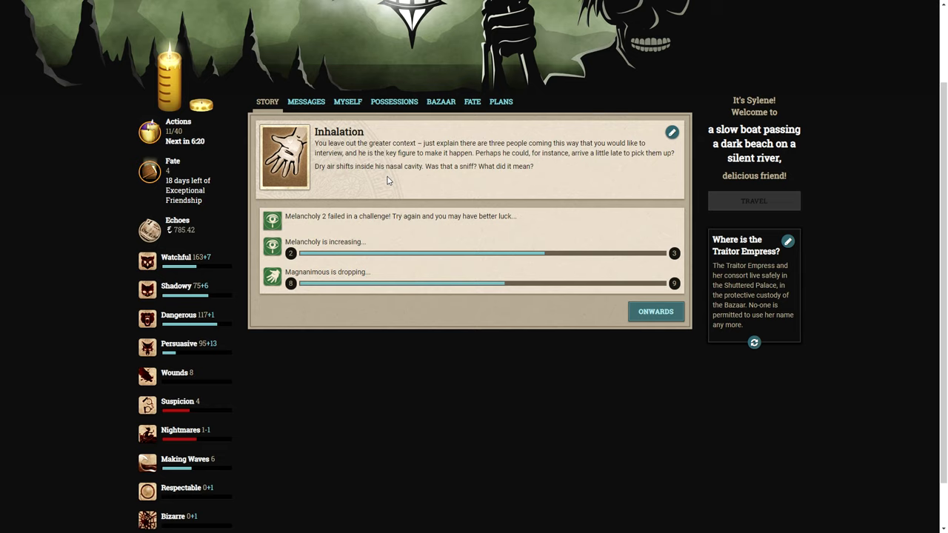
click(655, 311)
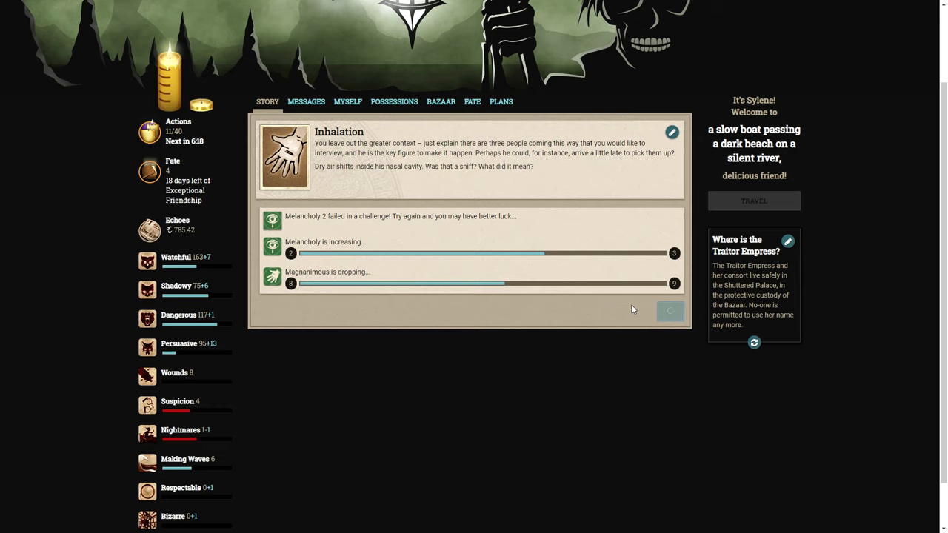
click(670, 311)
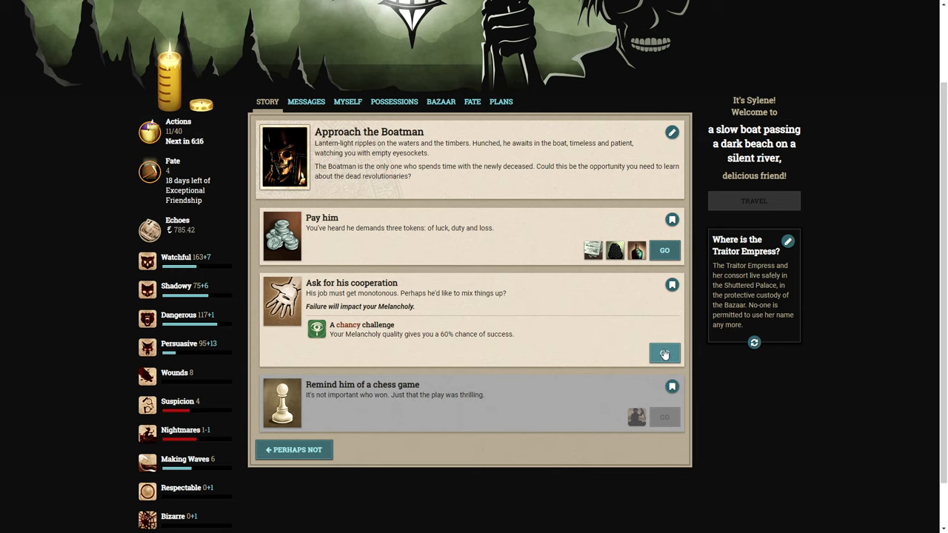
click(664, 353)
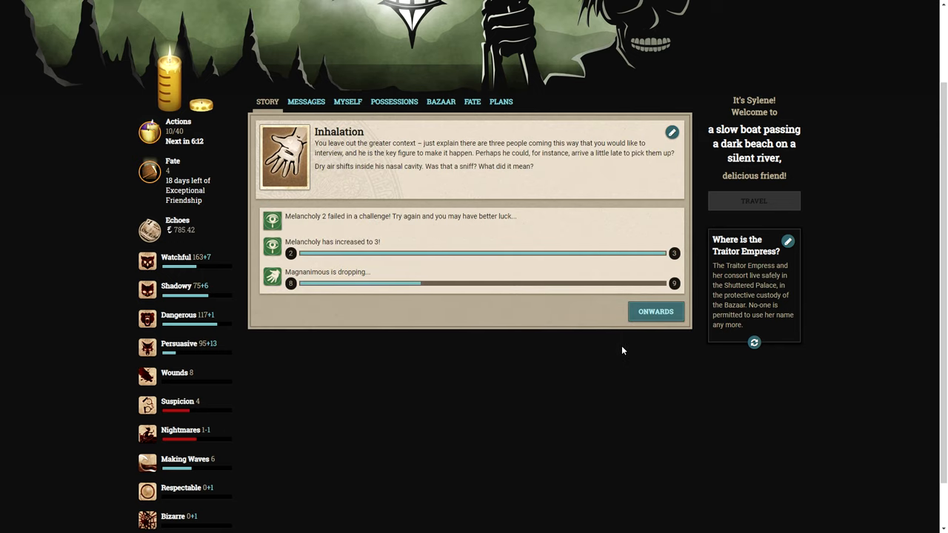
click(655, 311)
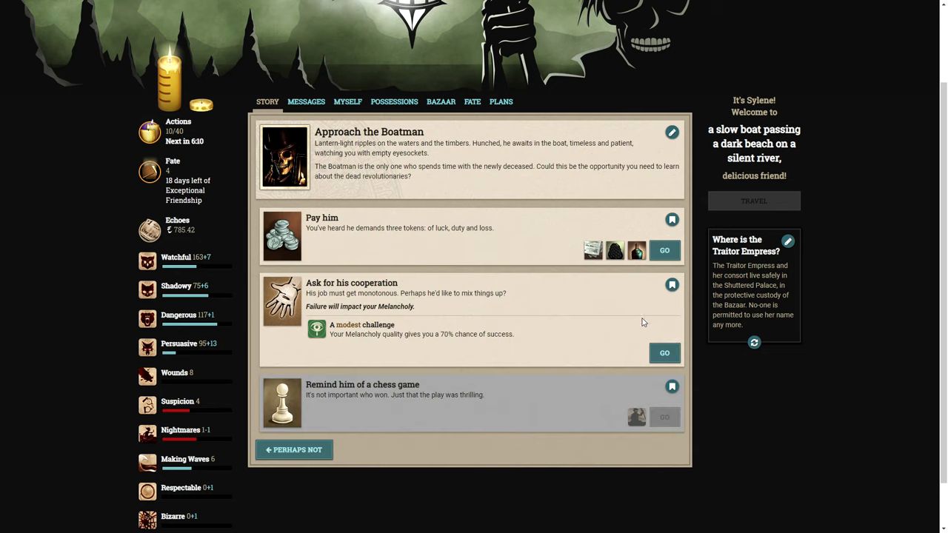
click(664, 352)
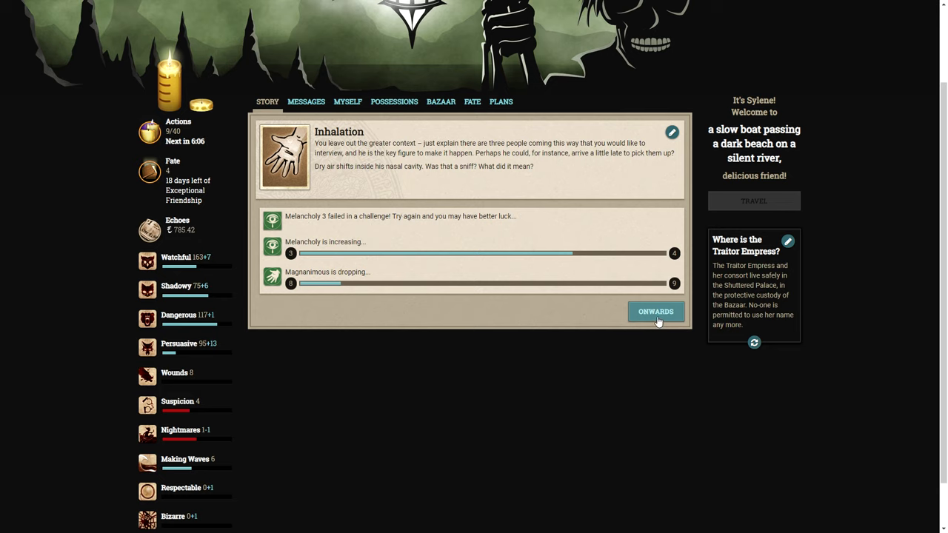
click(655, 311)
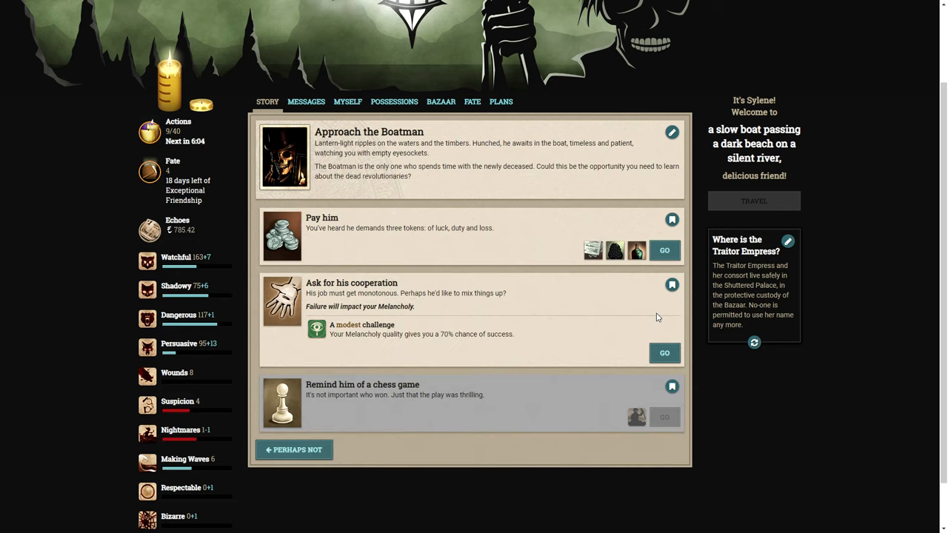
mouse_move(663, 250)
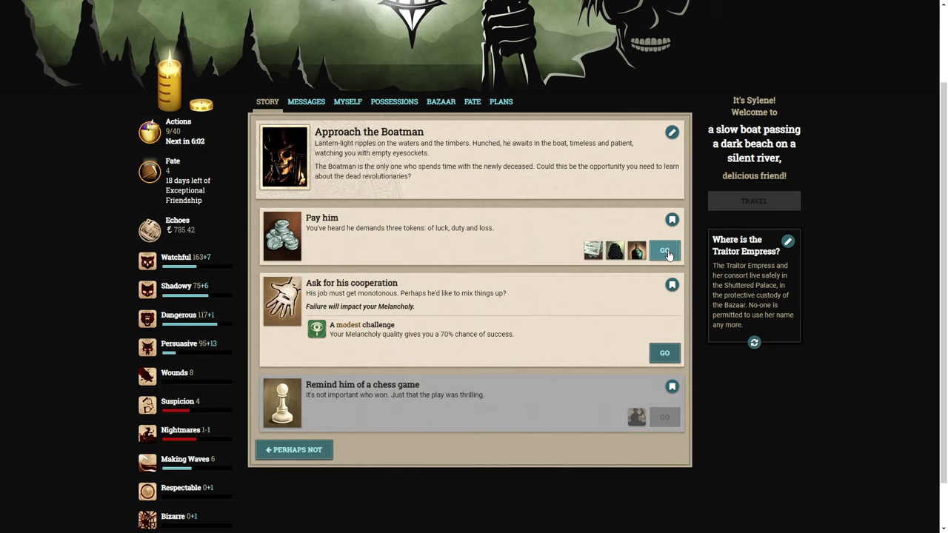
Pay the Boatman his three tokens, revealing the 'Offer to mind the oars' option.
click(664, 250)
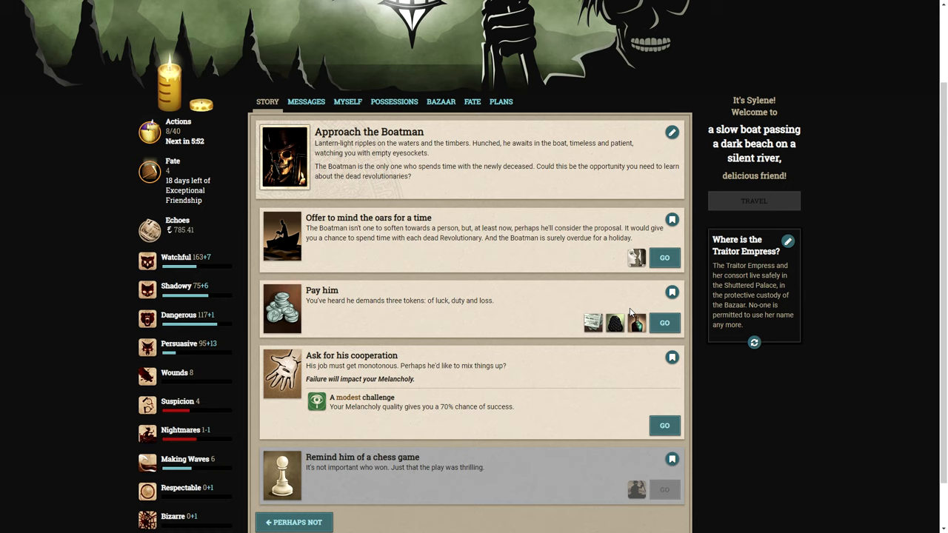
mouse_move(406, 255)
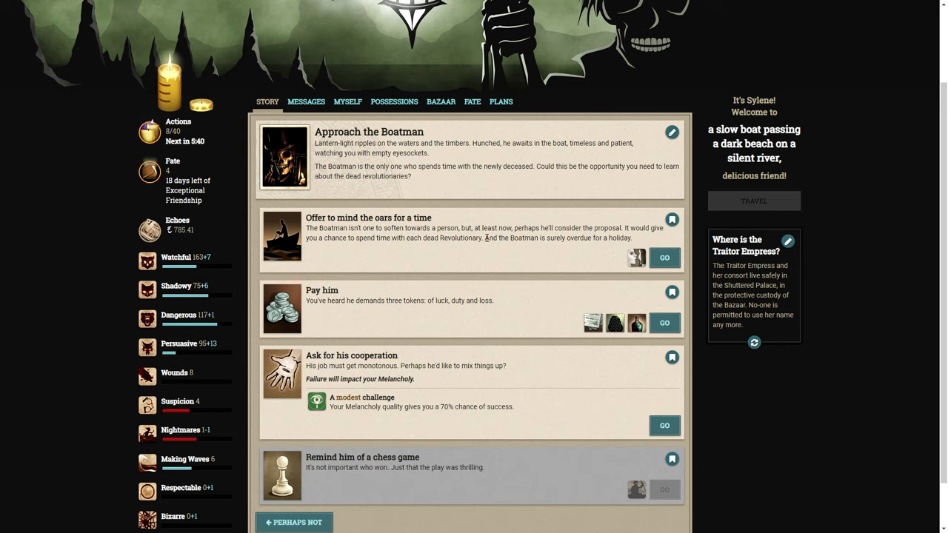
mouse_move(637, 258)
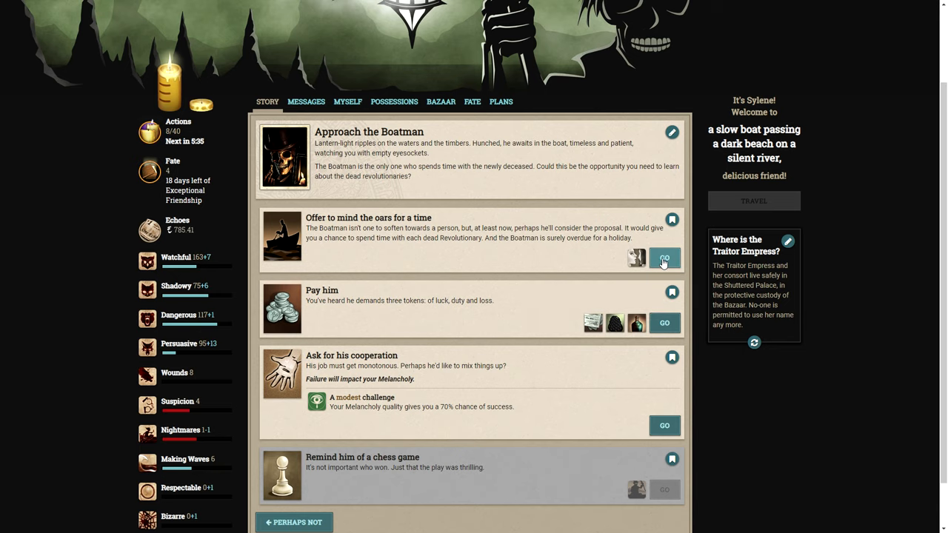
Offer to mind the Boatman's oars, reaching the 'Tools of the job' result.
click(664, 261)
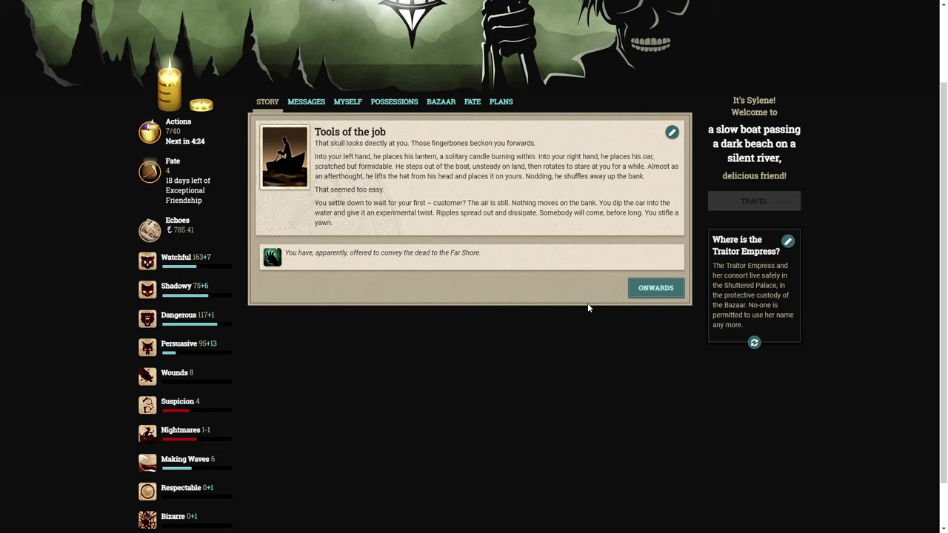
mouse_move(363, 269)
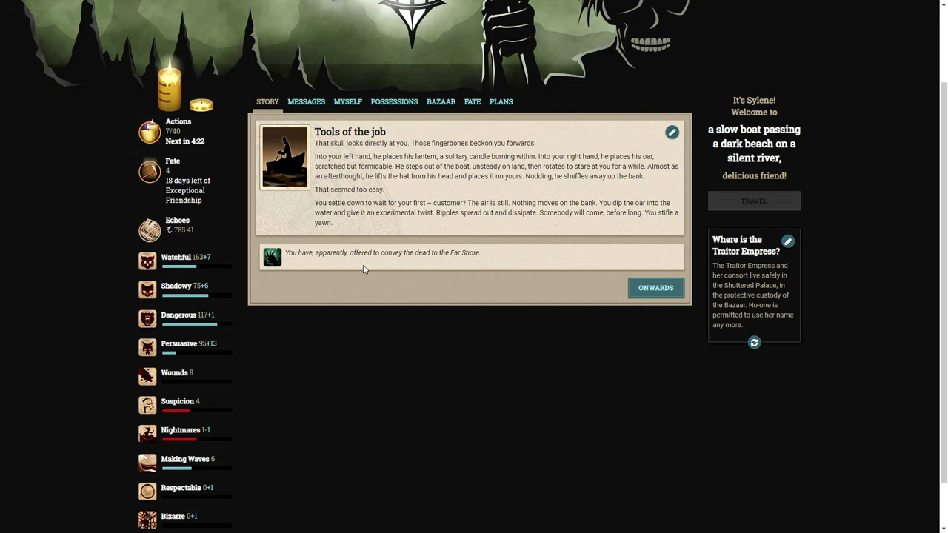
mouse_move(578, 281)
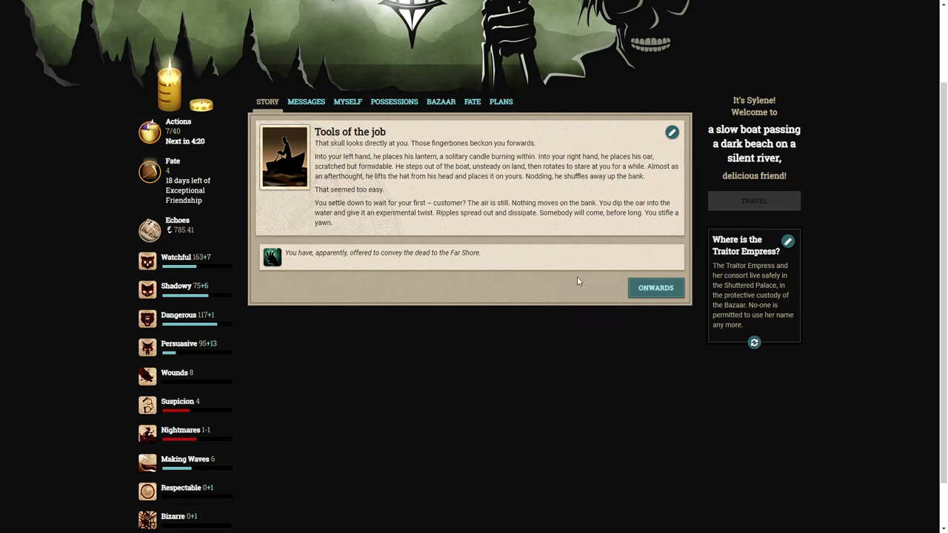
Continue to the dark beach and take the Skittish Engineer aboard, reaching 'Seeing anew'.
click(655, 288)
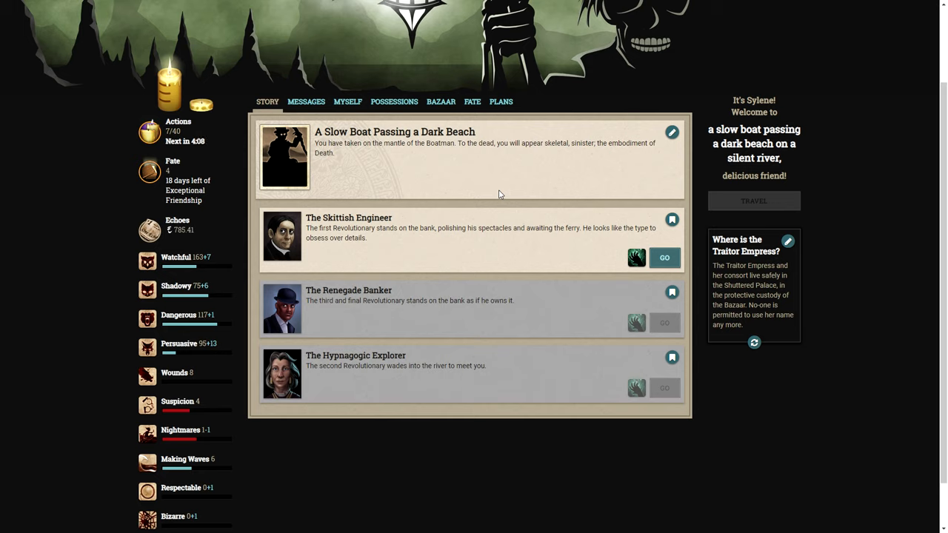
mouse_move(502, 196)
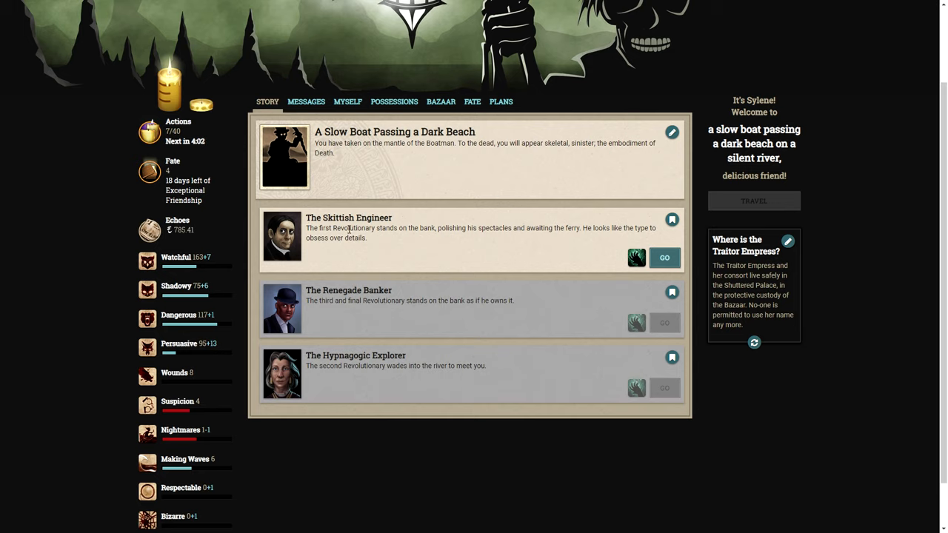
mouse_move(400, 252)
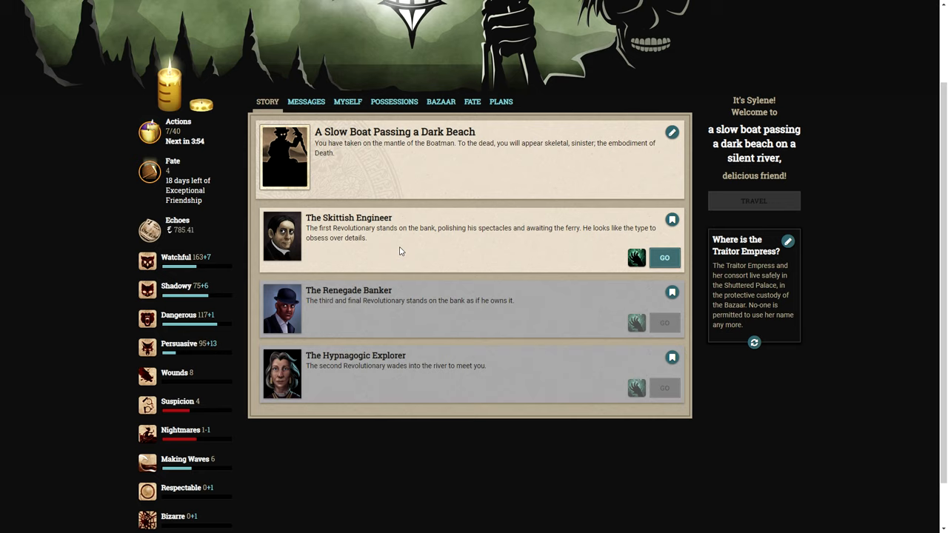
mouse_move(628, 288)
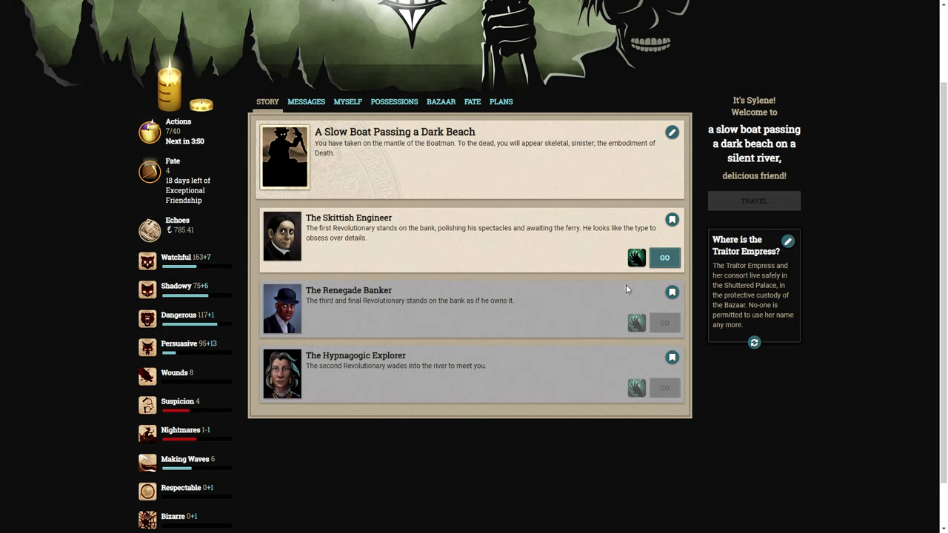
click(663, 257)
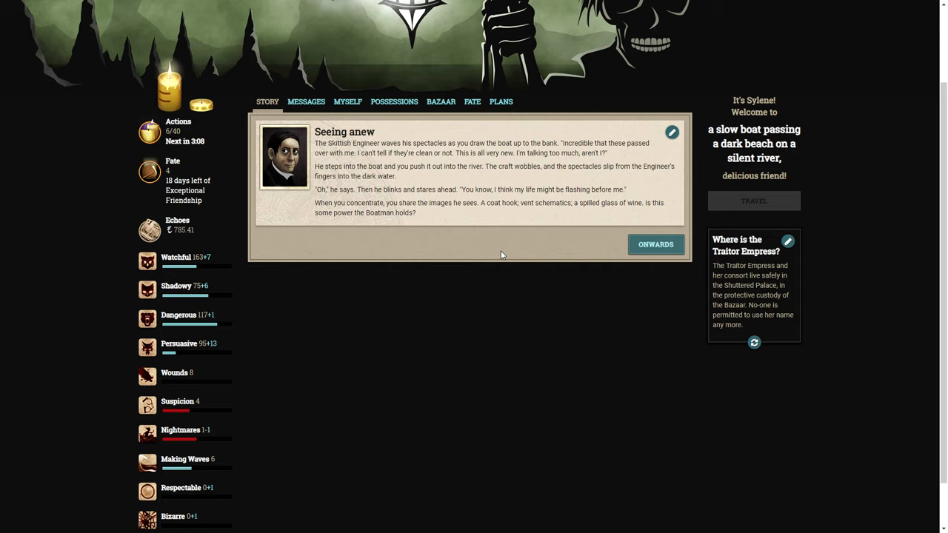
mouse_move(583, 240)
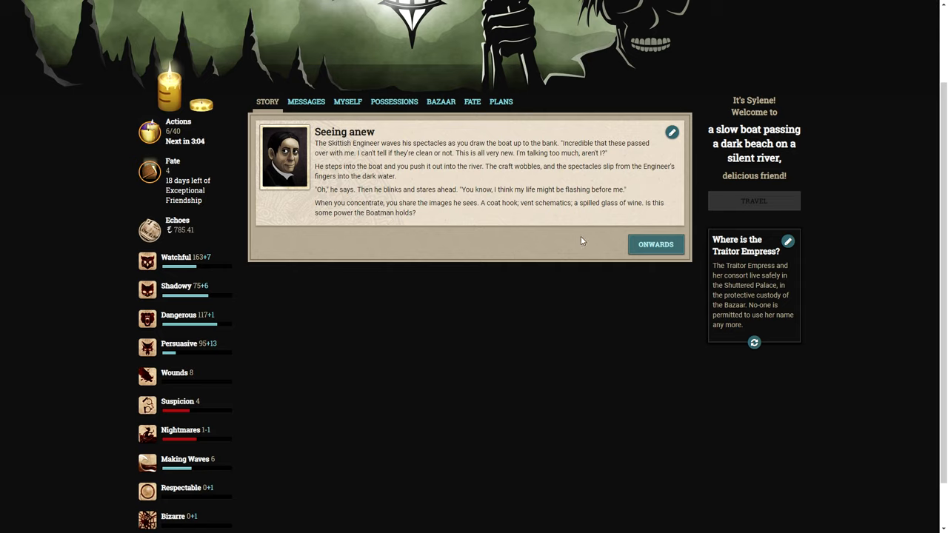
Enter the Engineer's memories, disassemble a clock for 'Tension' and two Intriguing Snippets, then return to the list.
click(655, 245)
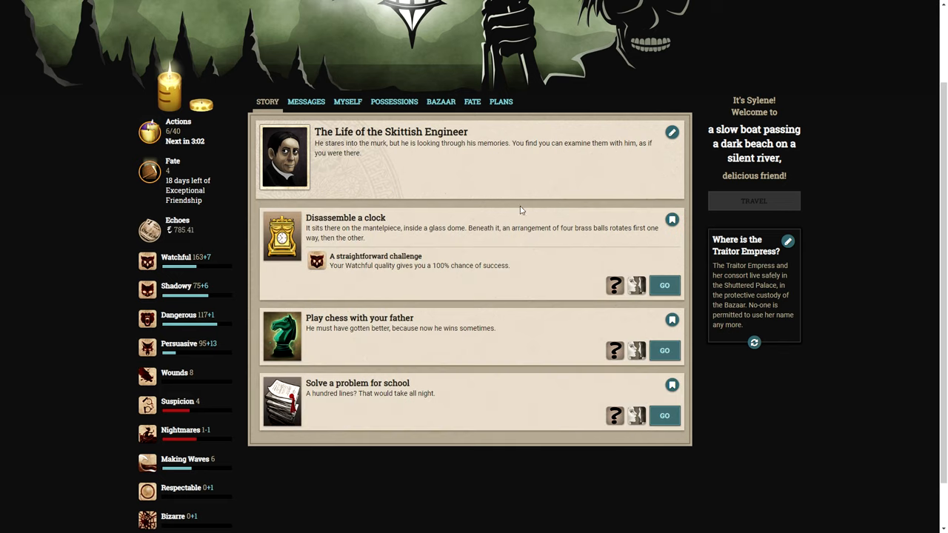
mouse_move(497, 172)
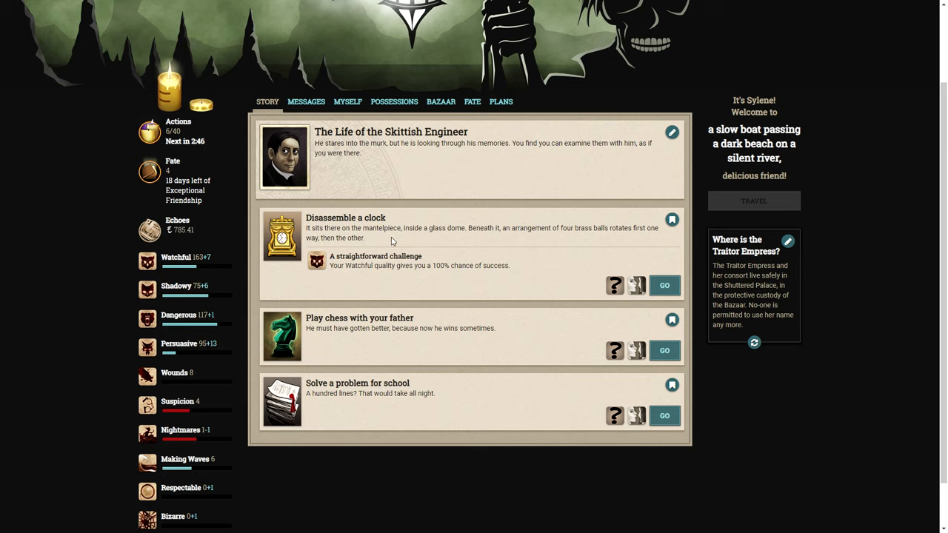
mouse_move(444, 237)
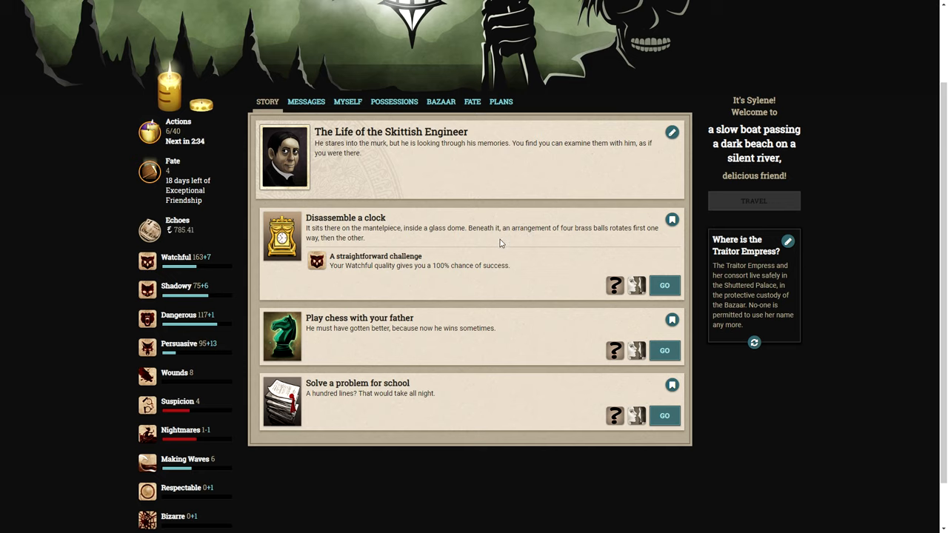
mouse_move(581, 266)
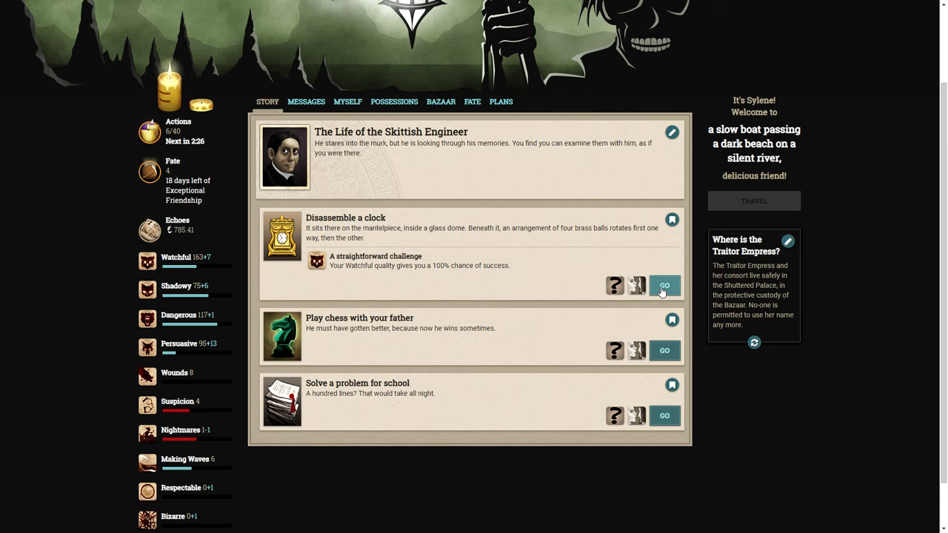
click(664, 286)
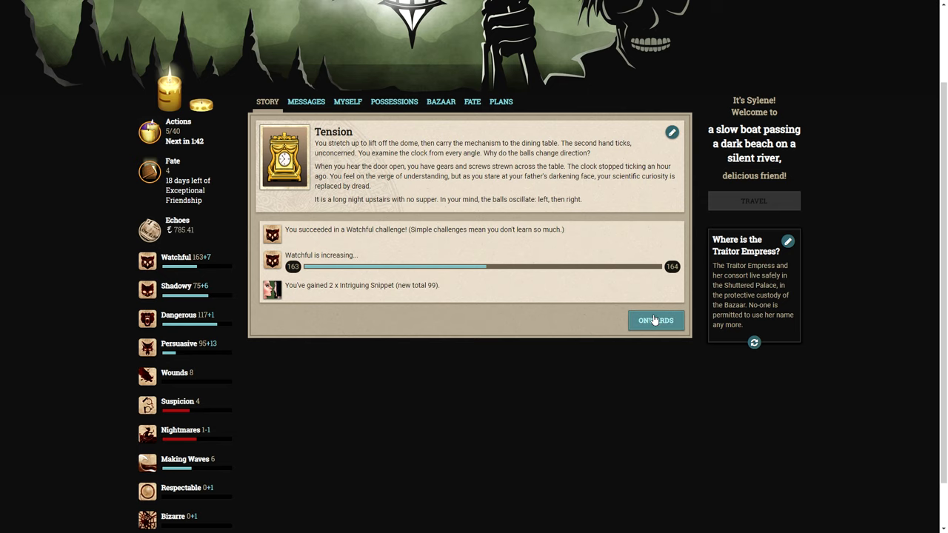
click(655, 320)
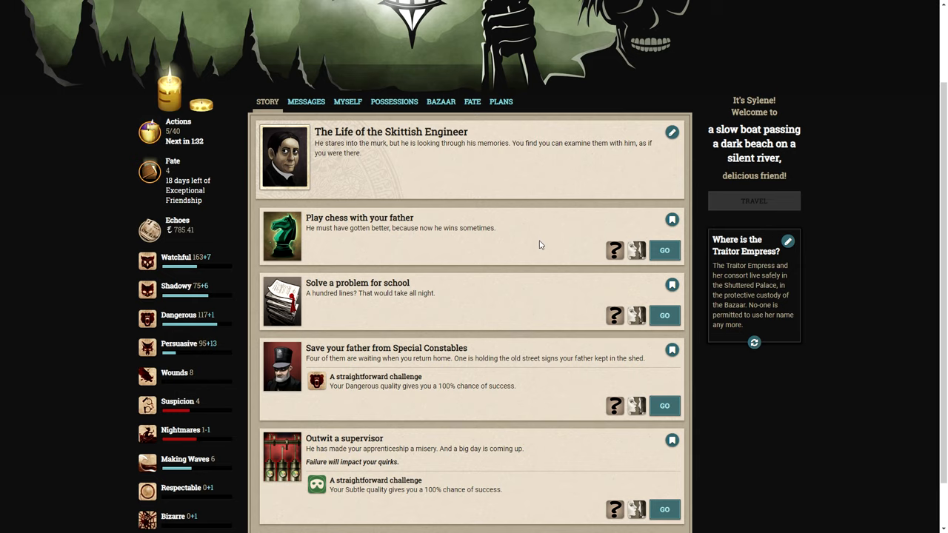
Play chess with the father for 'Knight moves', then solve the school problem about bats during algebra.
click(664, 249)
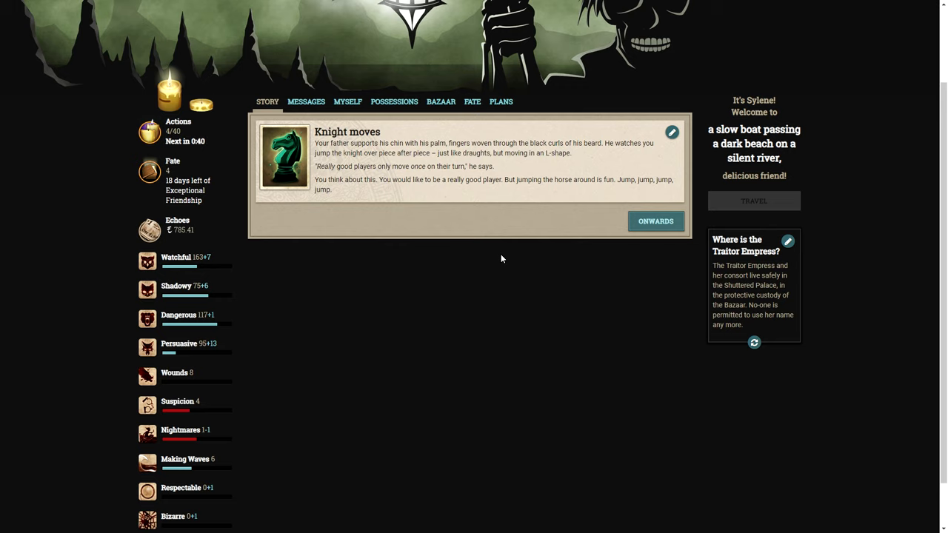
mouse_move(537, 297)
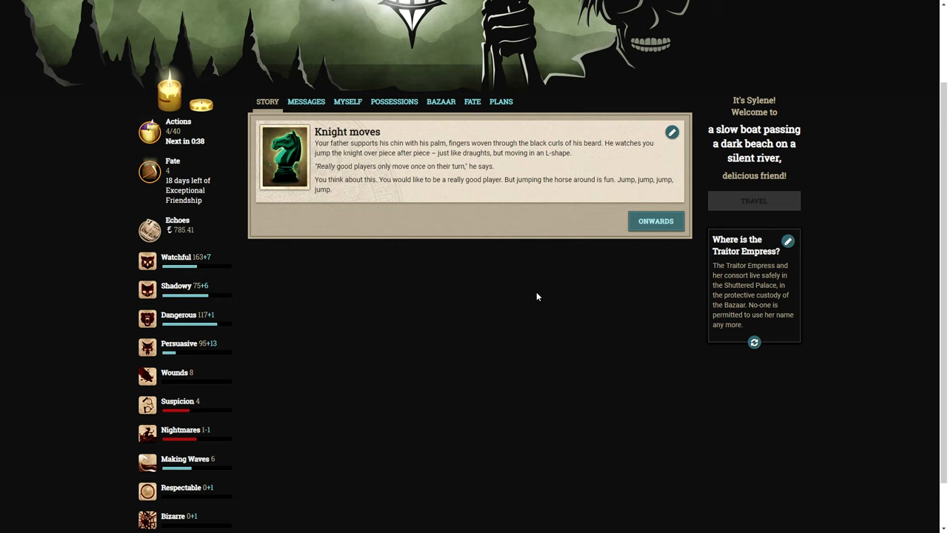
click(654, 221)
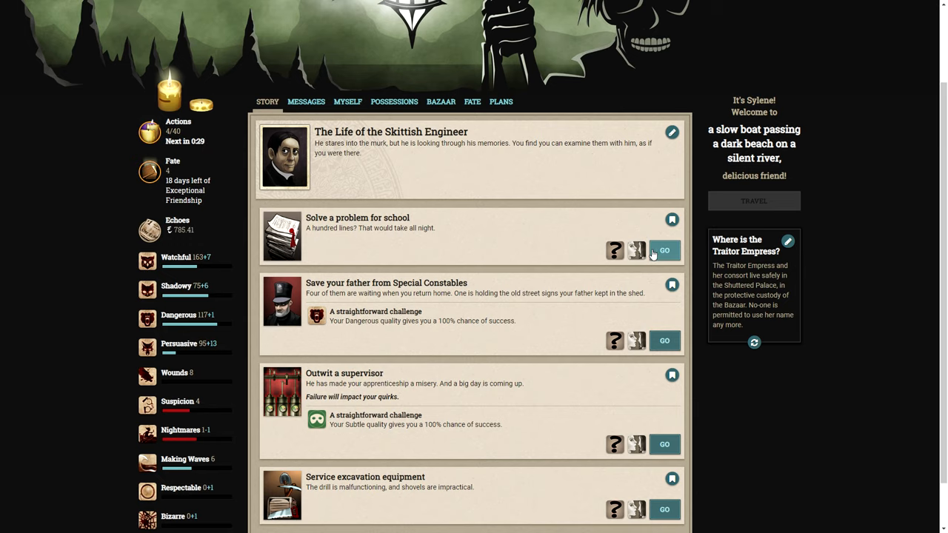
click(664, 251)
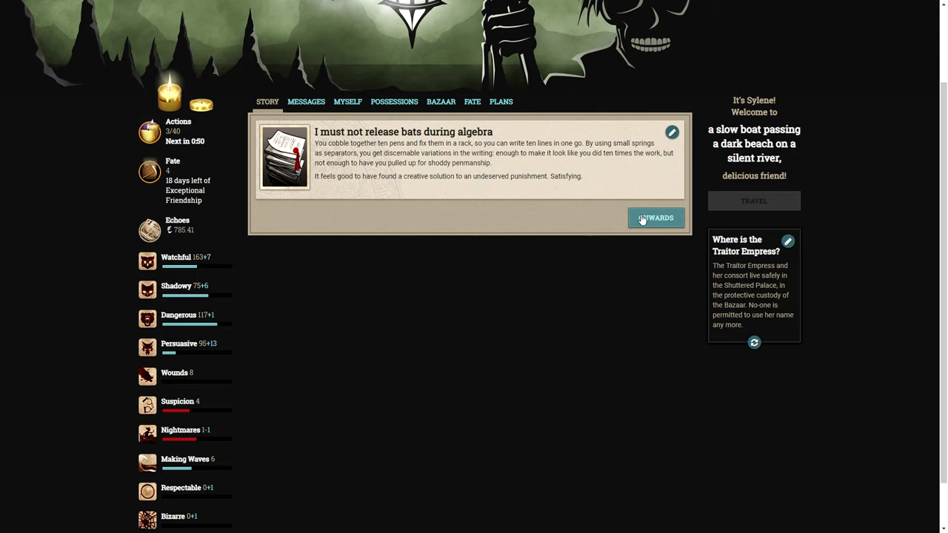
Return to the memories and meet the mysterious contact, reaching the 'Recruitment' outcome.
click(655, 217)
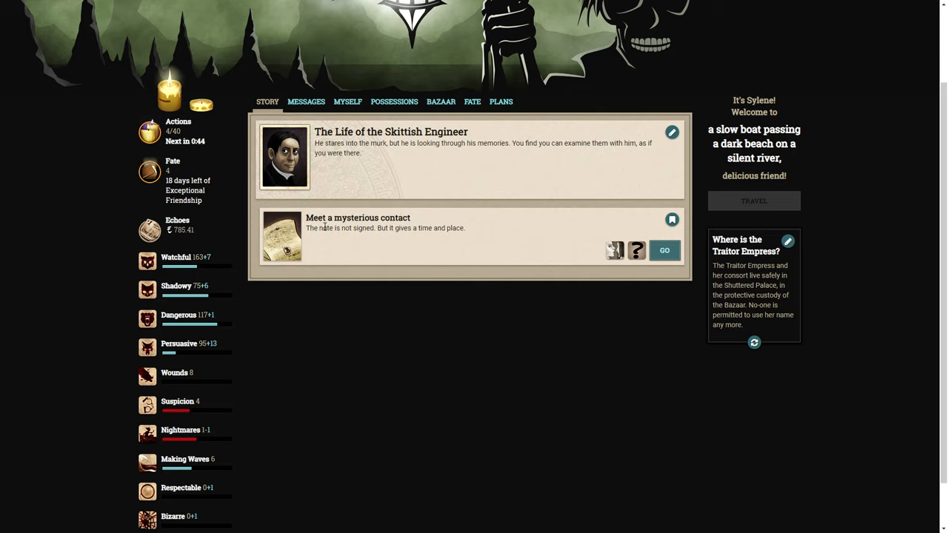
mouse_move(350, 251)
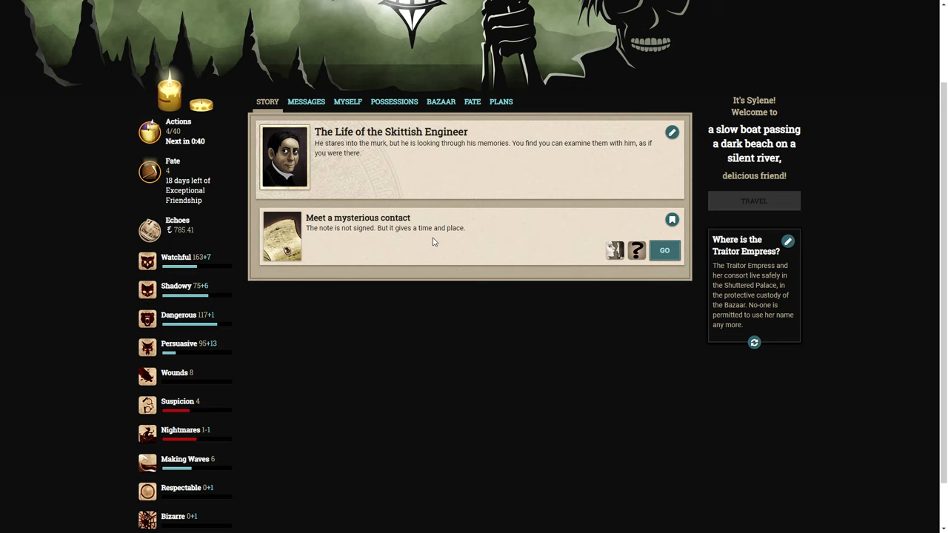
click(663, 251)
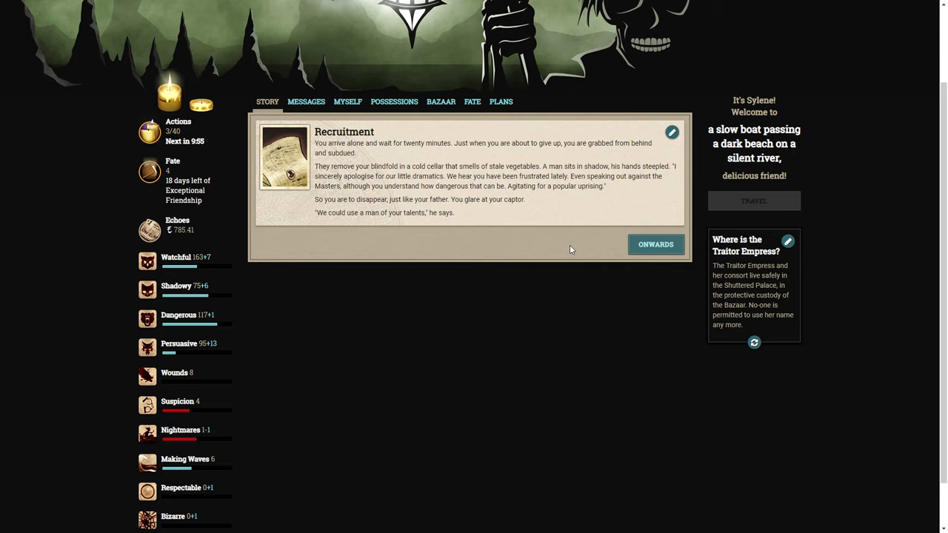
mouse_move(621, 251)
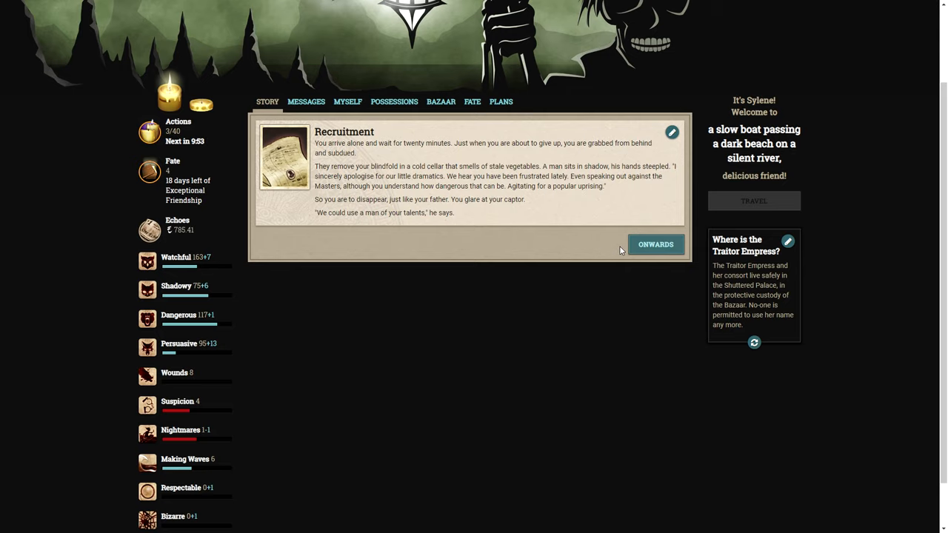
Broach the subject of the Engineer's controller, getting 'Only following orders' revealing she is female.
click(655, 244)
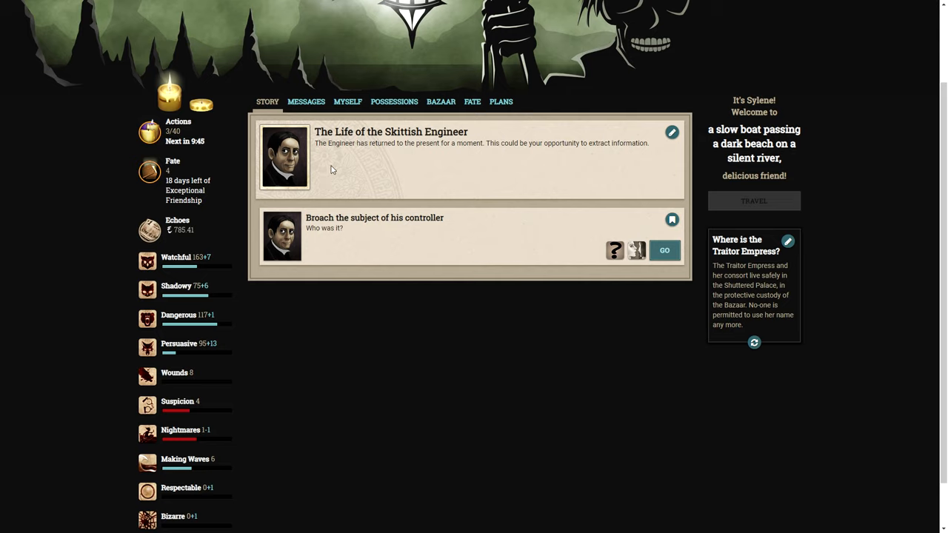
mouse_move(477, 154)
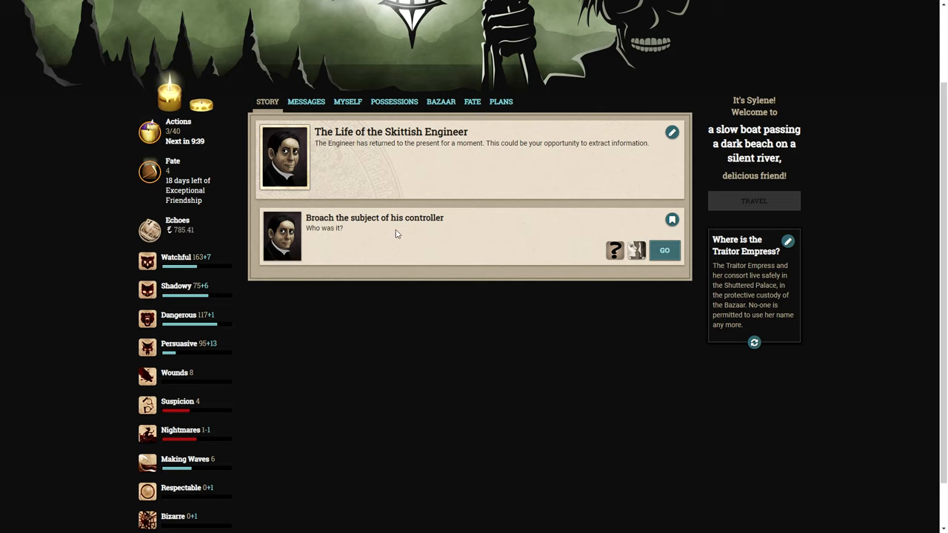
mouse_move(314, 239)
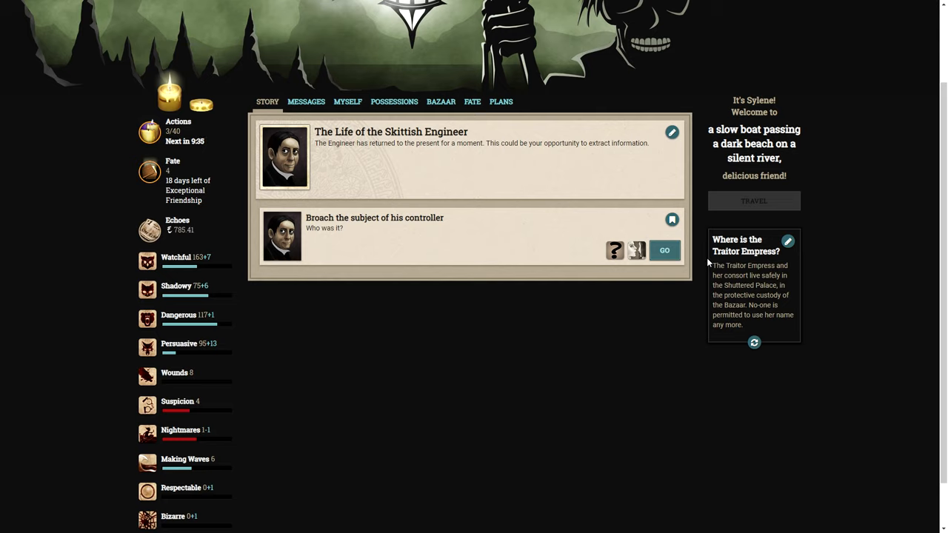
click(664, 251)
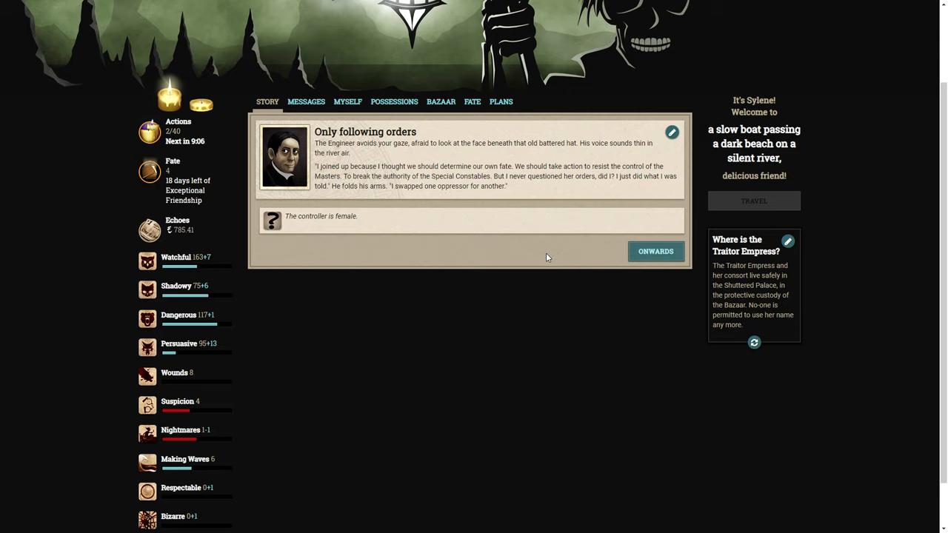
mouse_move(403, 249)
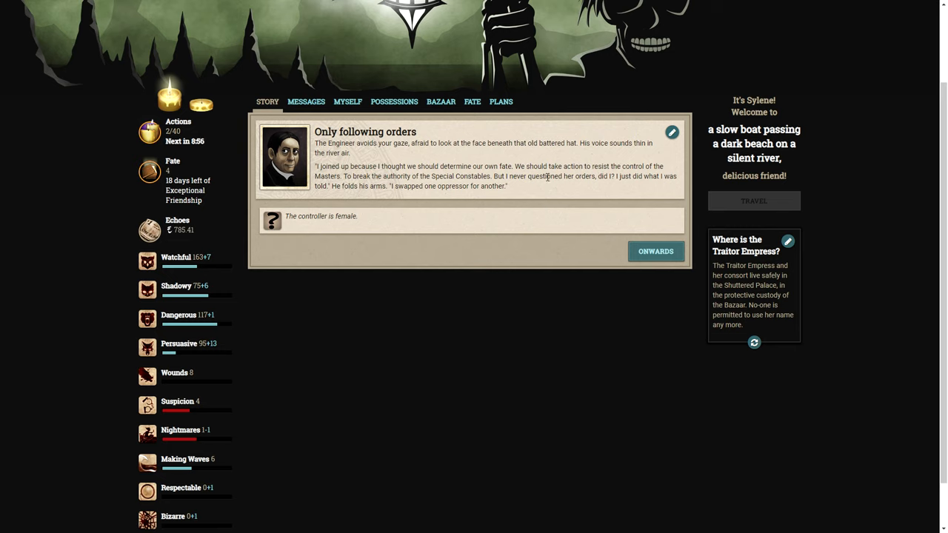
Disassemble the clock again for two more Intriguing Snippets (total 101) and return to the memories.
click(655, 252)
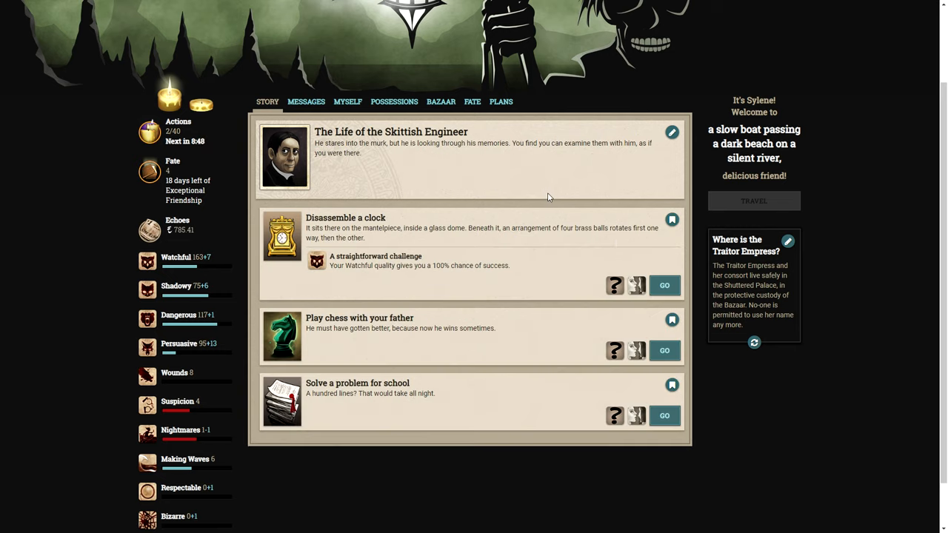
mouse_move(637, 284)
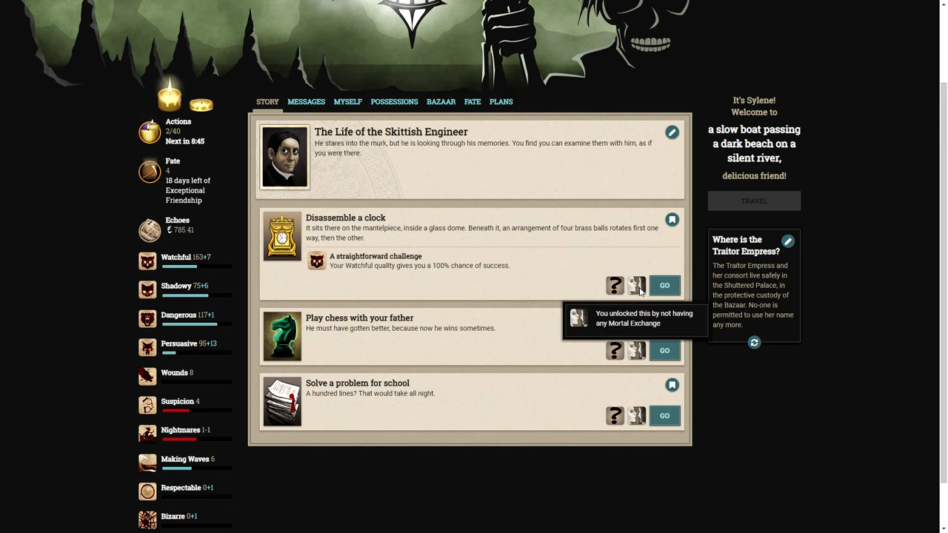
click(664, 284)
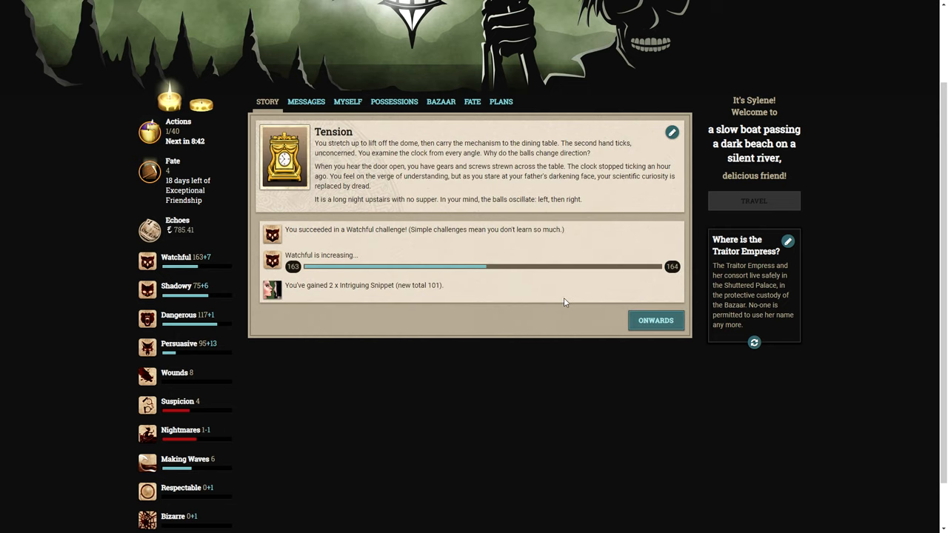
mouse_move(498, 299)
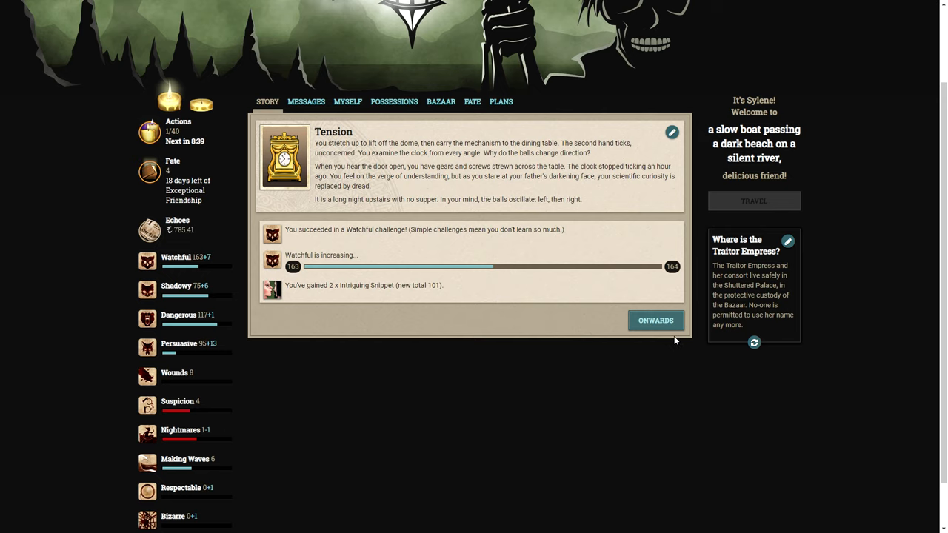
click(655, 320)
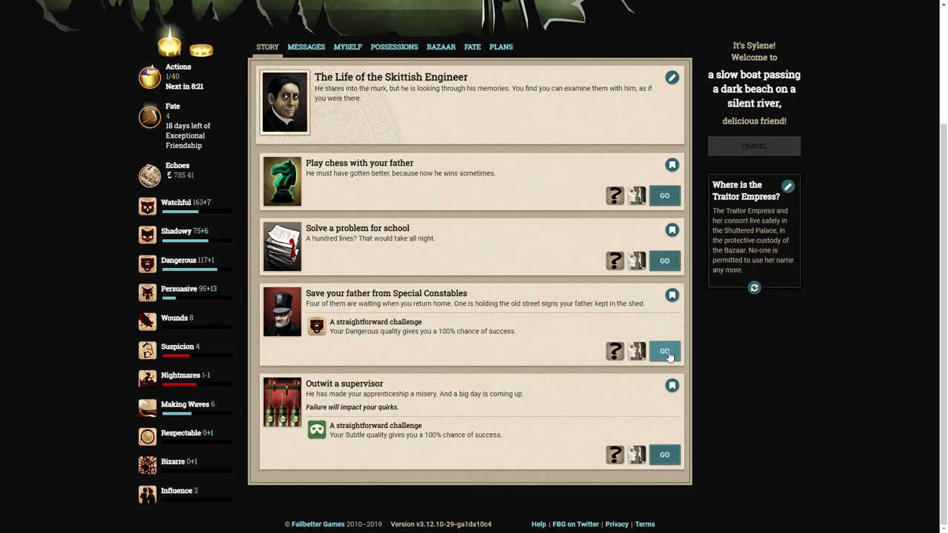
Save the father from Special Constables for 'A brave attempt' and a Journal of Infamy, then return to the list.
click(664, 352)
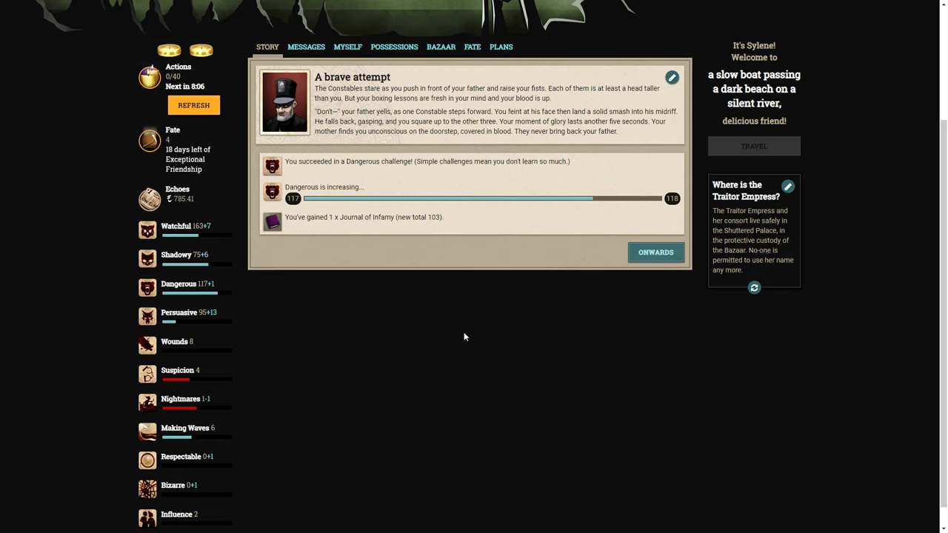
mouse_move(452, 92)
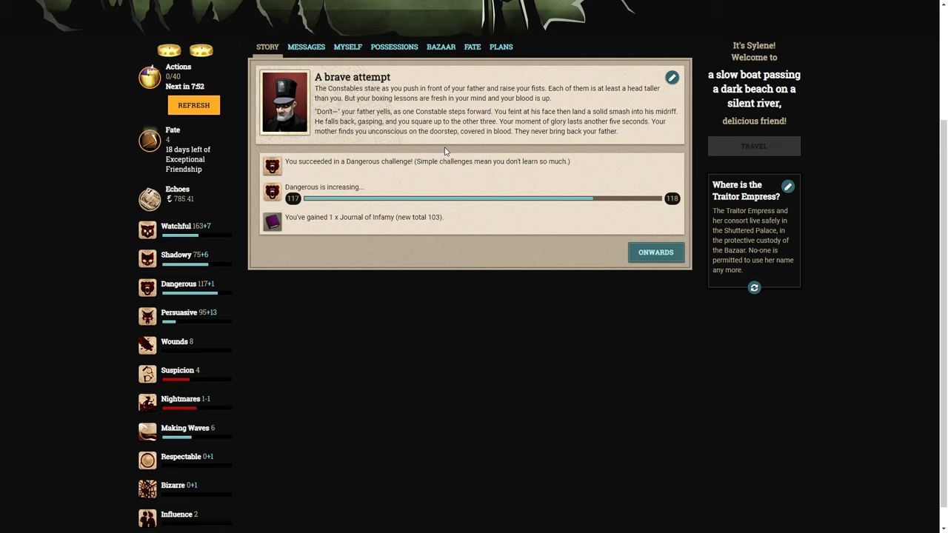
mouse_move(601, 157)
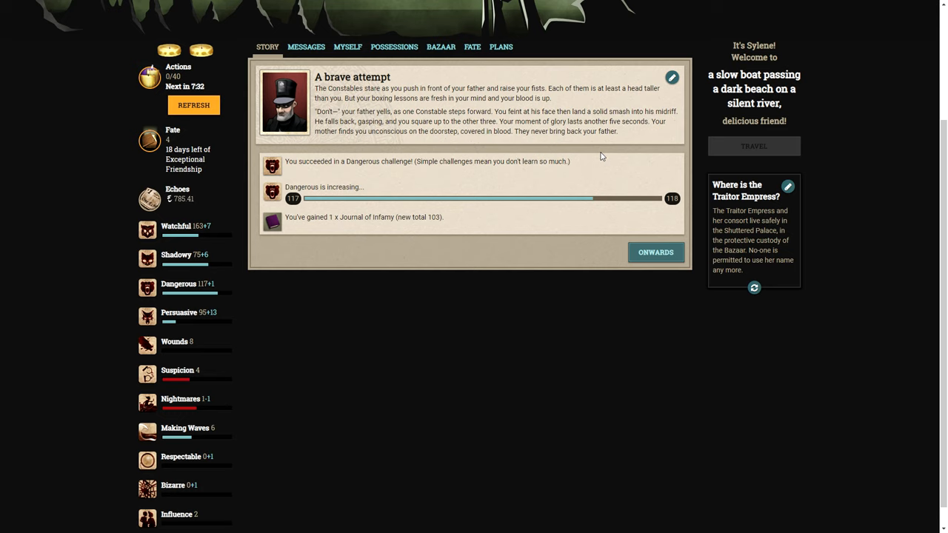
click(655, 252)
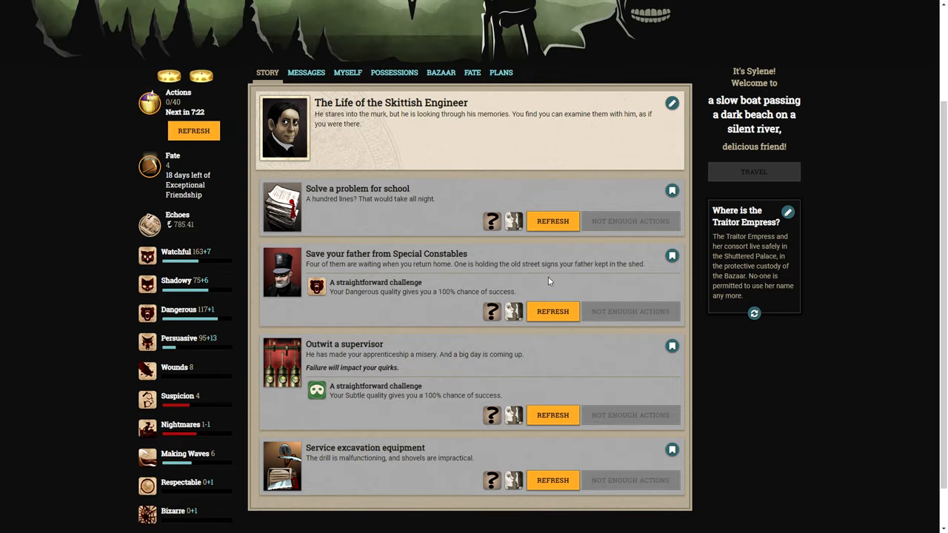
mouse_move(593, 291)
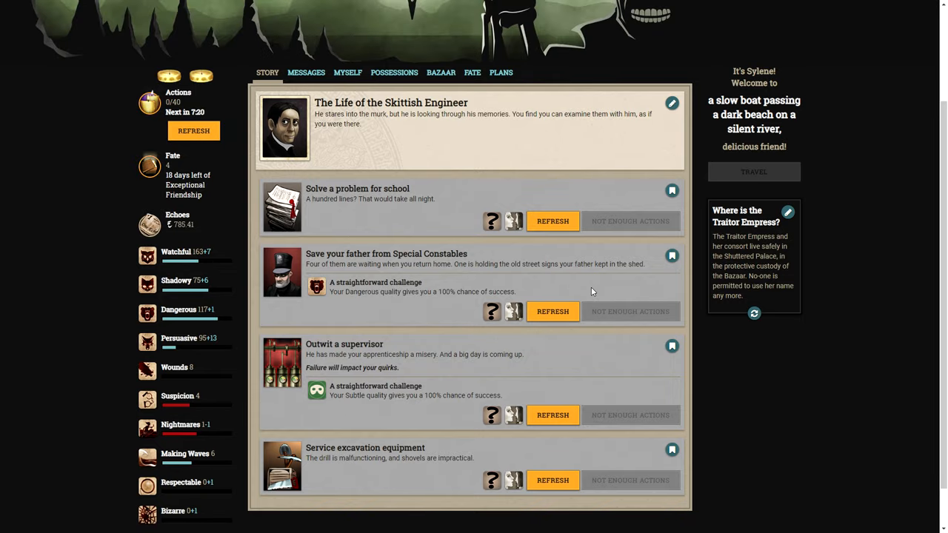